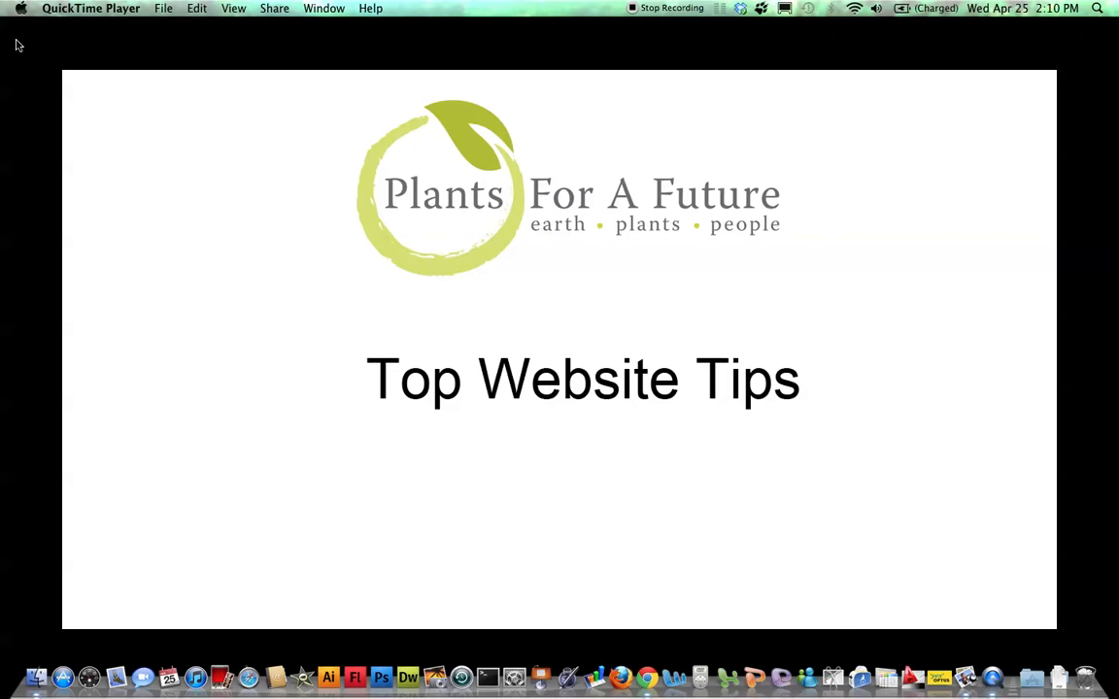
Switch from the QuickTime title slide to the Chrome window with pfaf.org's Database Search page
key("cmd+tab")
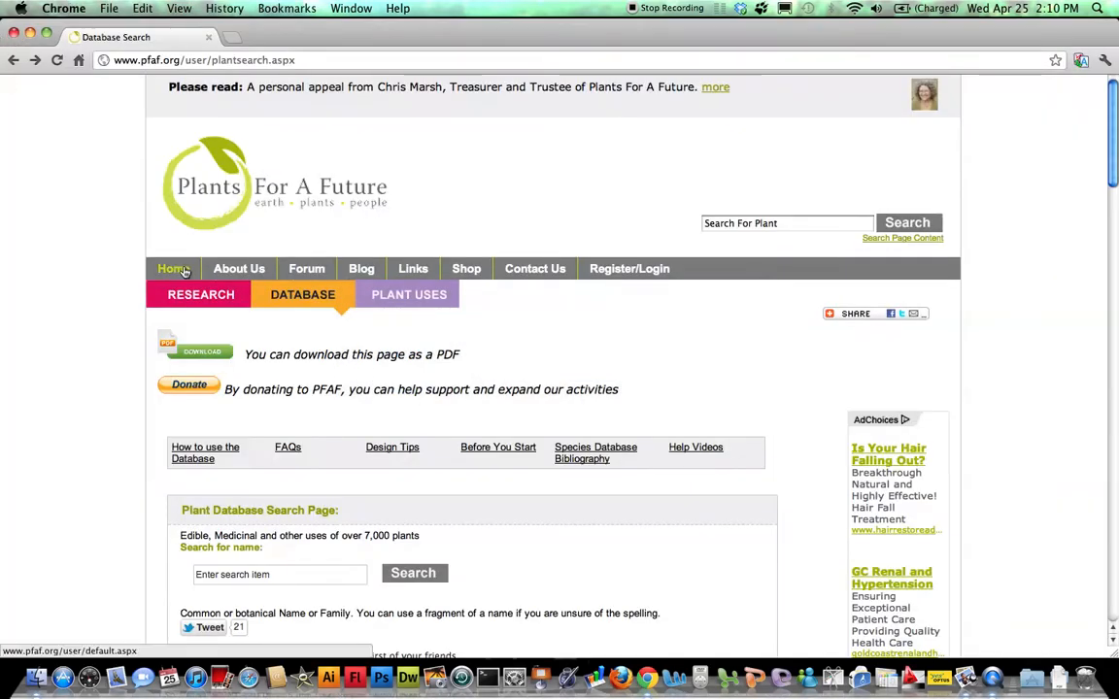
Return to the pfaf.org home page and follow the Latest News 'click here' link
left_click(173, 268)
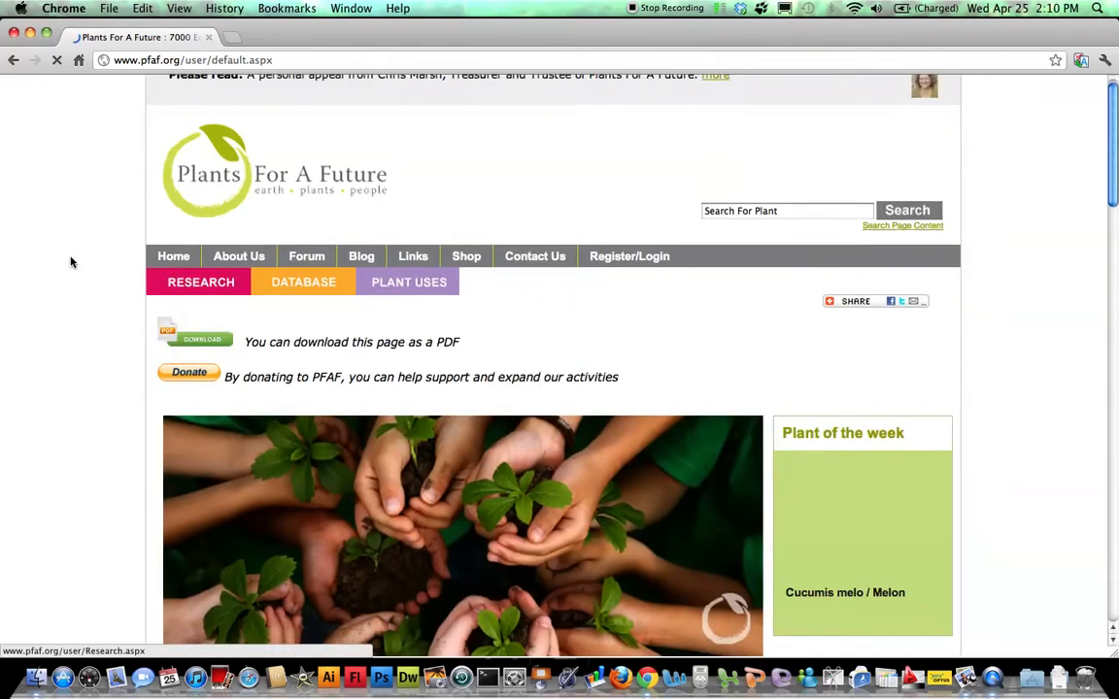
scroll("down", 3)
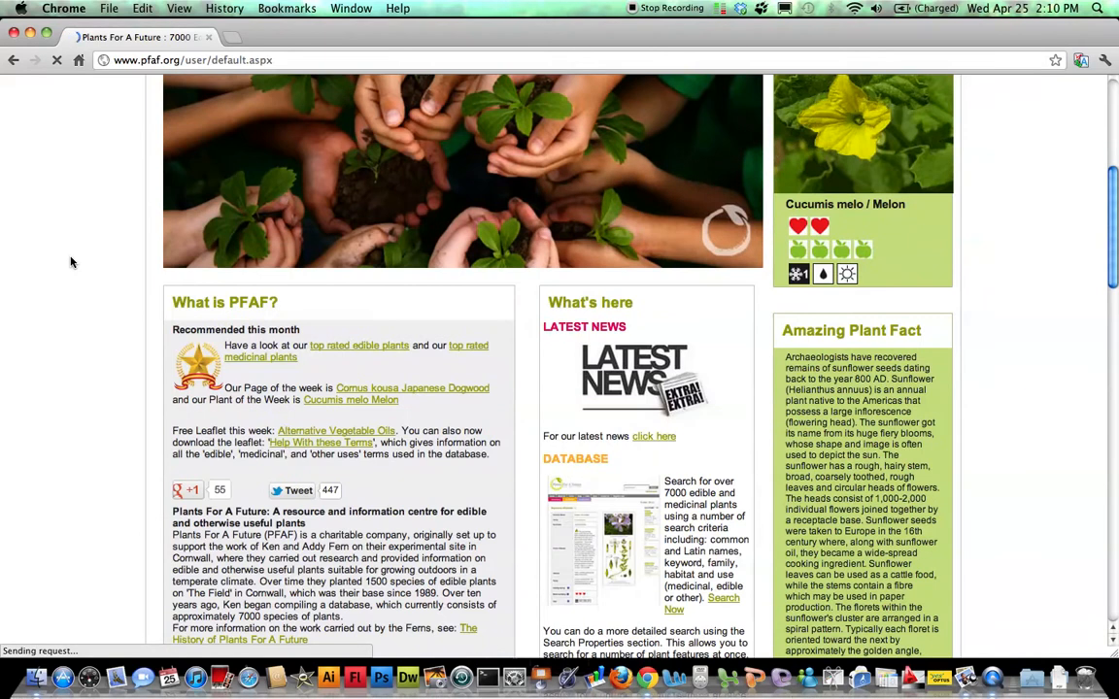
mouse_move(645, 282)
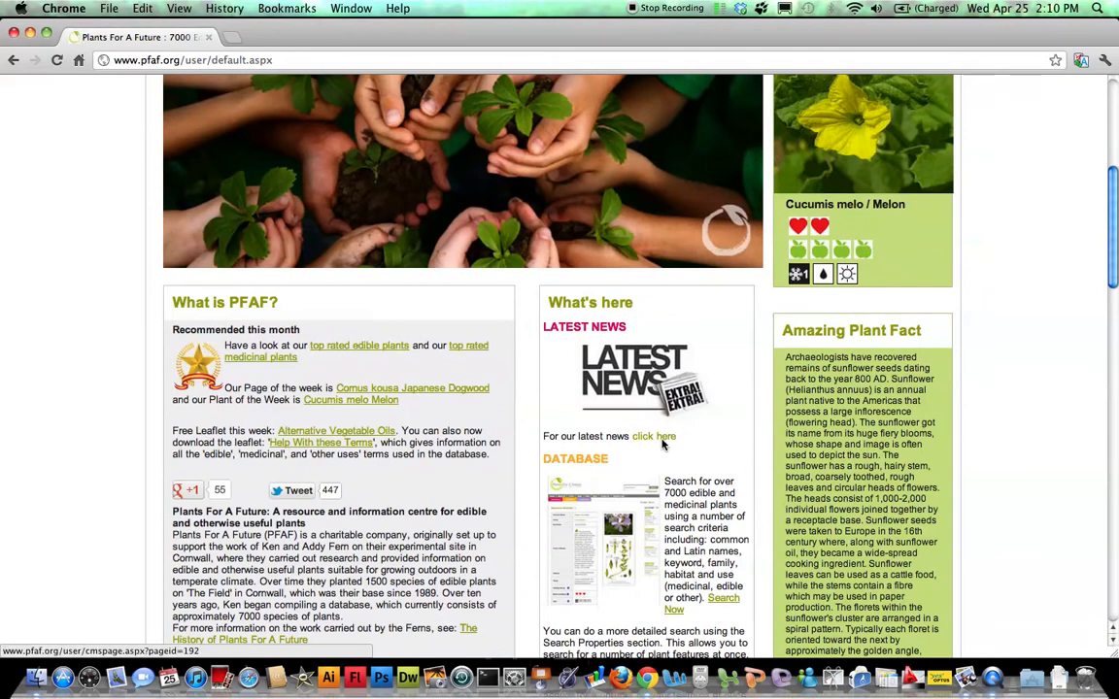
left_click(652, 435)
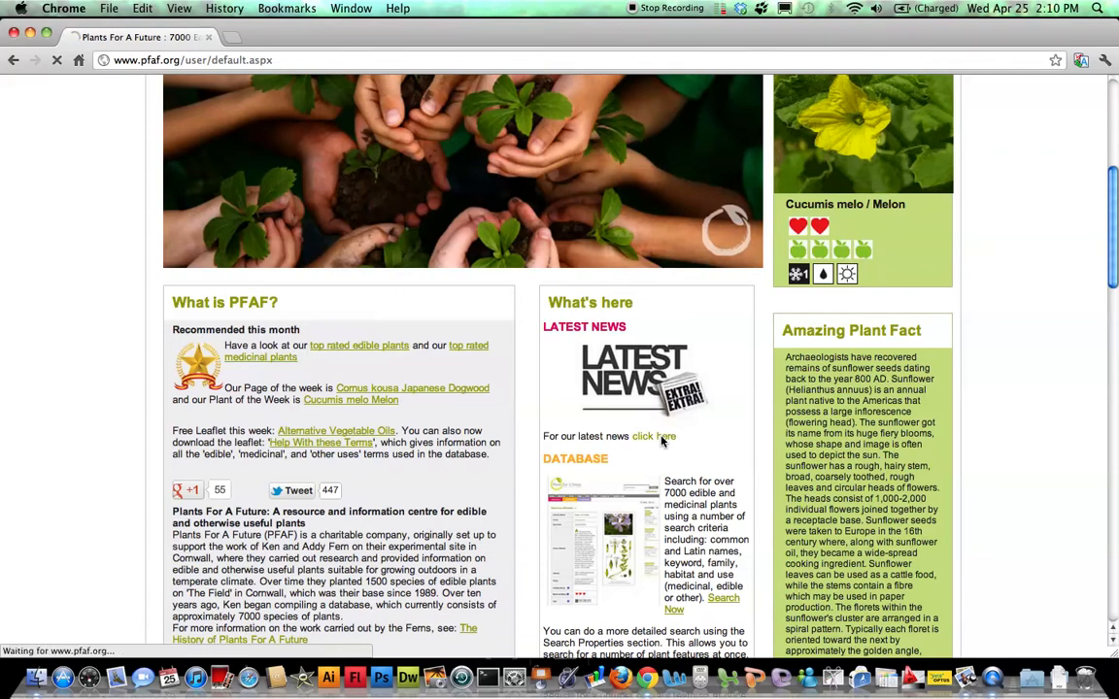
left_click(653, 435)
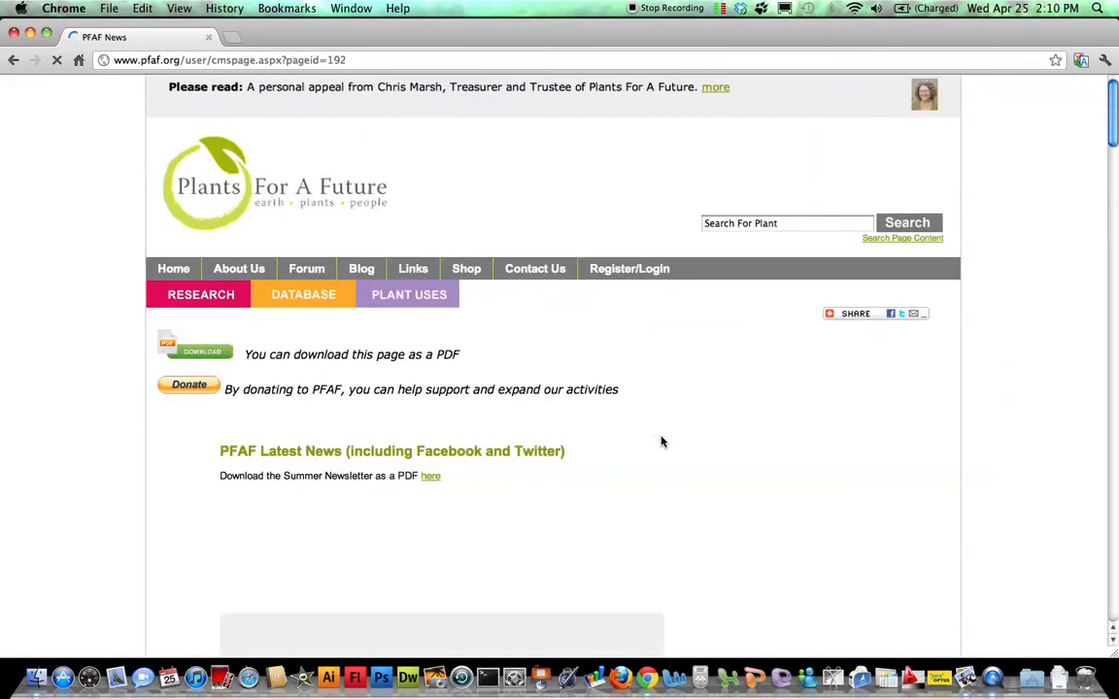
scroll("down", 3)
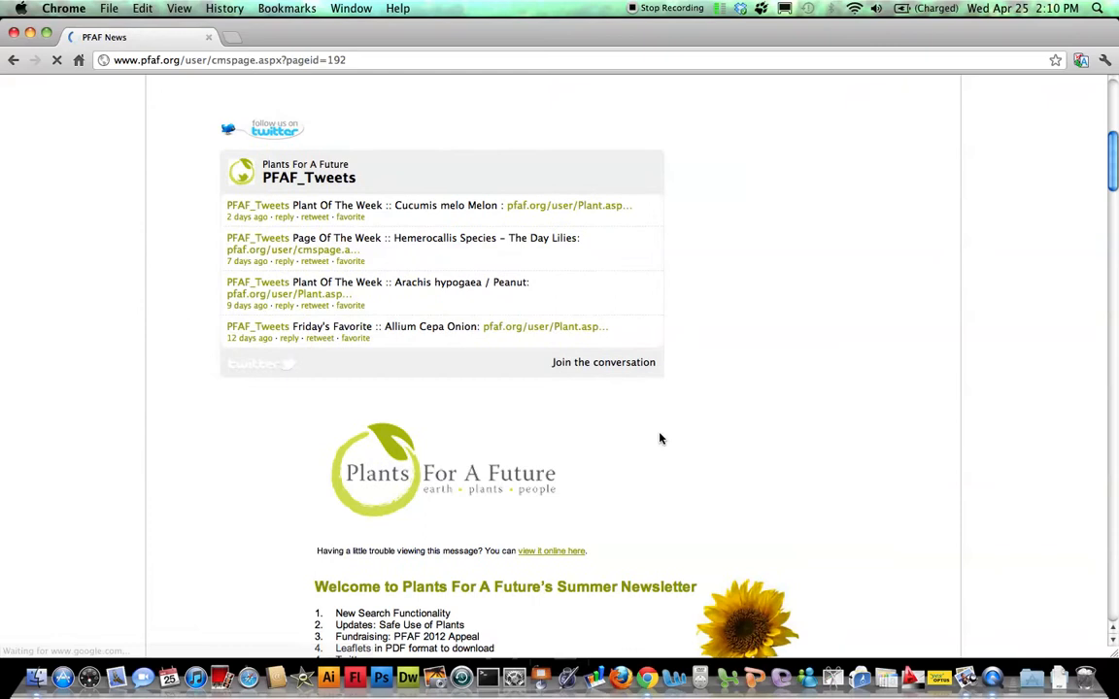
mouse_move(389, 212)
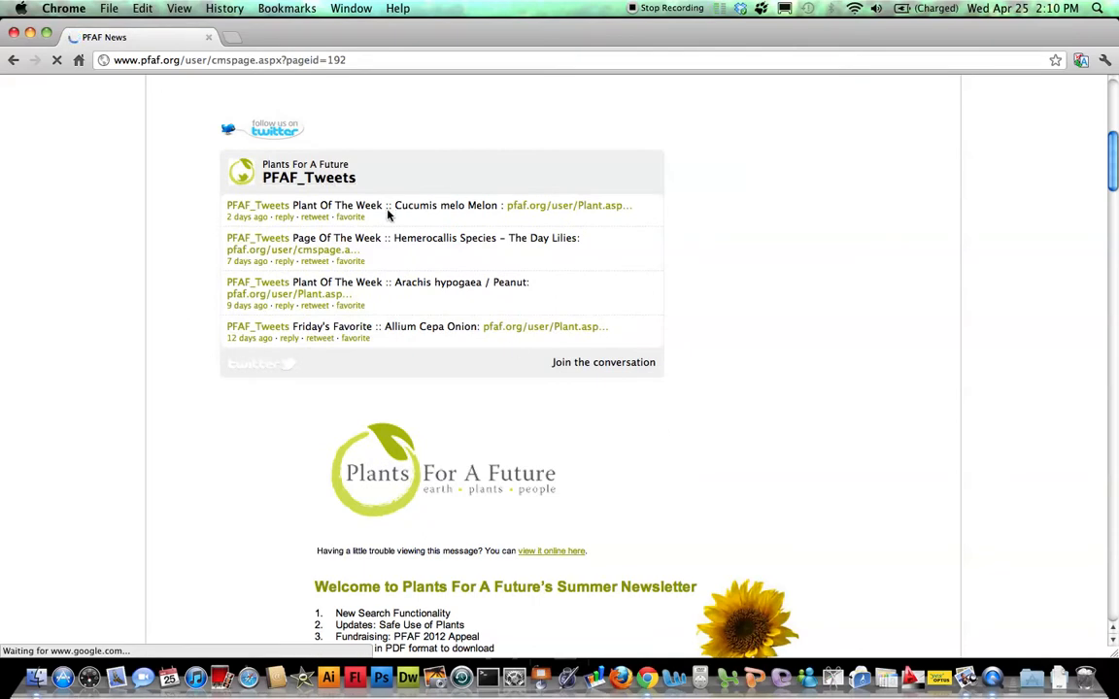
mouse_move(338, 194)
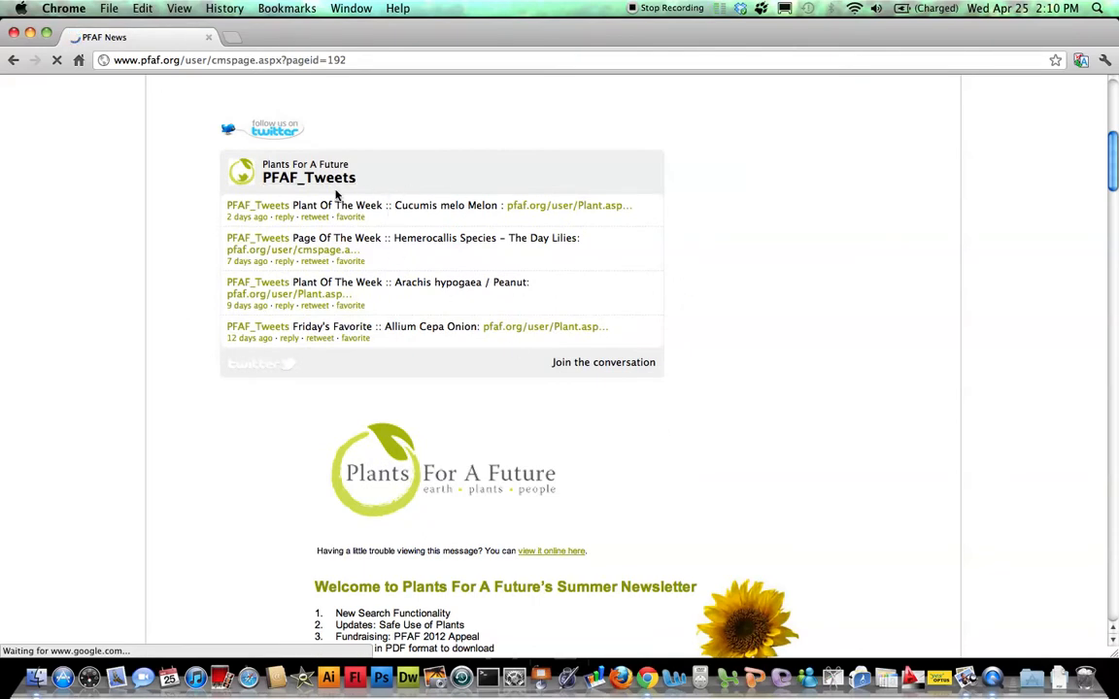
mouse_move(445, 245)
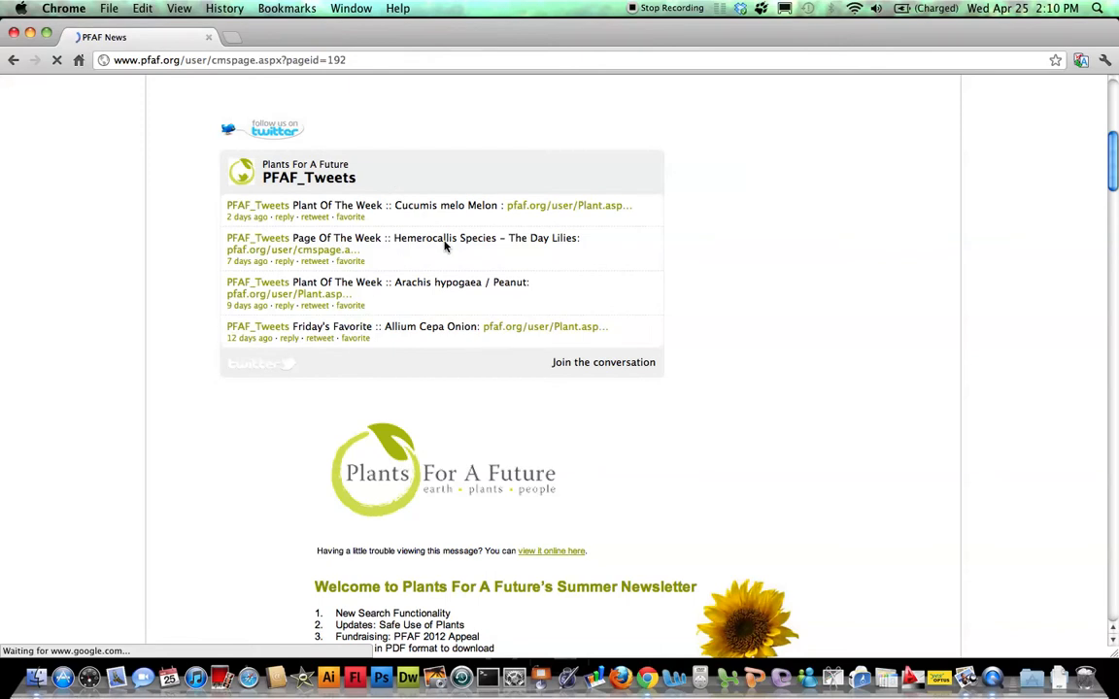
scroll("up", 3)
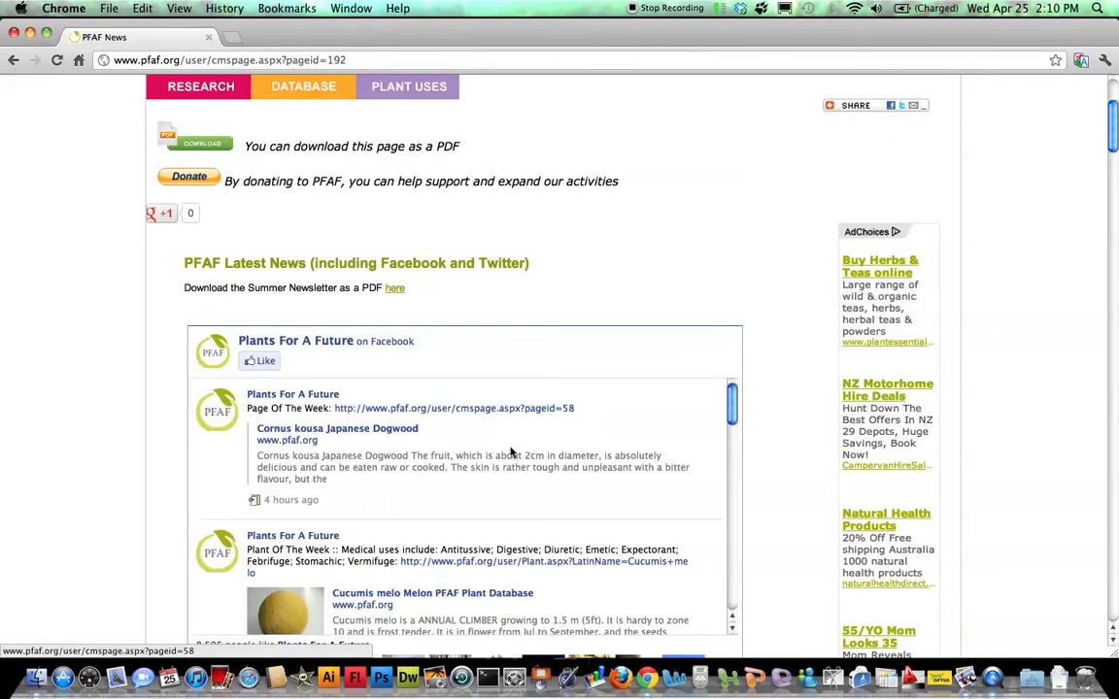
scroll("down", 3)
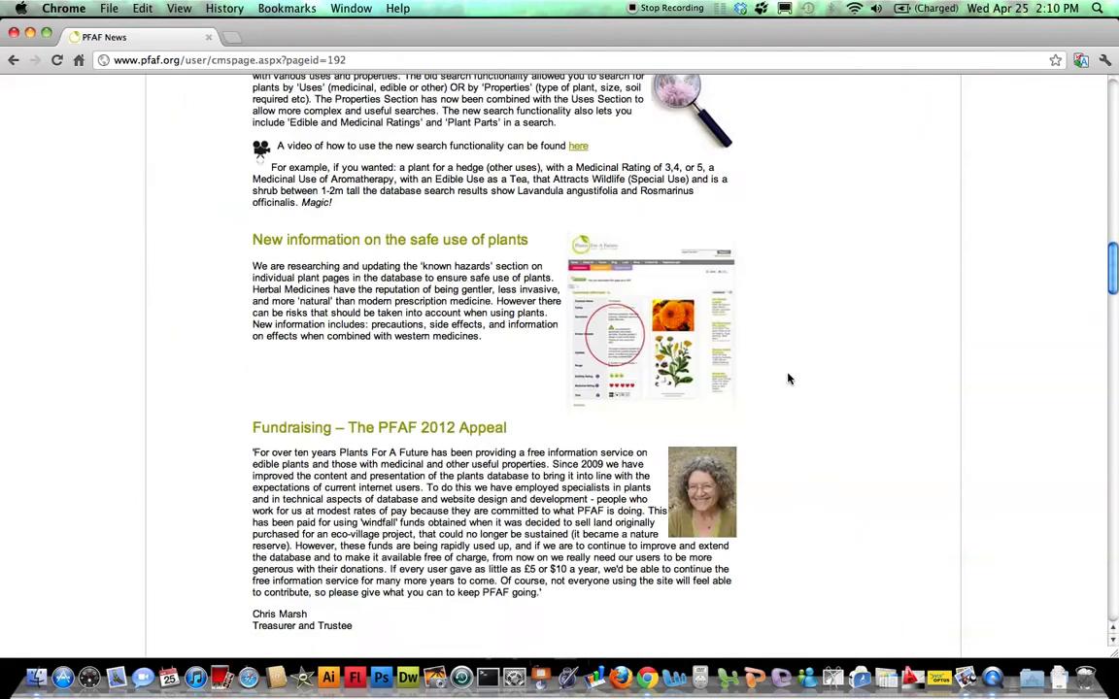
mouse_move(332, 356)
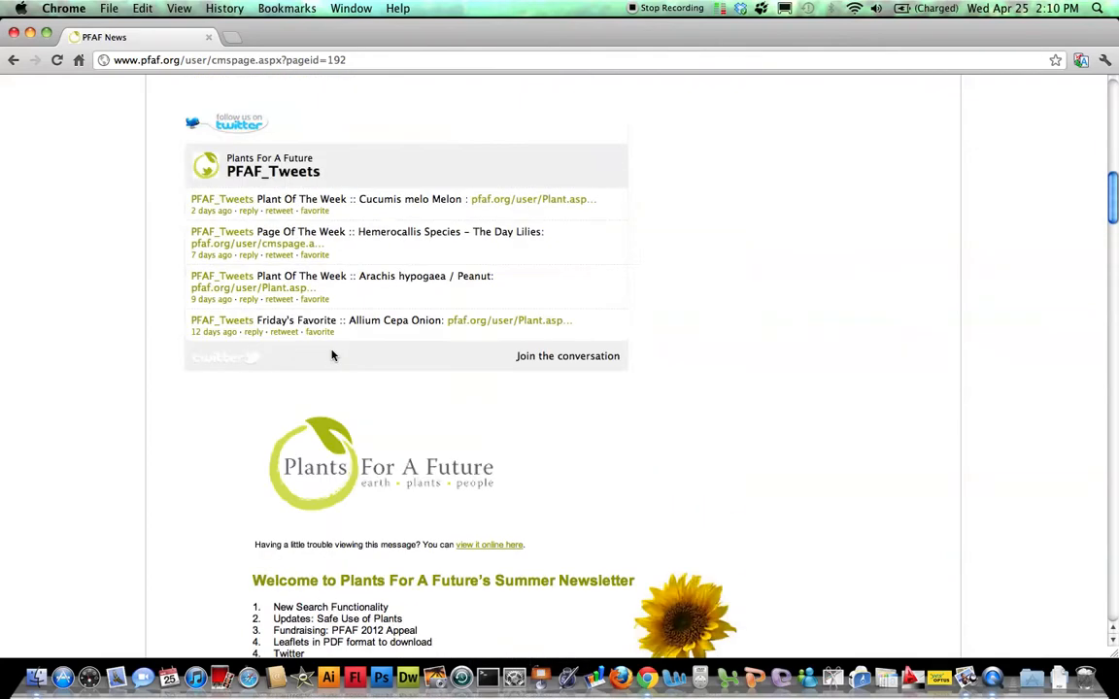
scroll("up", 3)
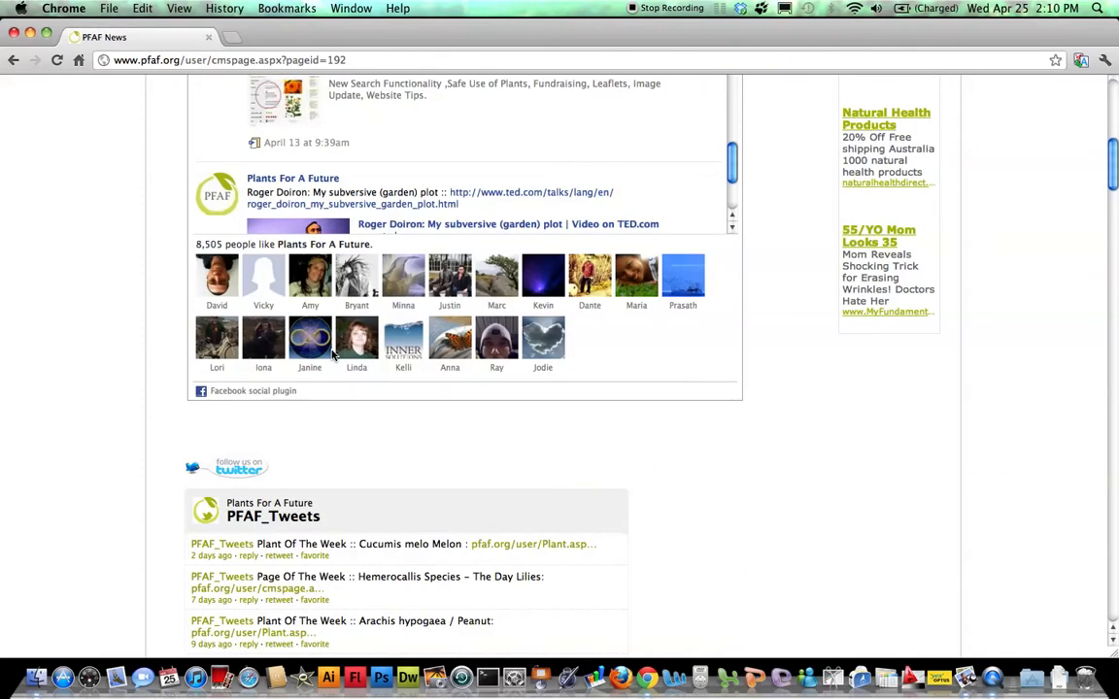
mouse_move(311, 338)
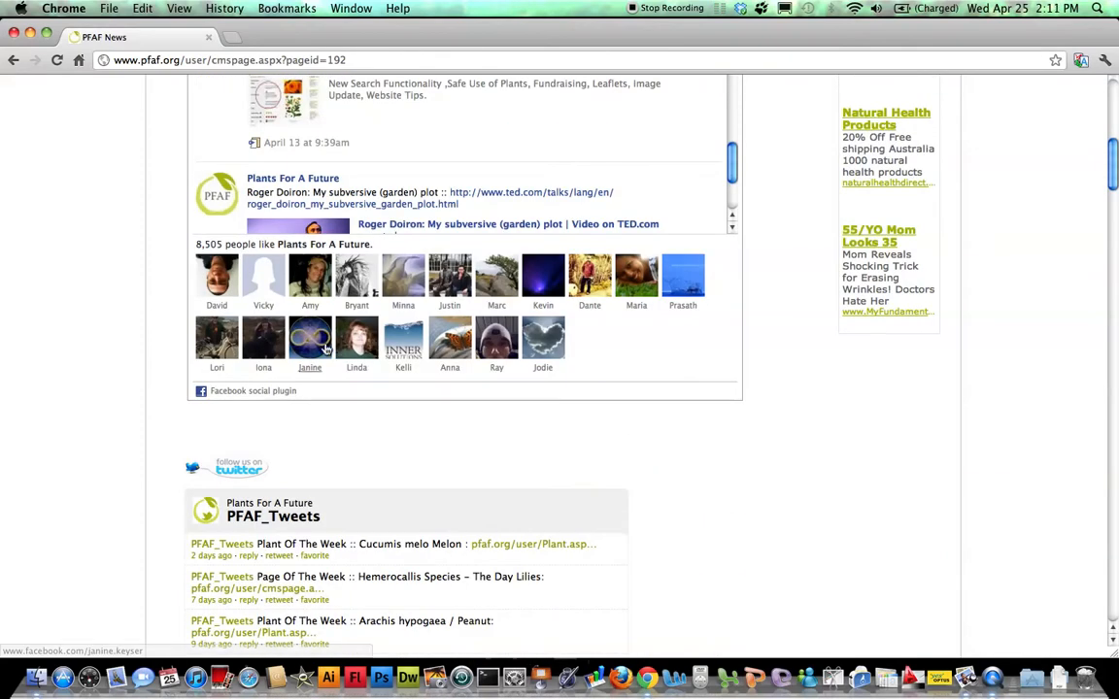
mouse_move(358, 276)
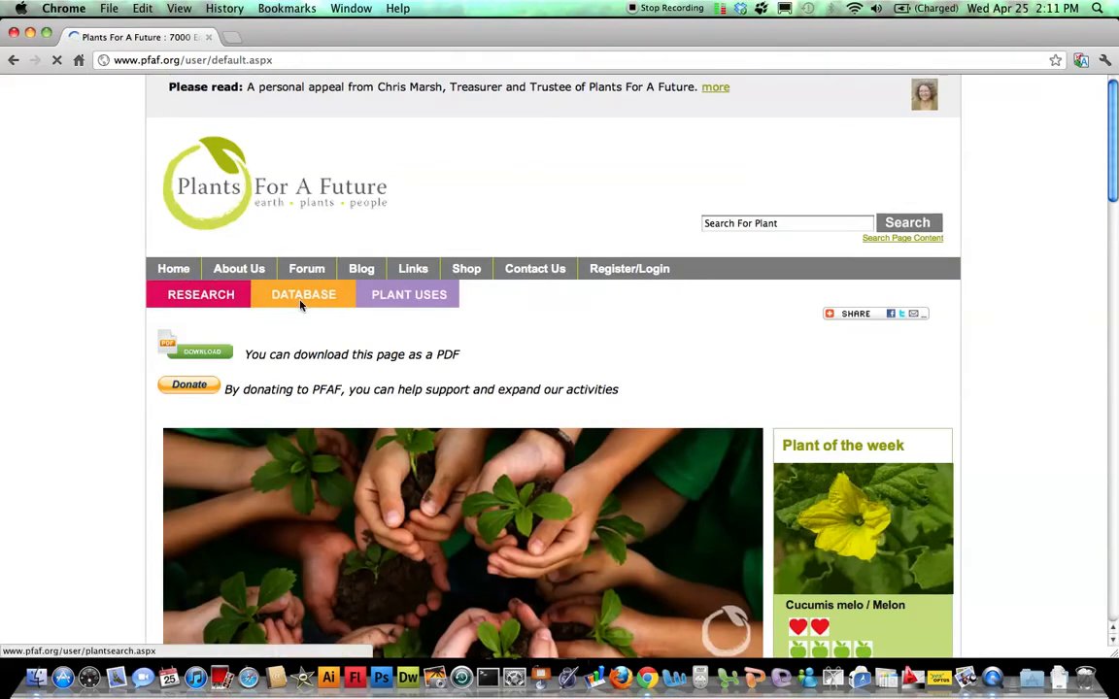
scroll("down", 3)
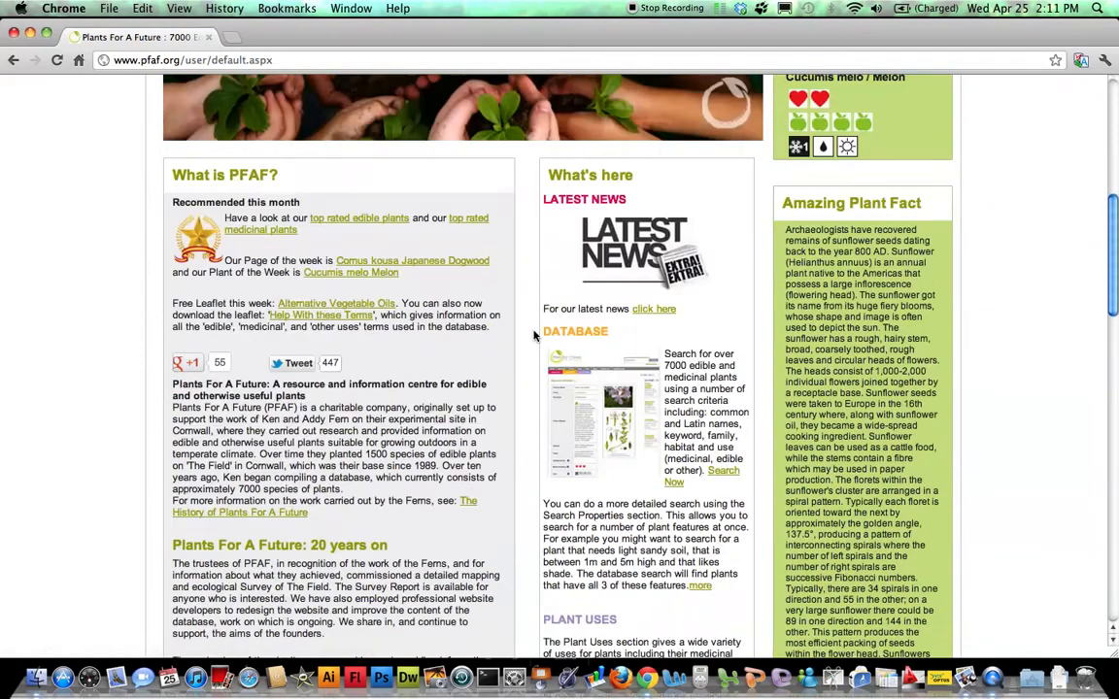
scroll("down", 3)
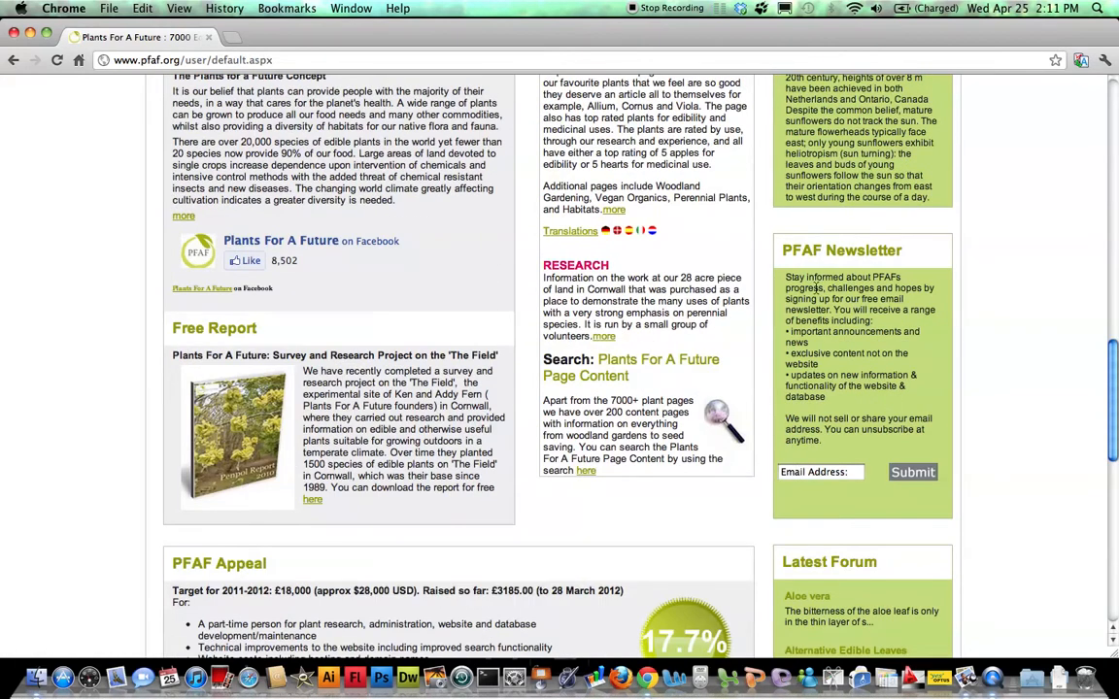
mouse_move(855, 253)
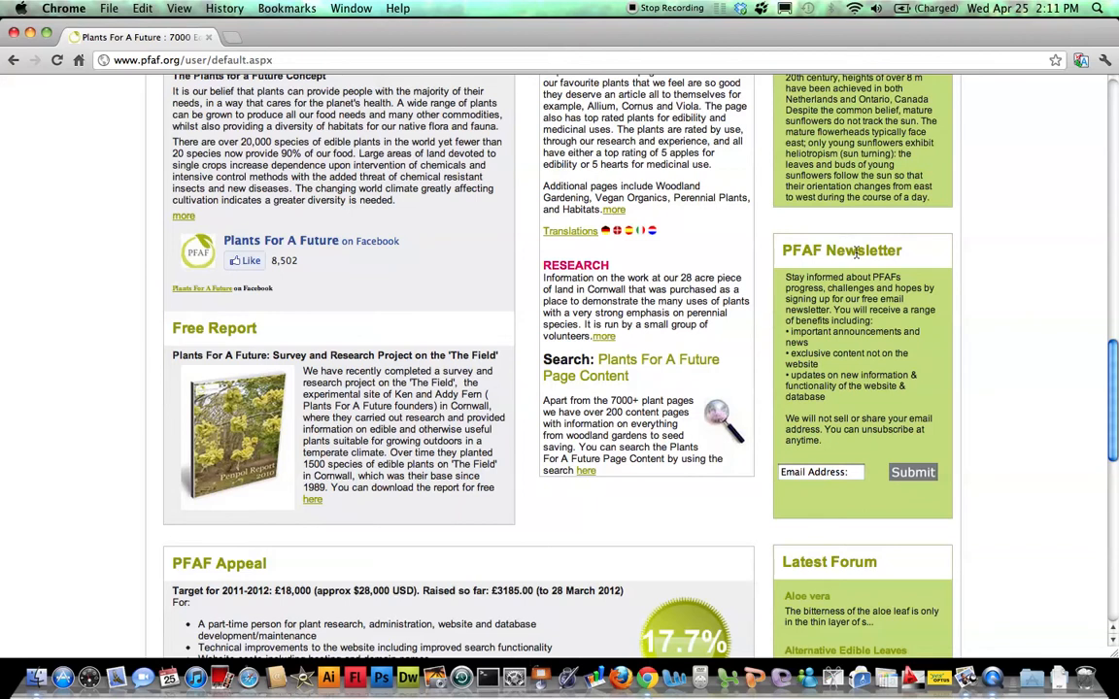
scroll("up", 3)
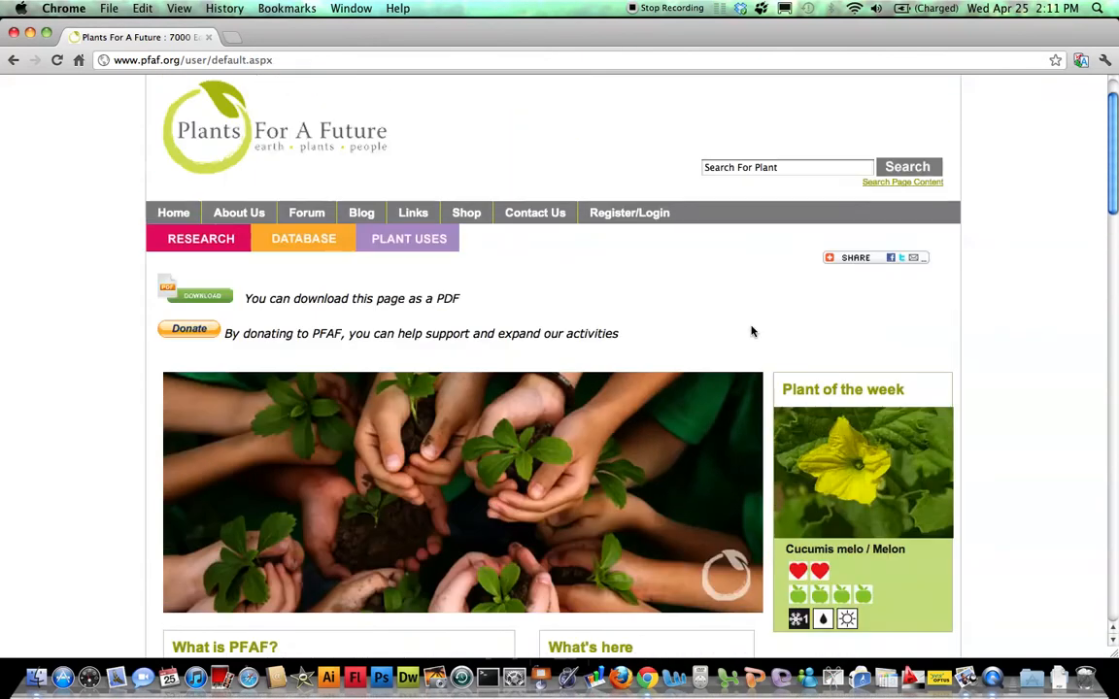
mouse_move(198, 296)
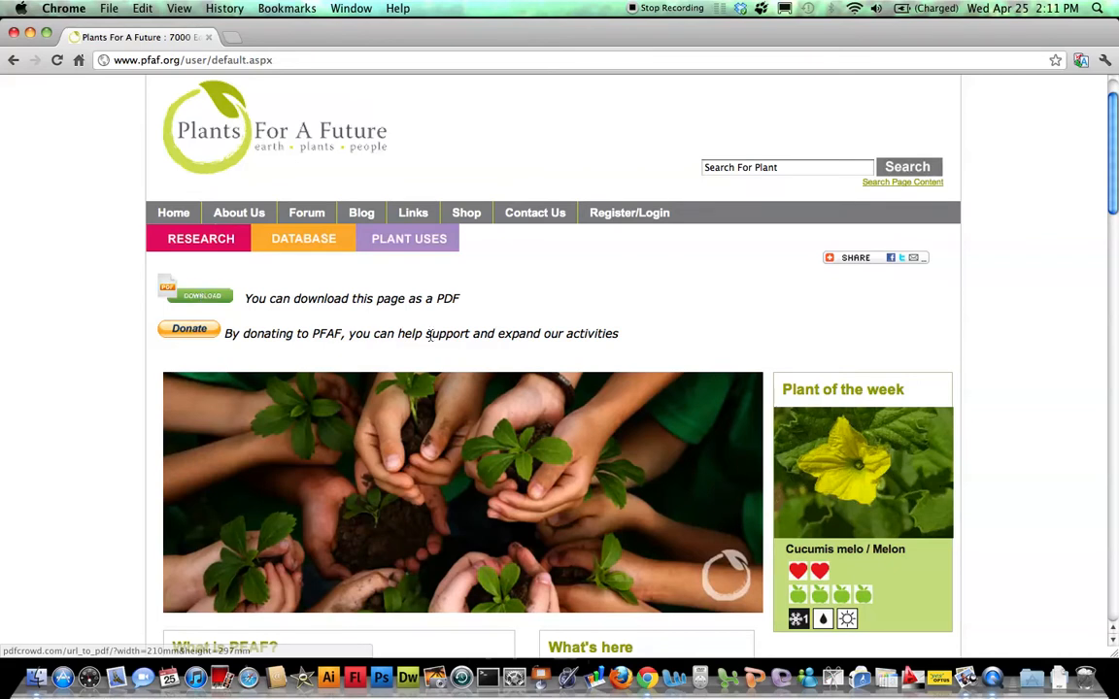
scroll("down", 3)
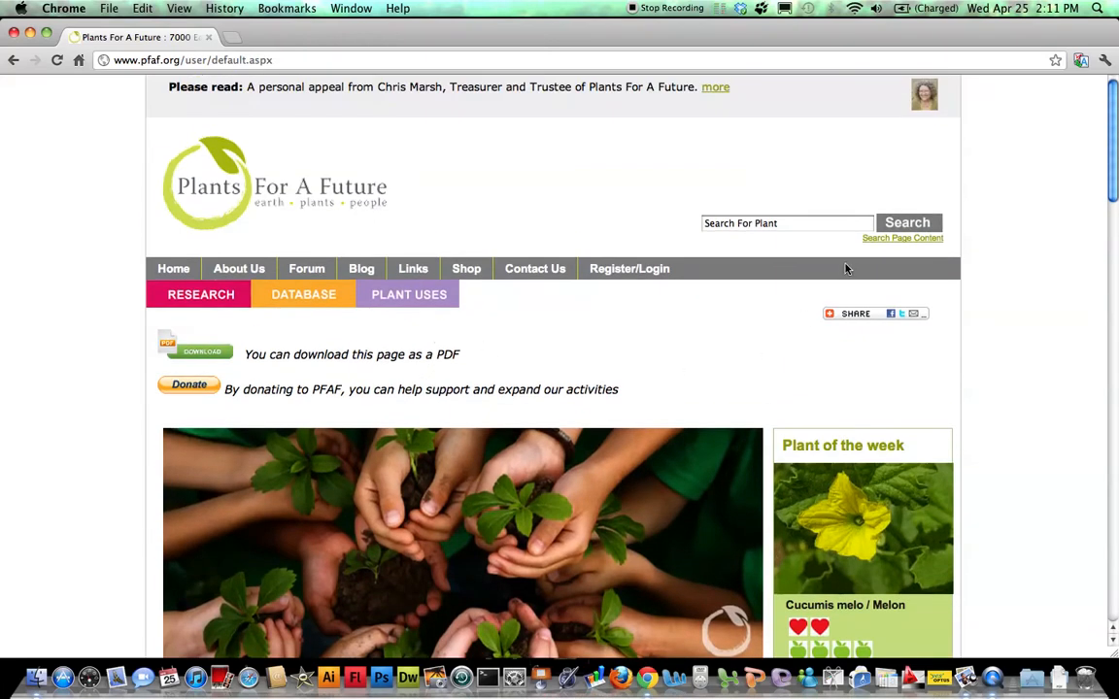
mouse_move(874, 252)
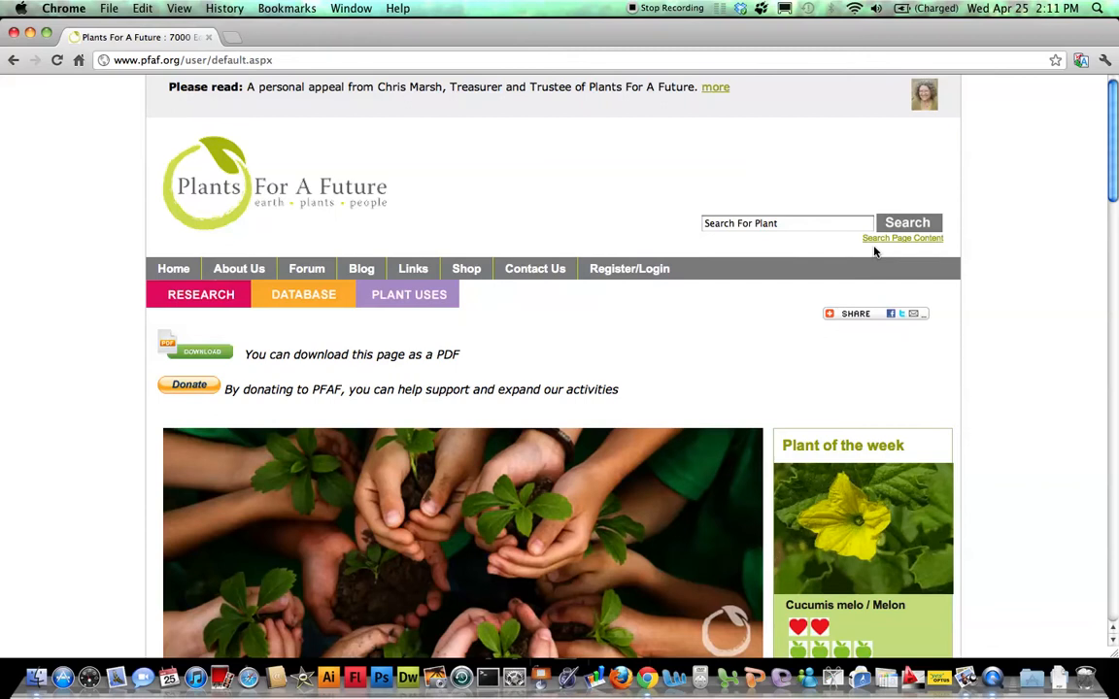
left_click(786, 224)
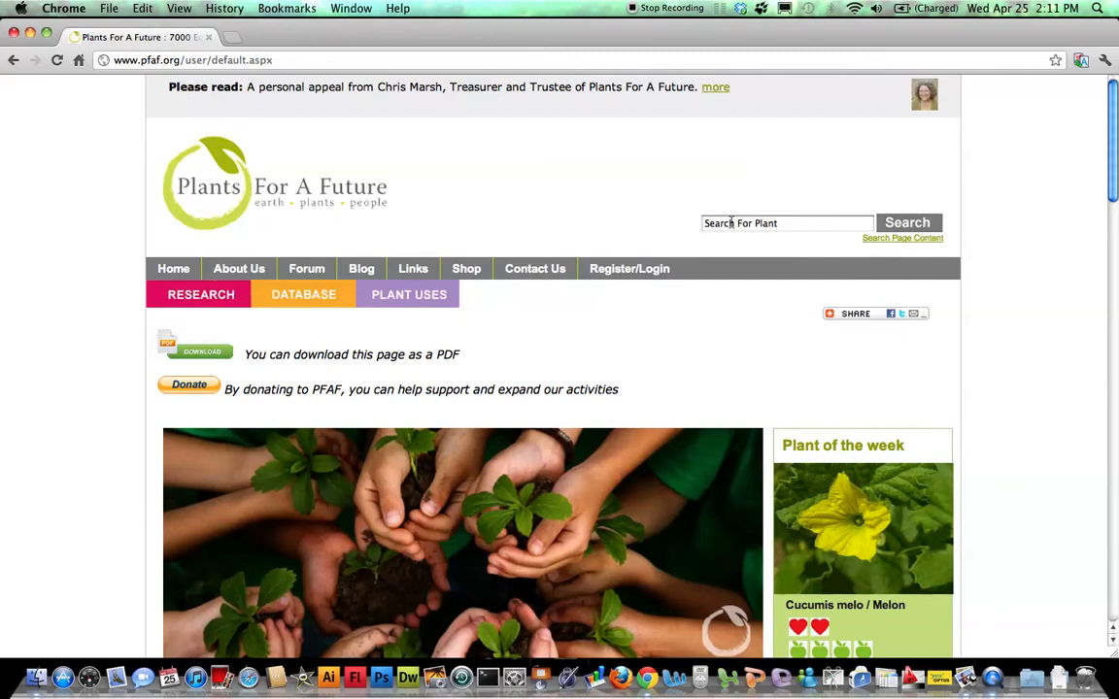
left_click(901, 237)
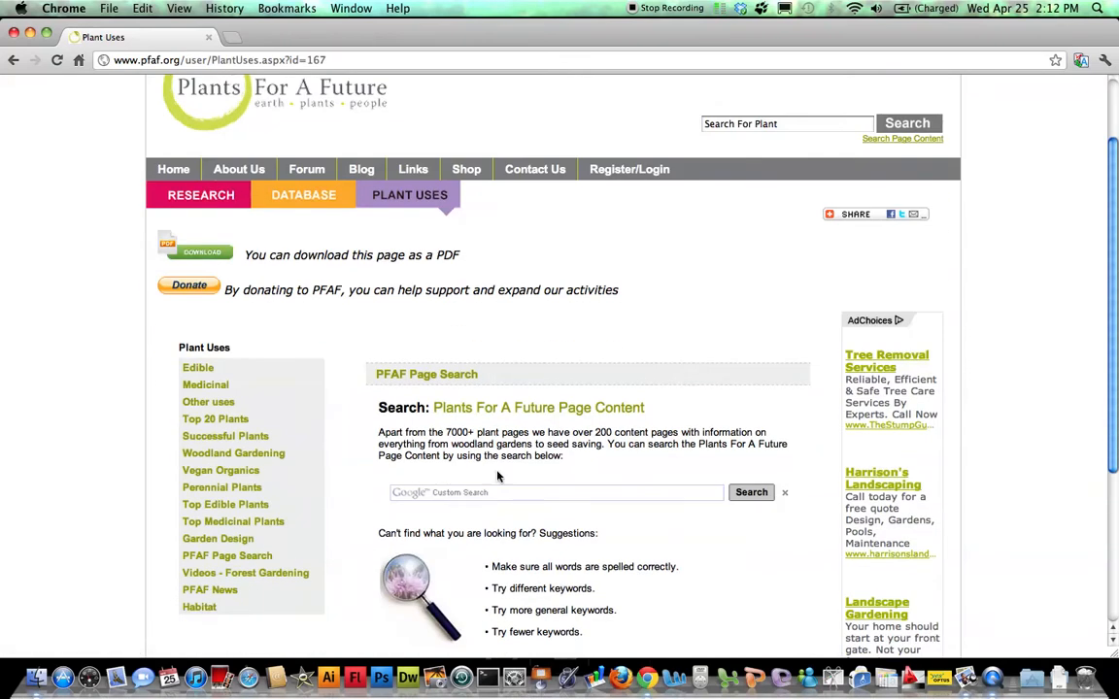
mouse_move(464, 474)
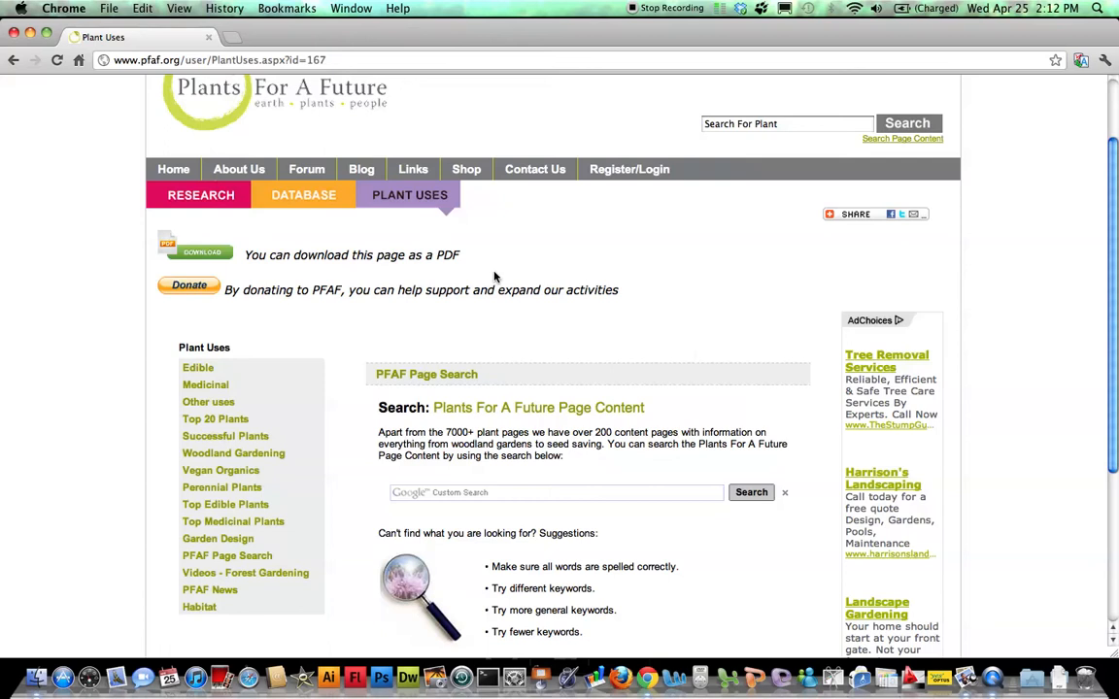
left_click(198, 195)
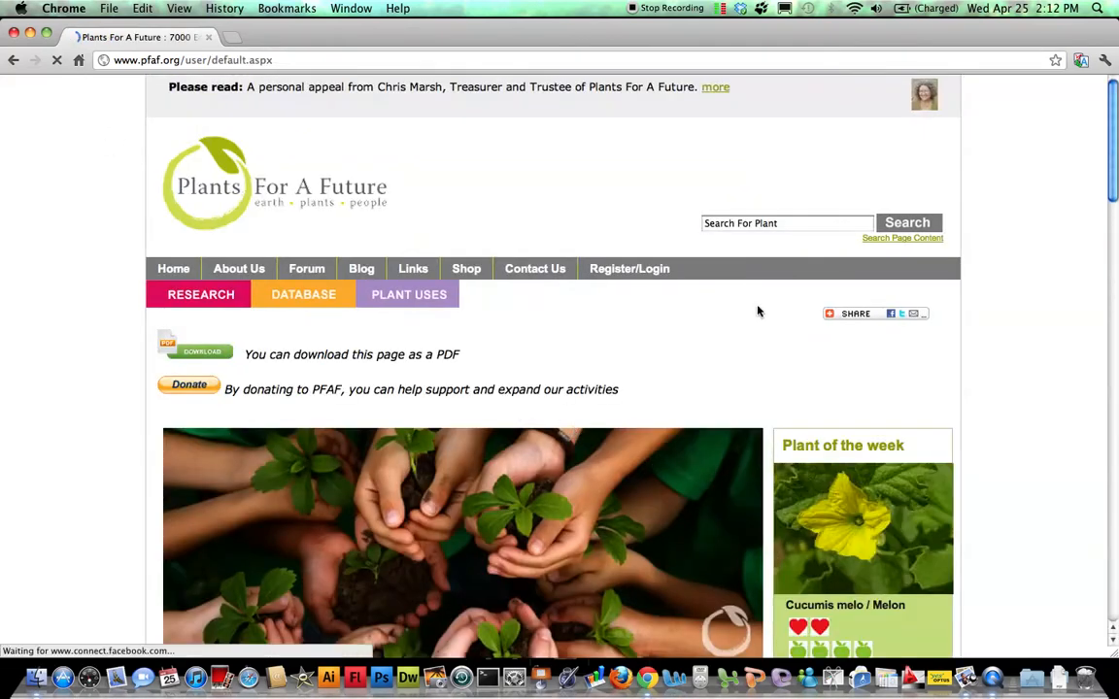
Search the home page plant search box for 'lav'
left_click(787, 221)
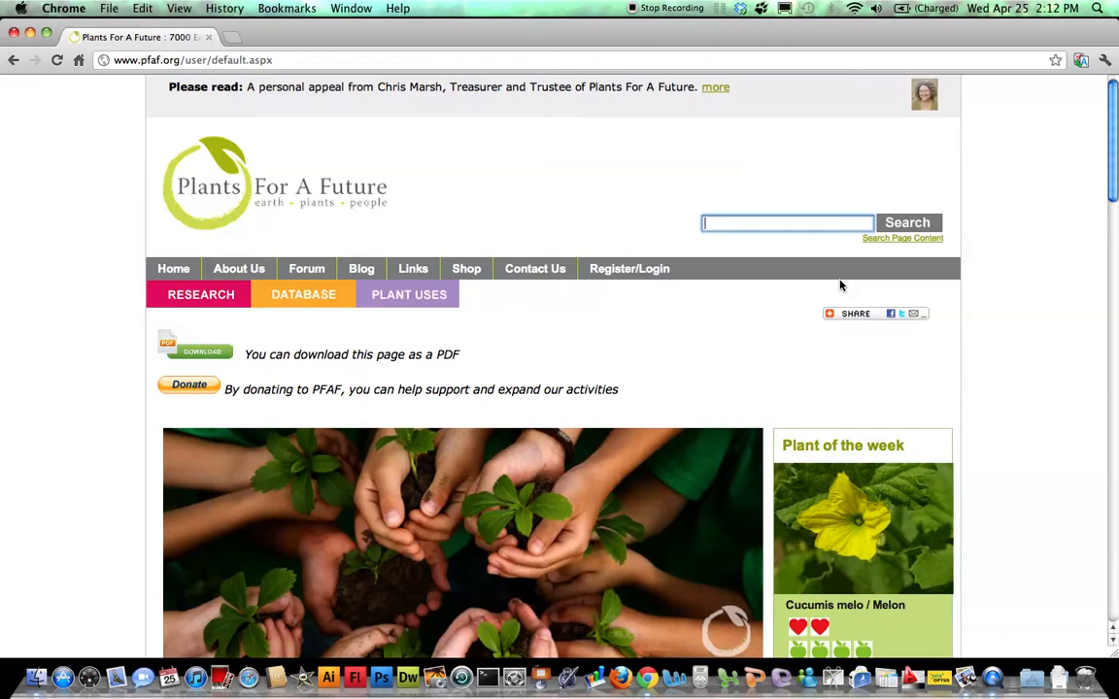
type("la")
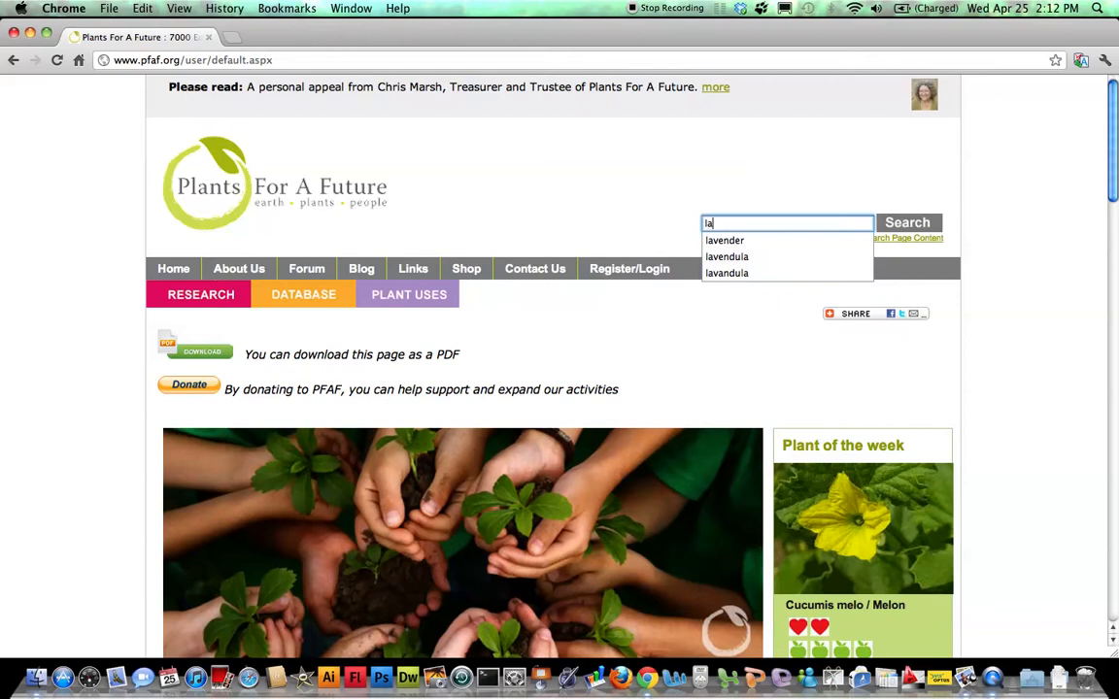
type("v")
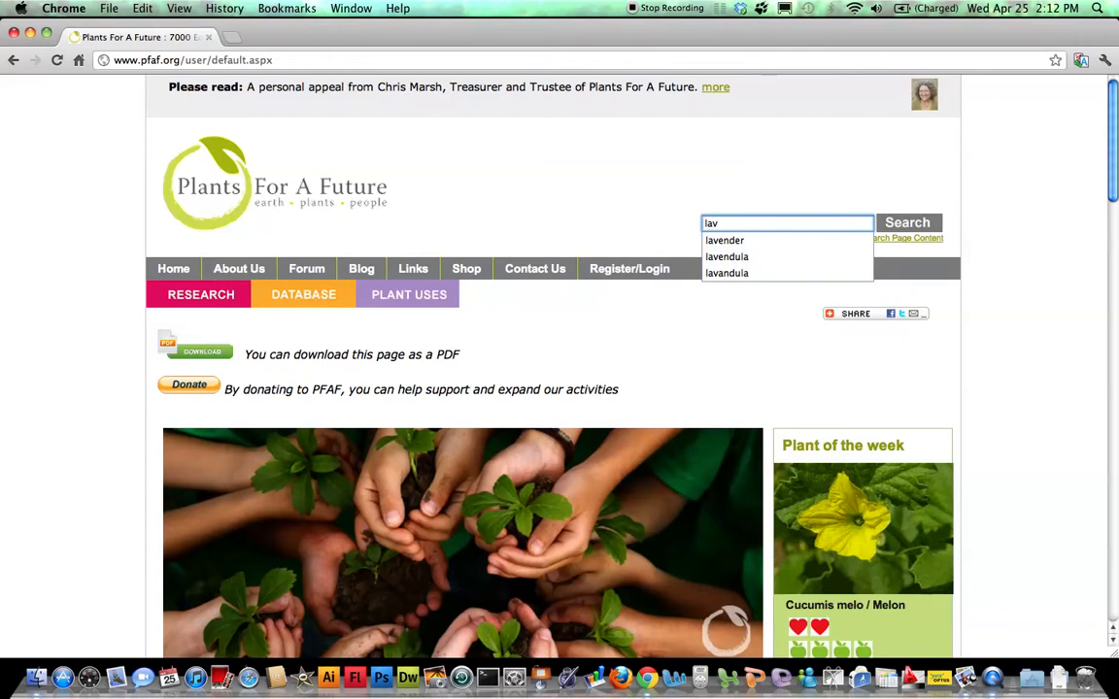
mouse_move(722, 241)
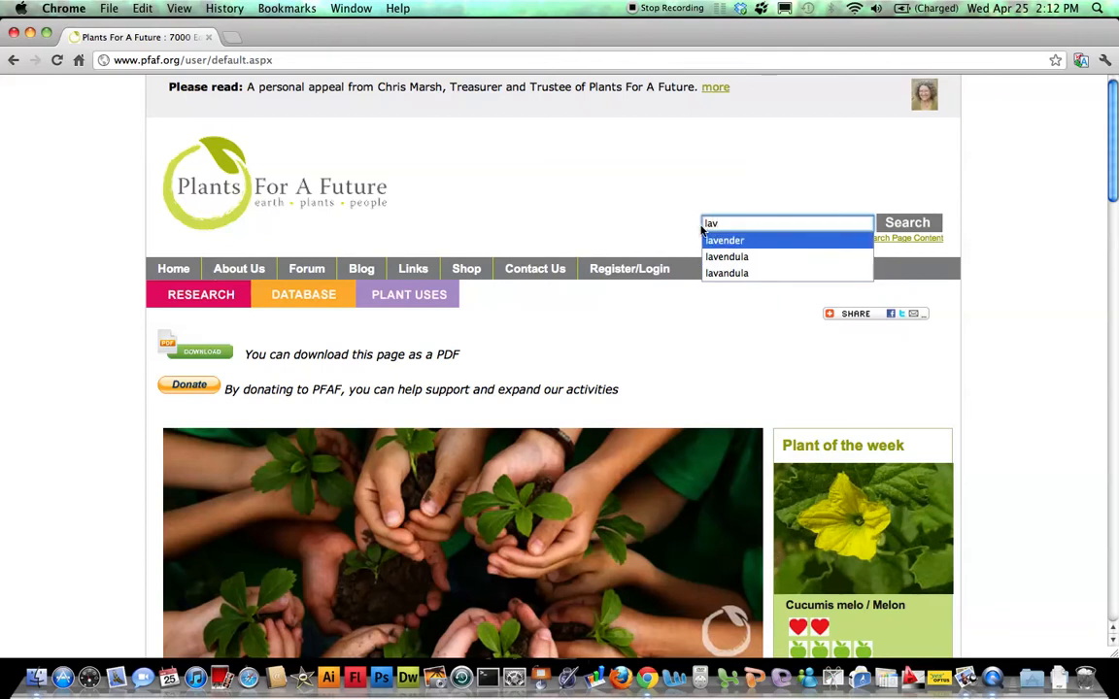
left_click(907, 221)
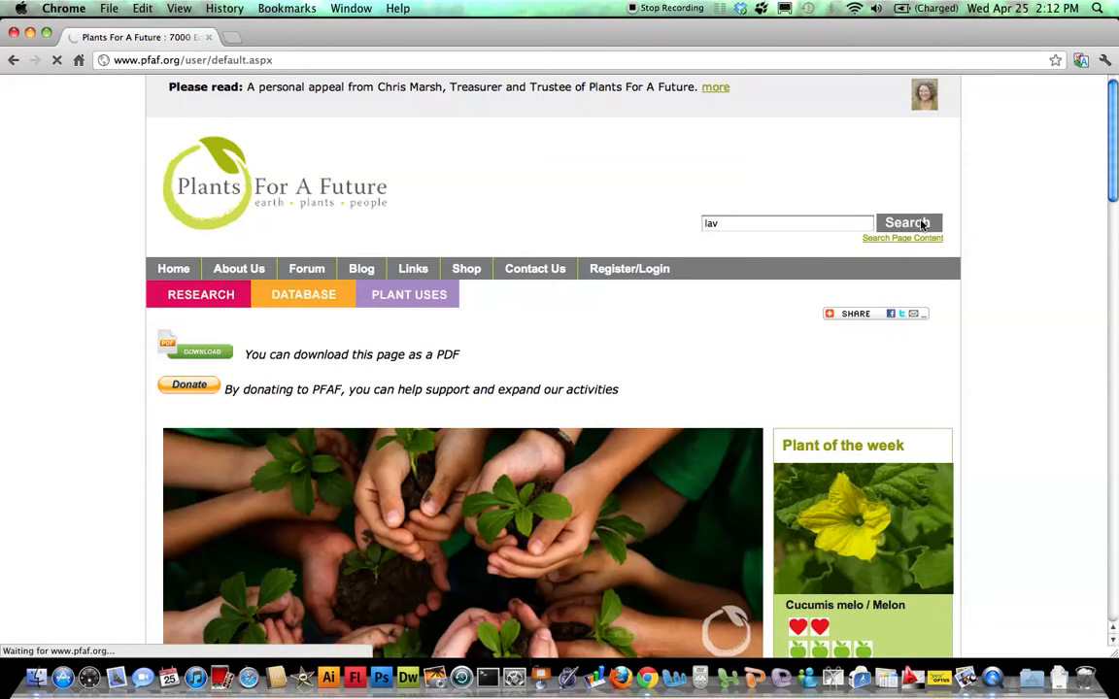
Review the 'lav' results table of Lavandula and Lavatera species with families and ratings
left_click(907, 221)
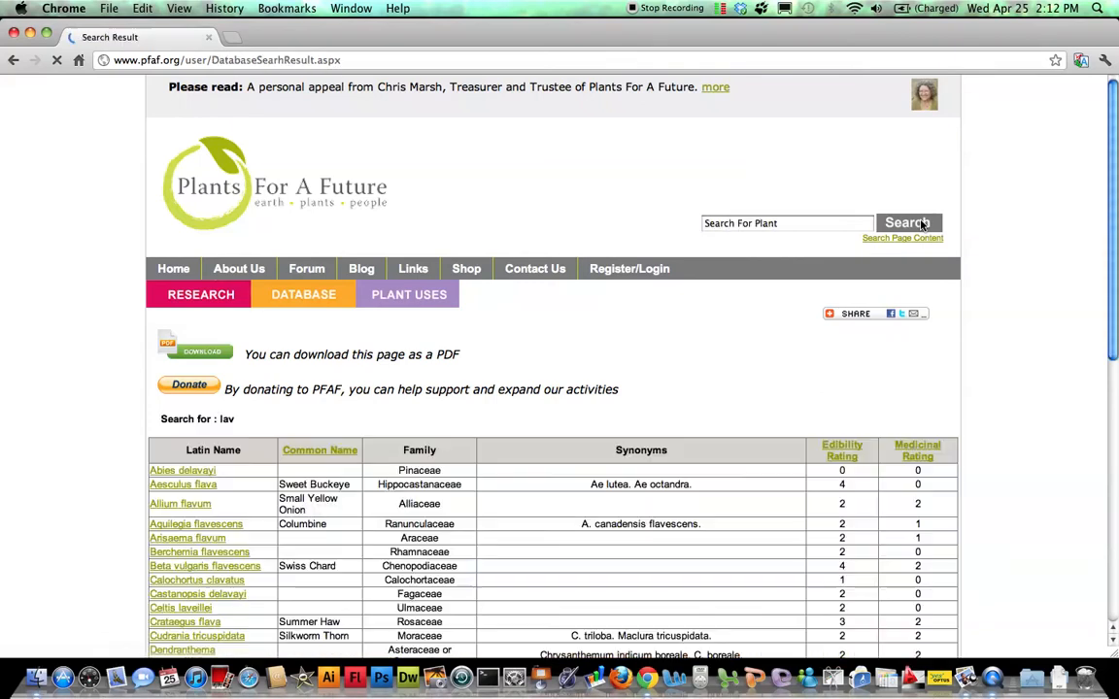
left_click(850, 312)
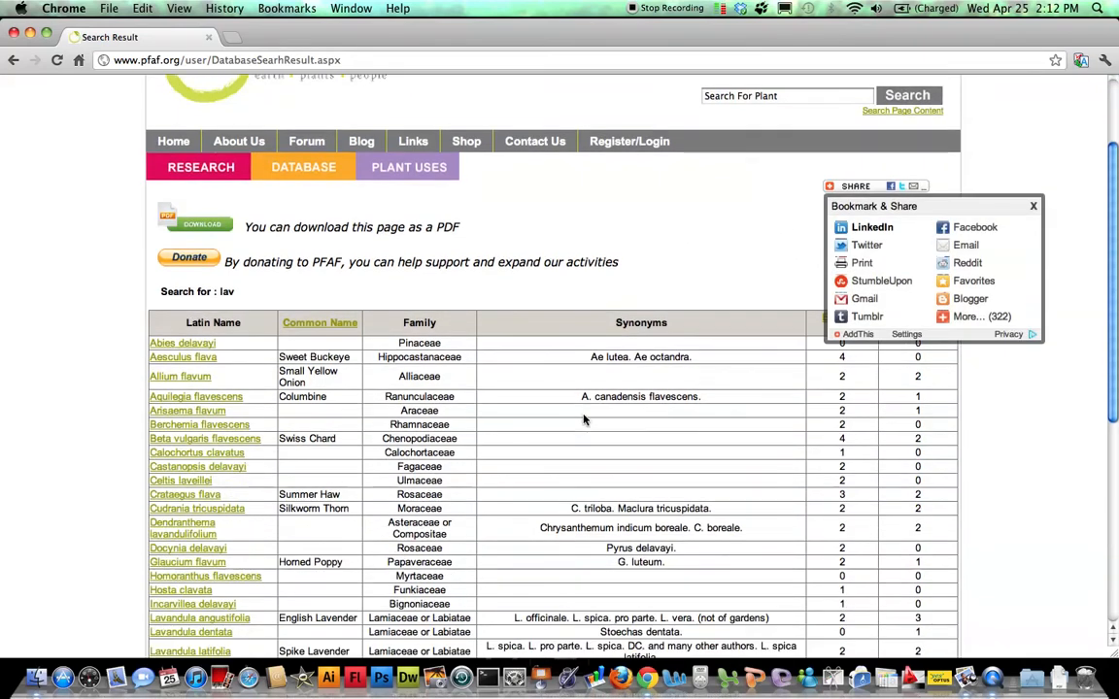
scroll("down", 3)
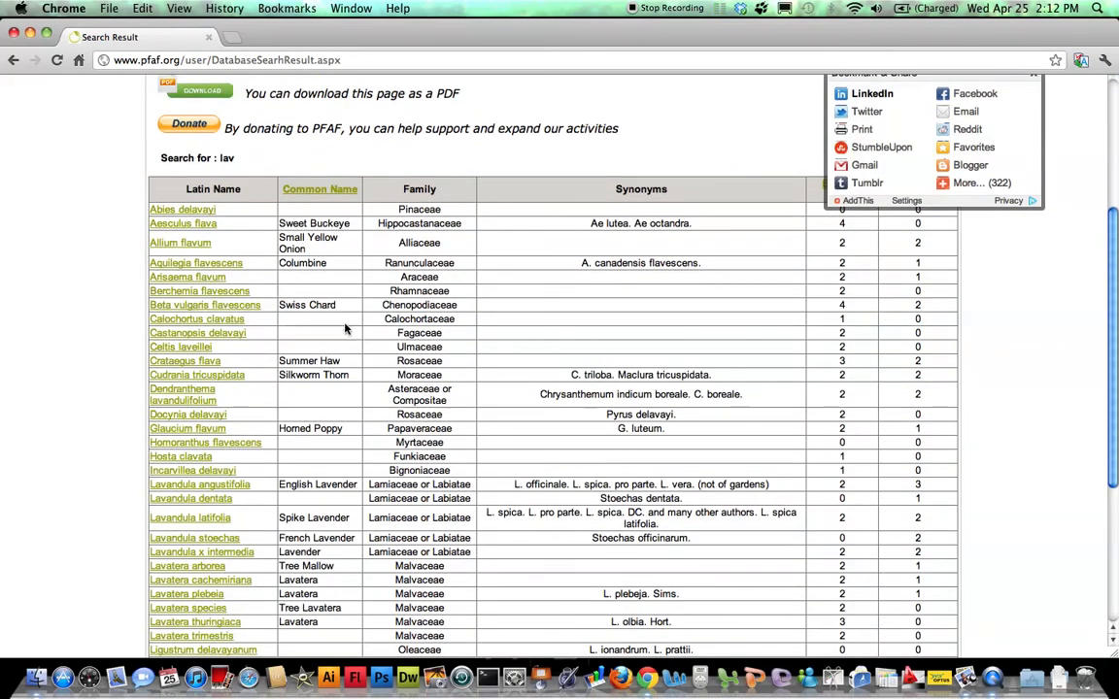
mouse_move(183, 224)
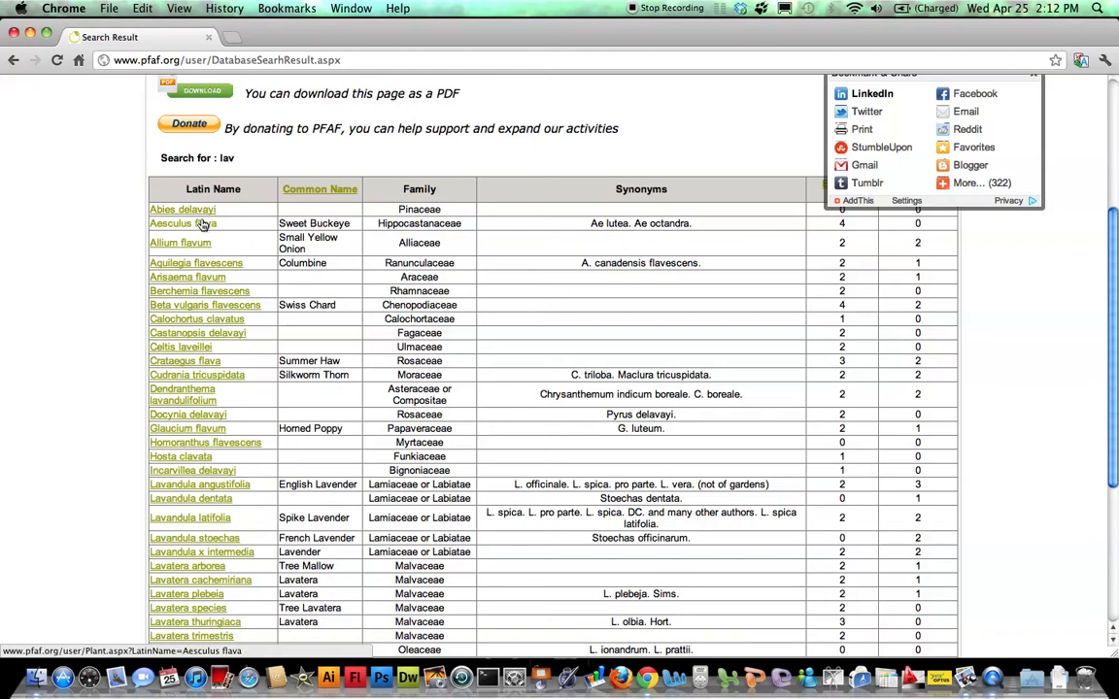
mouse_move(202, 237)
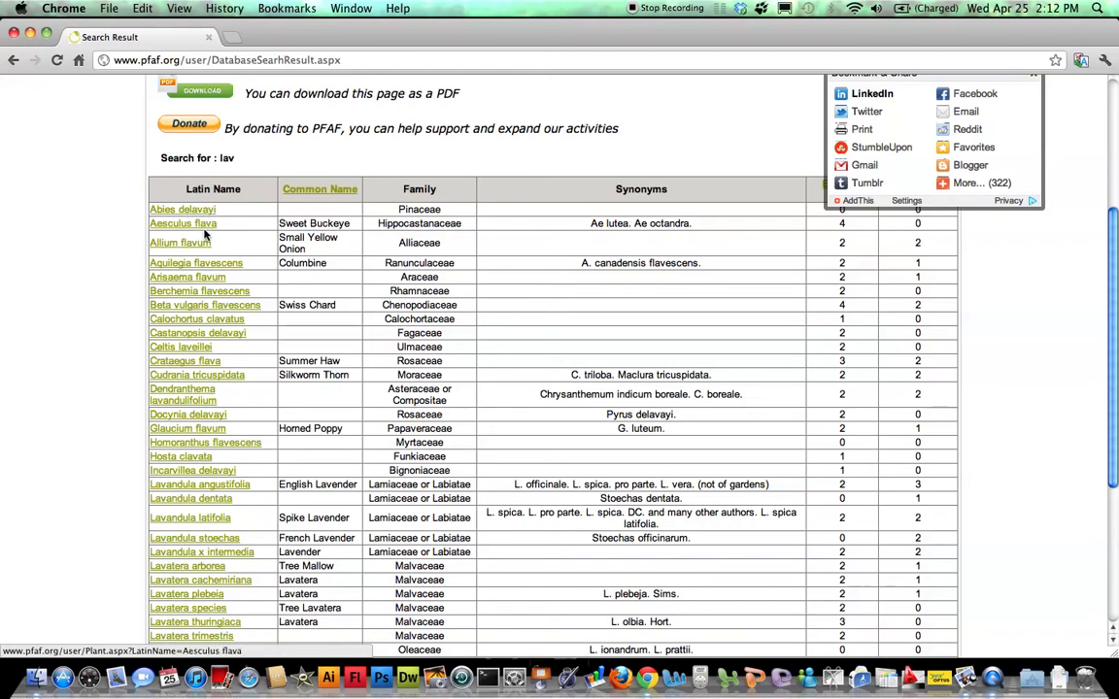
mouse_move(311, 346)
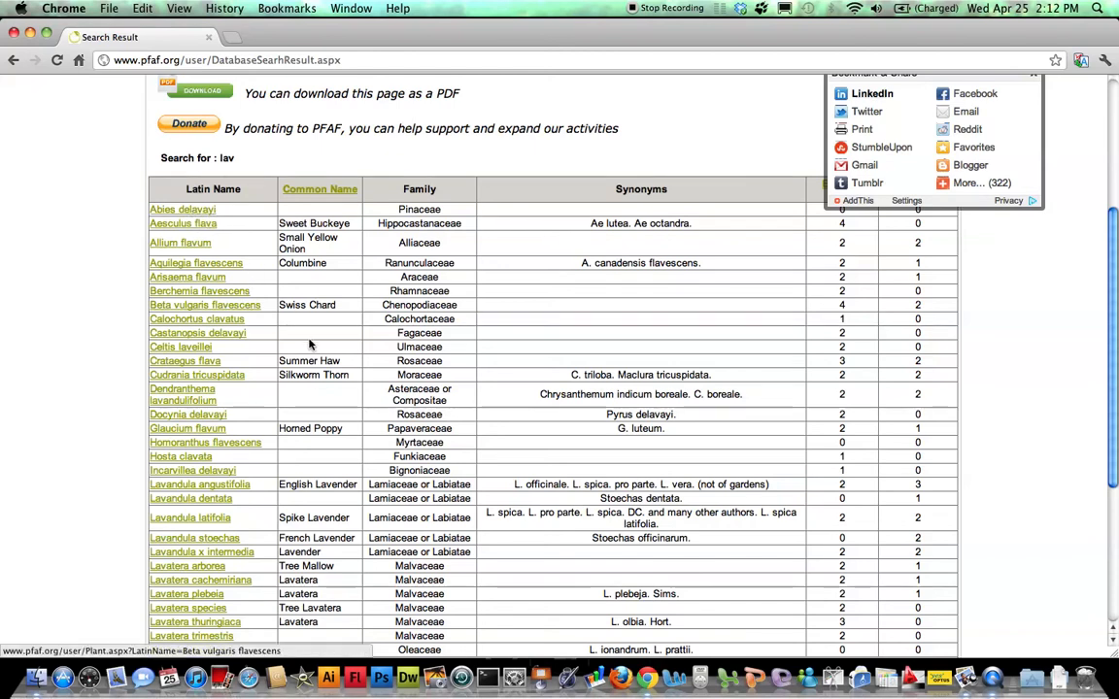
scroll("down", 3)
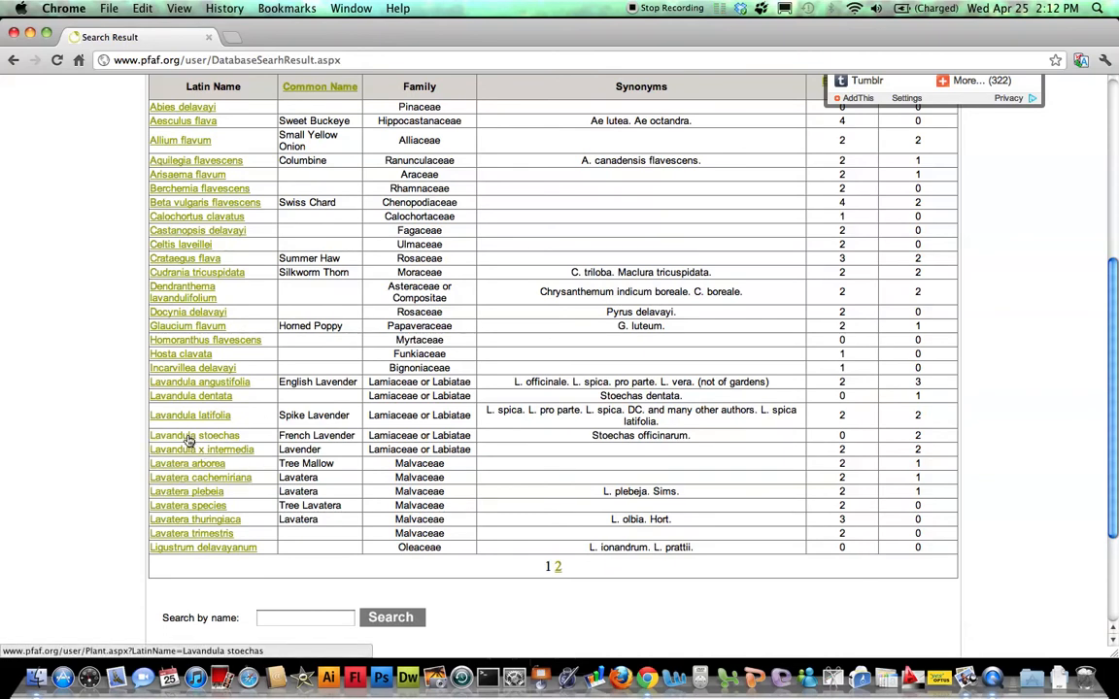
mouse_move(198, 396)
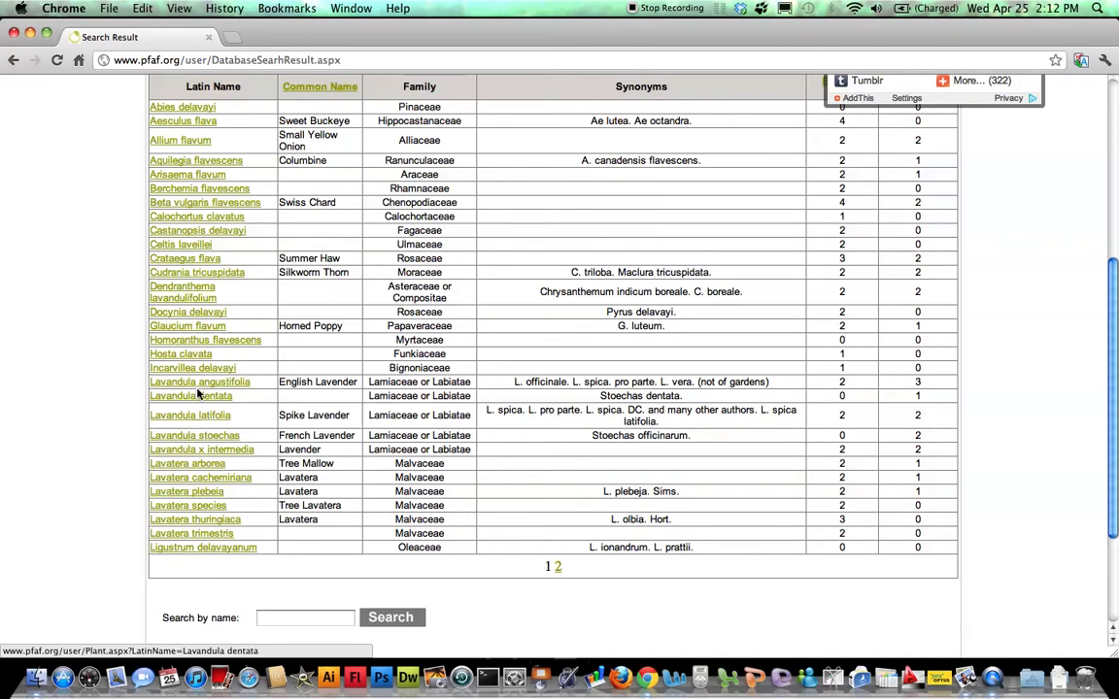
Go to the Lavandula angustifolia (English Lavender) plant page from the results
left_click(196, 380)
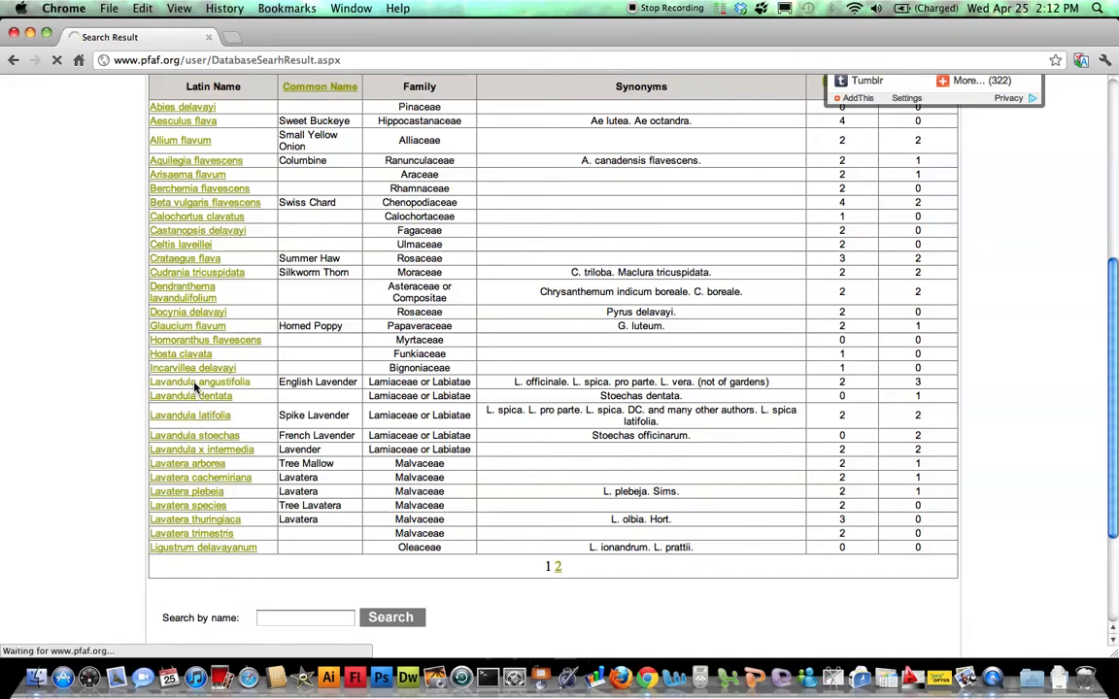
left_click(194, 381)
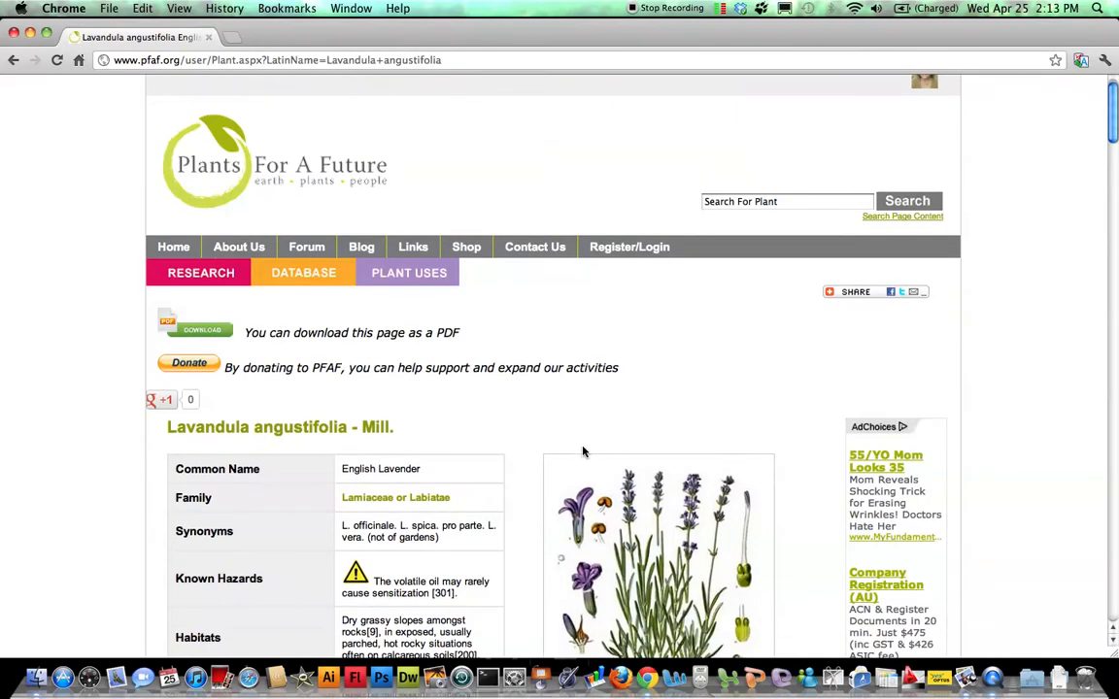
scroll("down", 3)
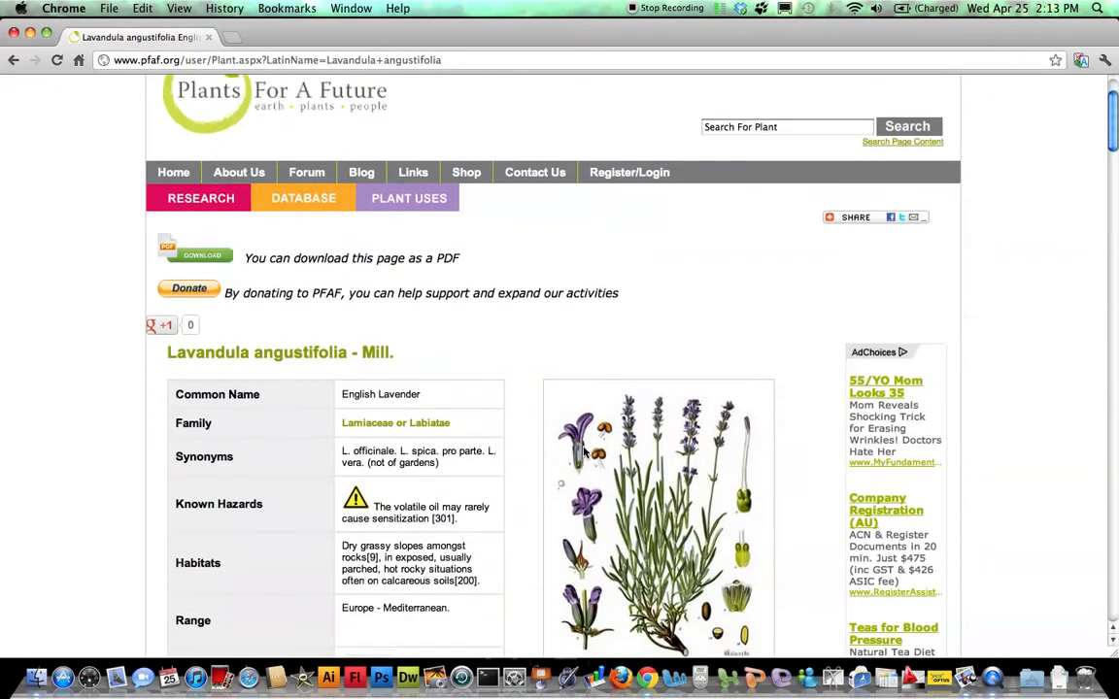
mouse_move(192, 254)
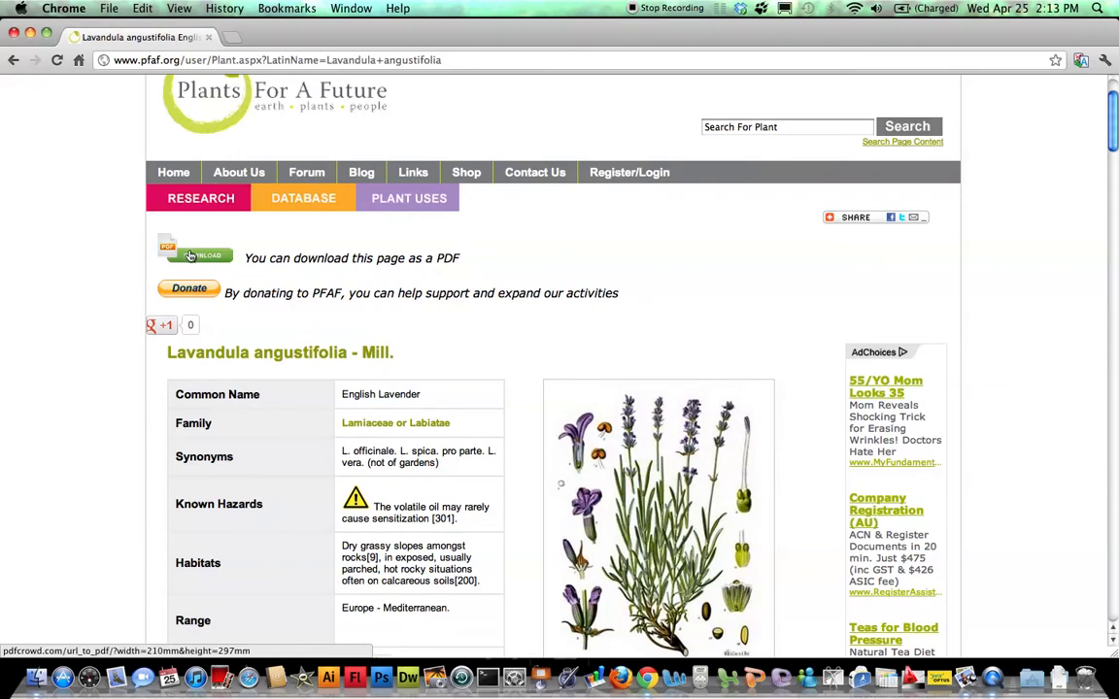
Download the lavender page as a PDF and review its habitats, edibility and medicinal ratings
left_click(194, 255)
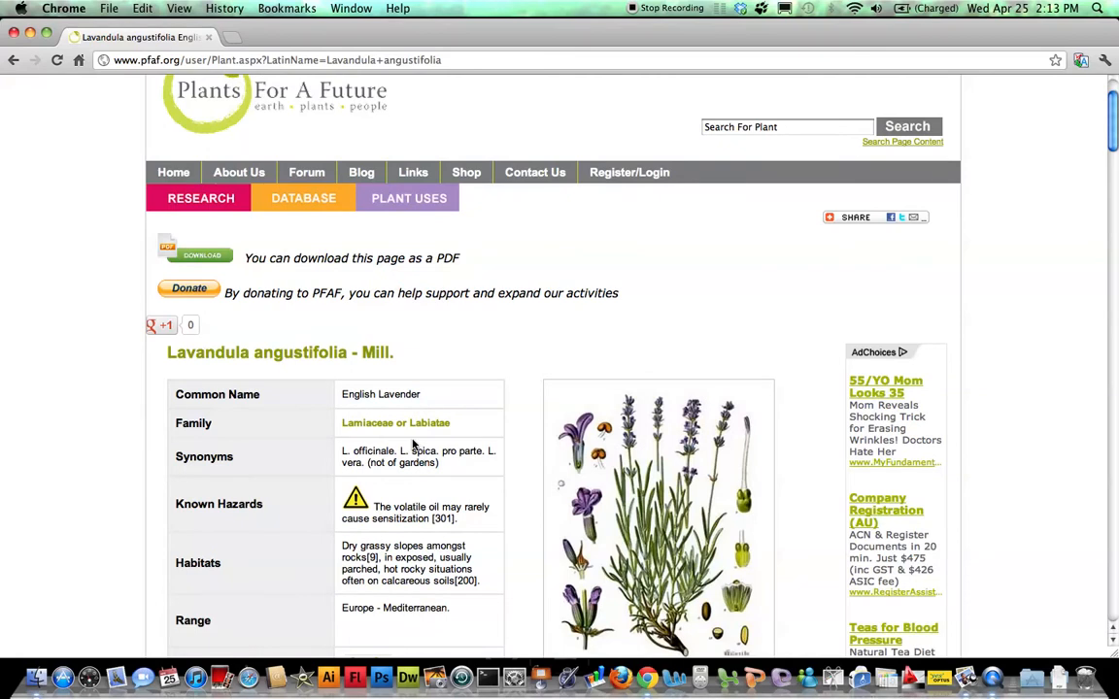
scroll("down", 3)
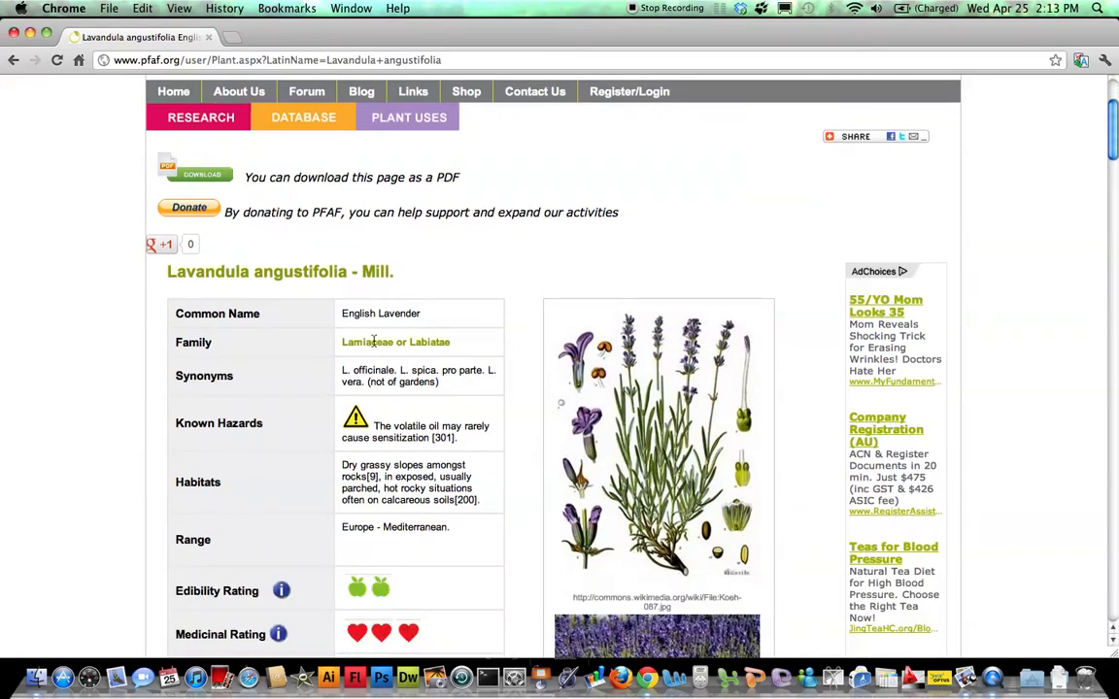
scroll("down", 3)
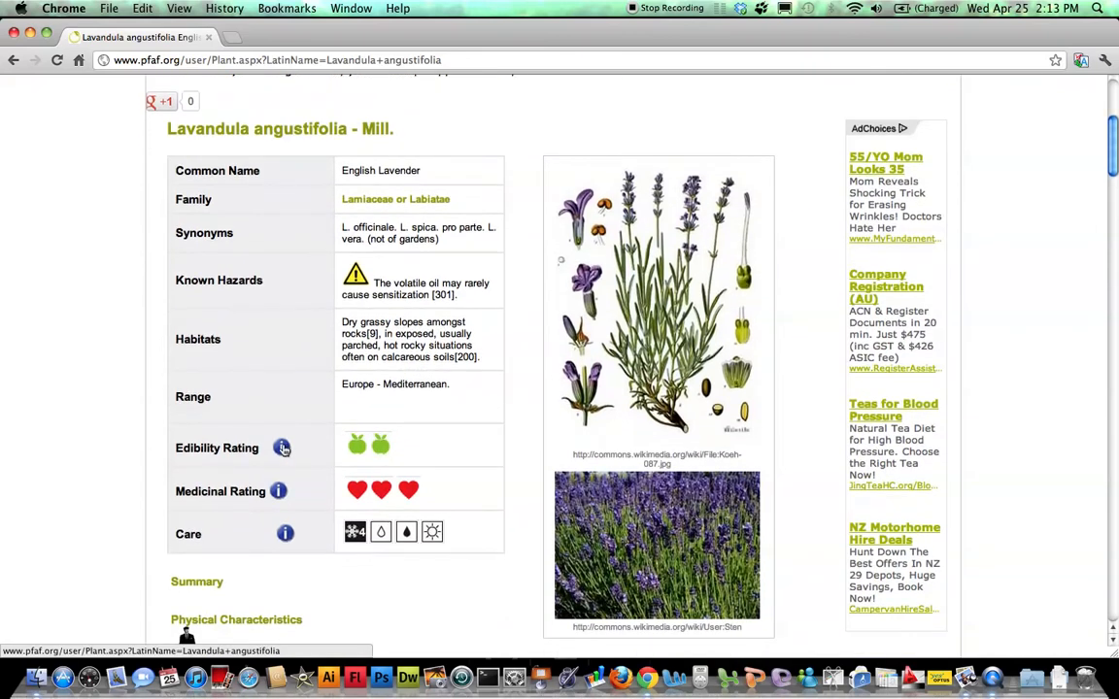
left_click(284, 447)
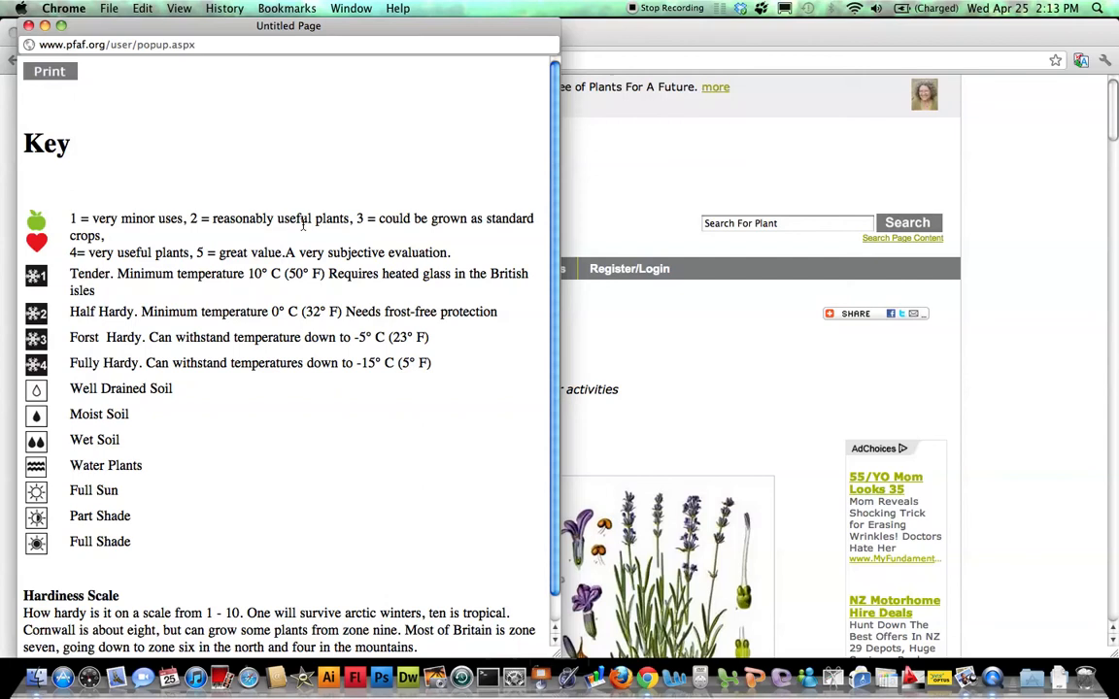
mouse_move(307, 407)
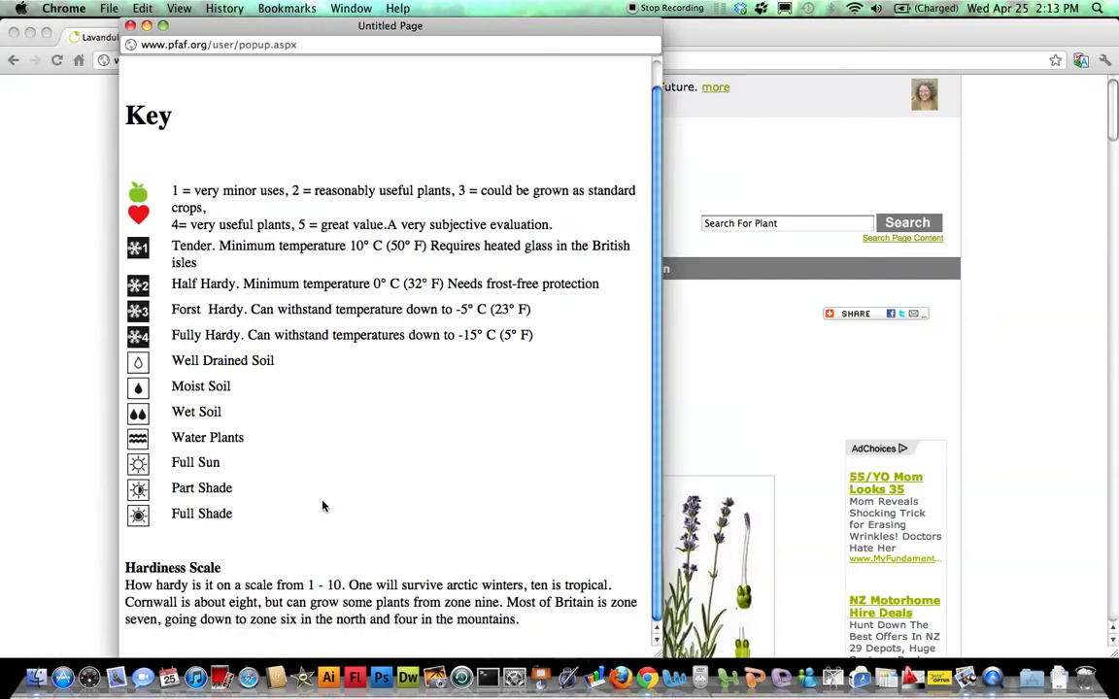
mouse_move(402, 569)
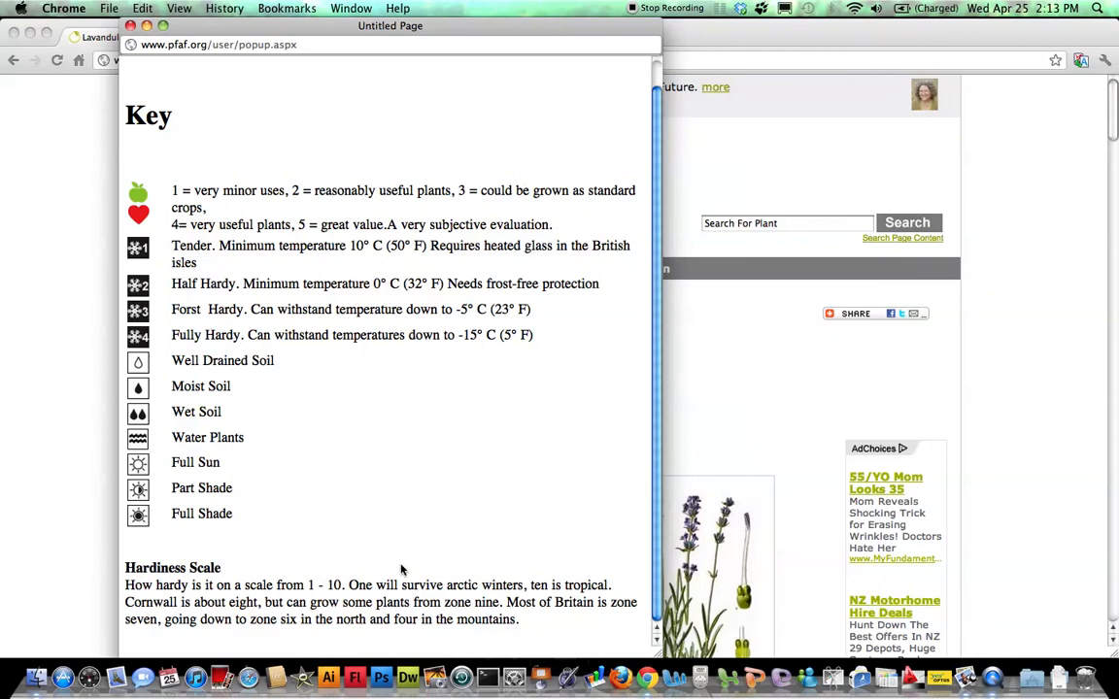
mouse_move(396, 569)
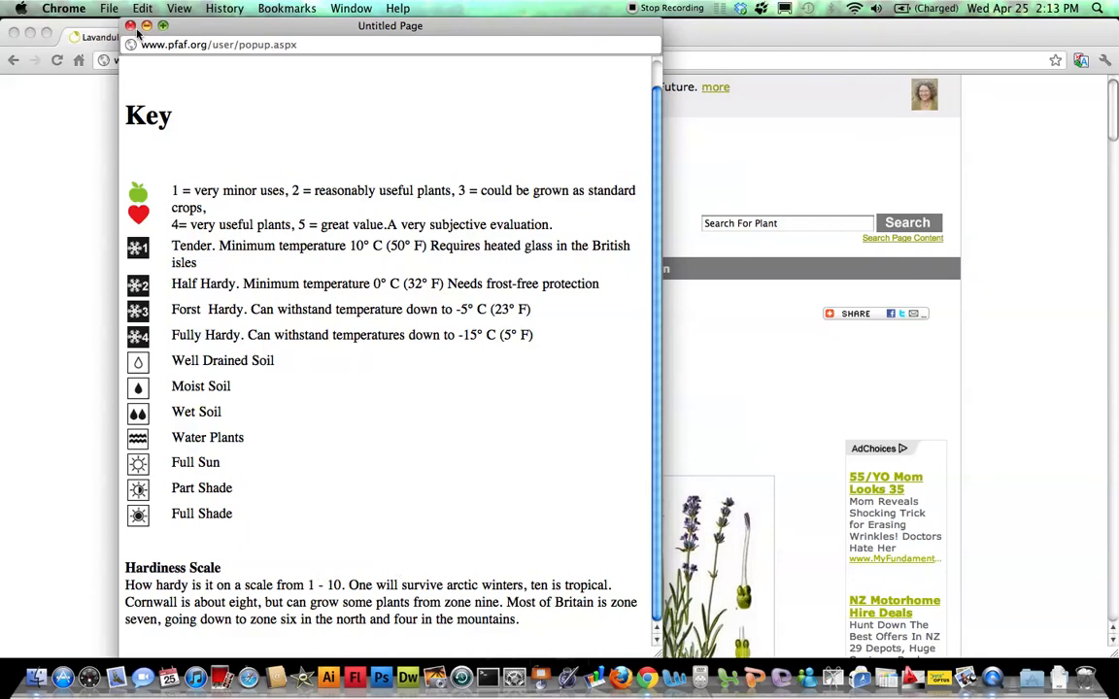
left_click(124, 31)
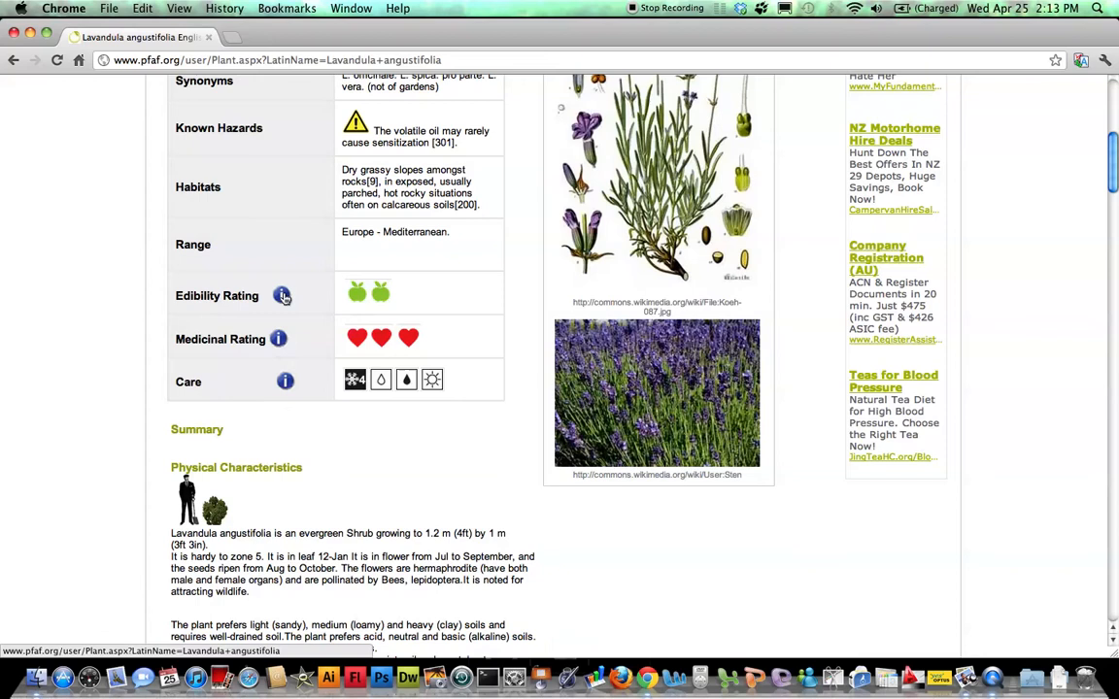
scroll("down", 3)
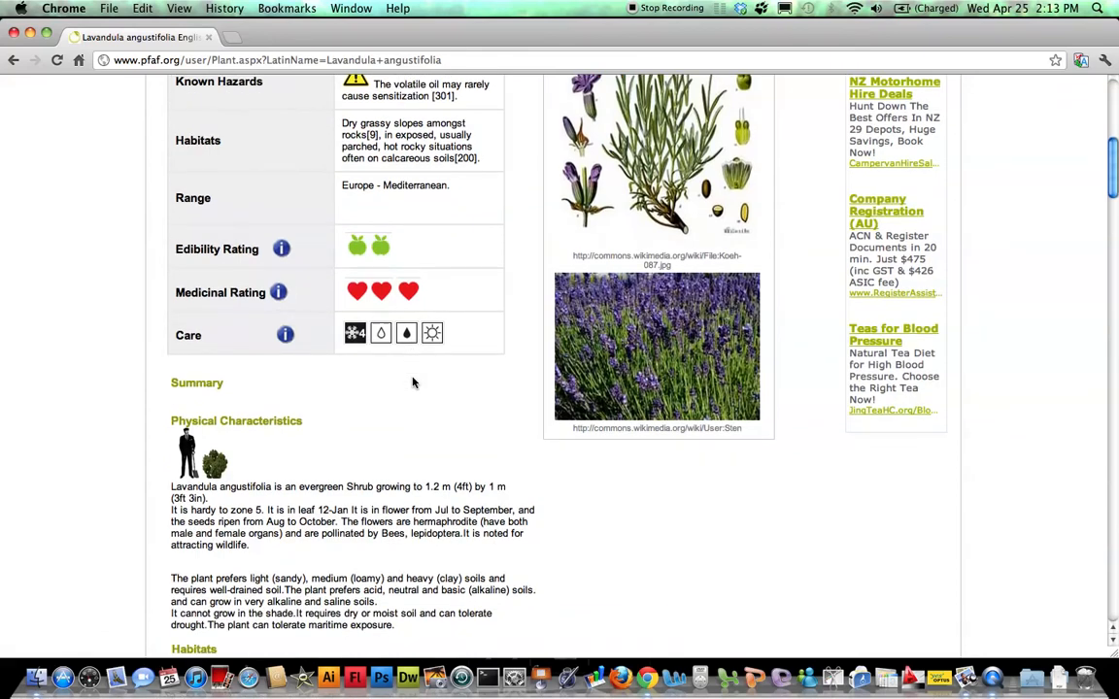
scroll("down", 3)
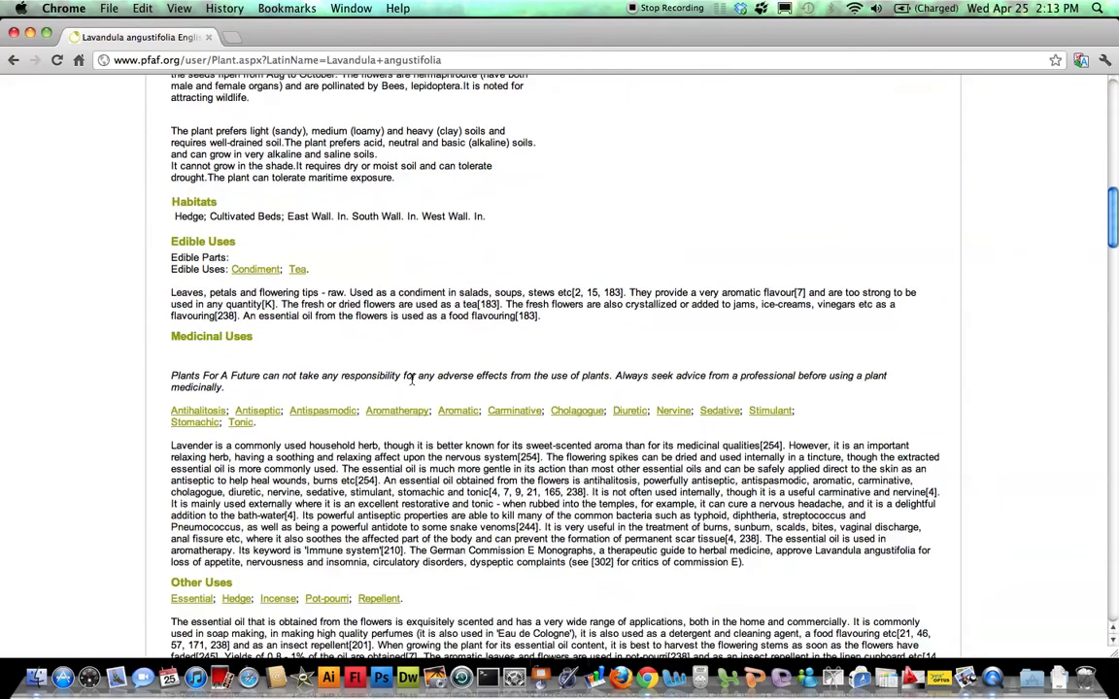
mouse_move(326, 412)
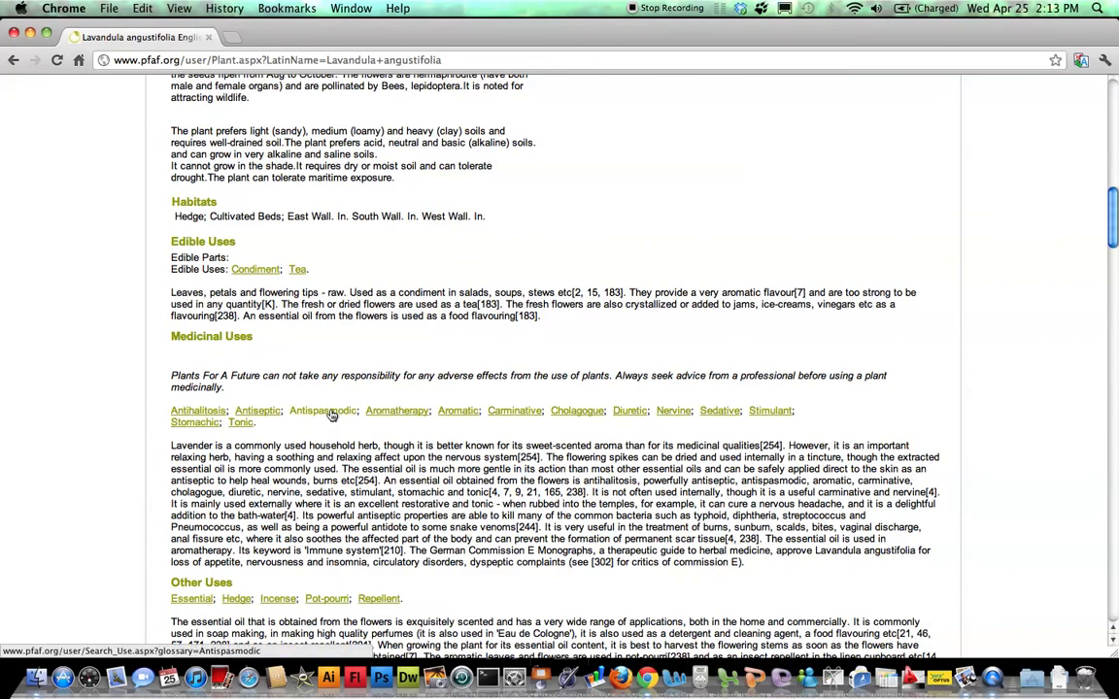
mouse_move(323, 412)
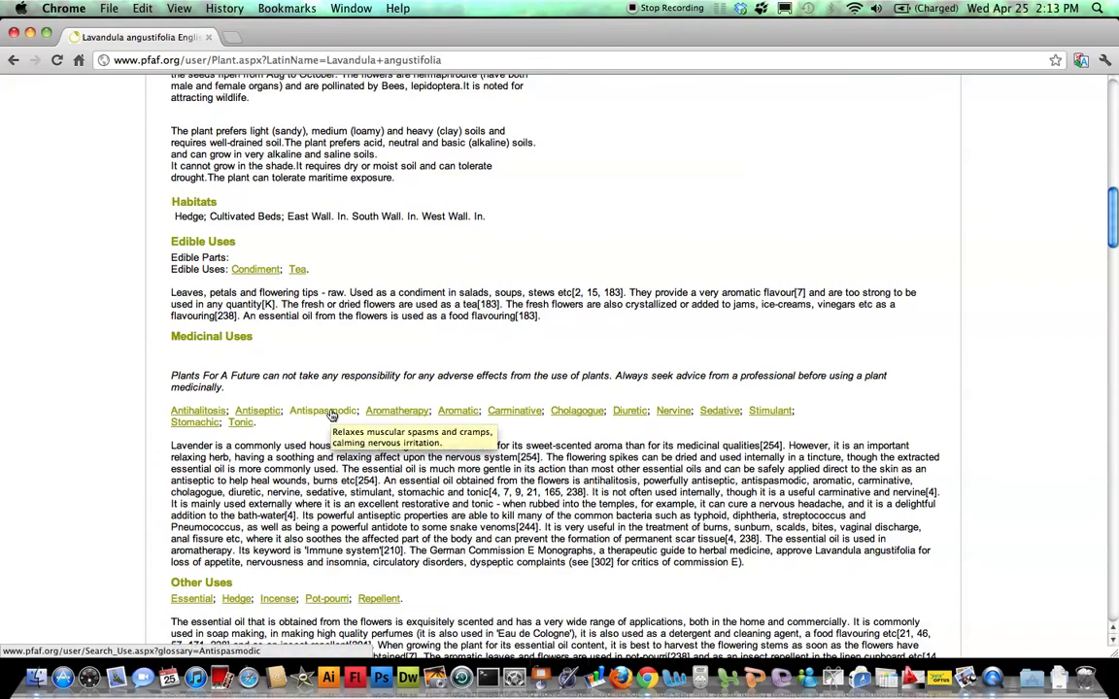
mouse_move(394, 411)
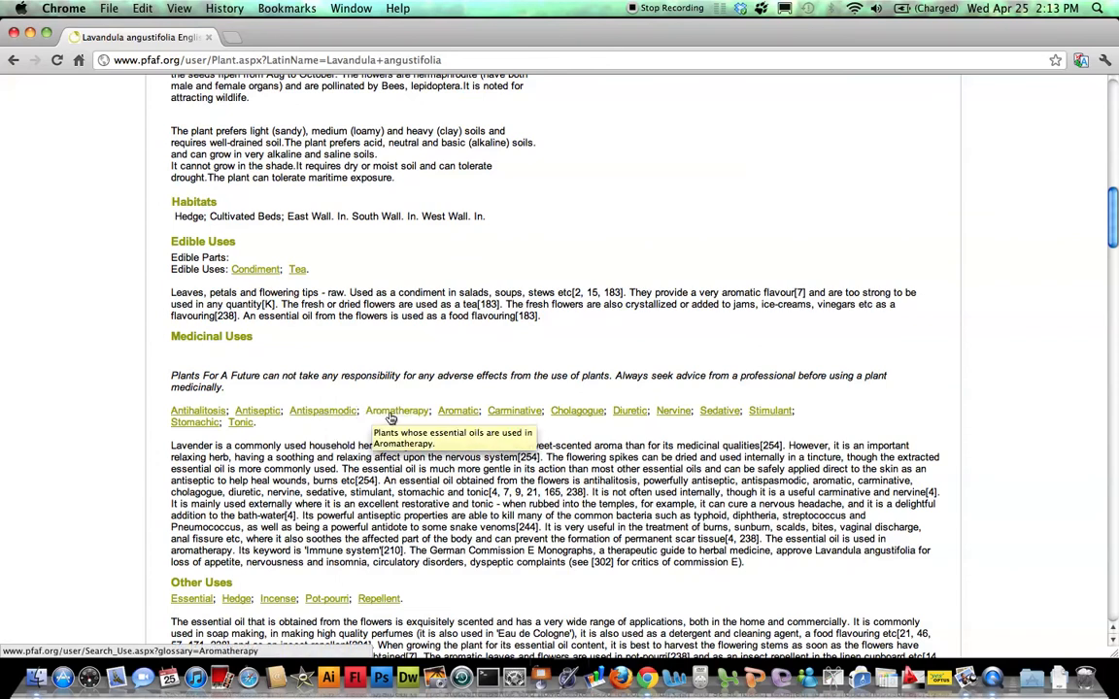
mouse_move(458, 416)
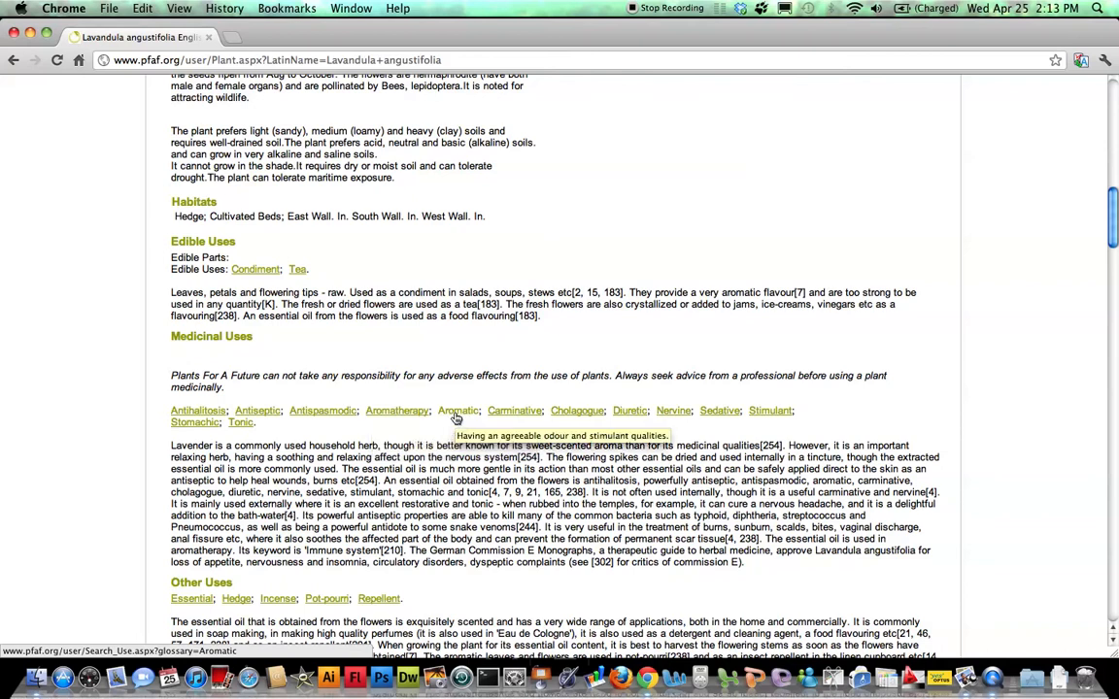
mouse_move(559, 416)
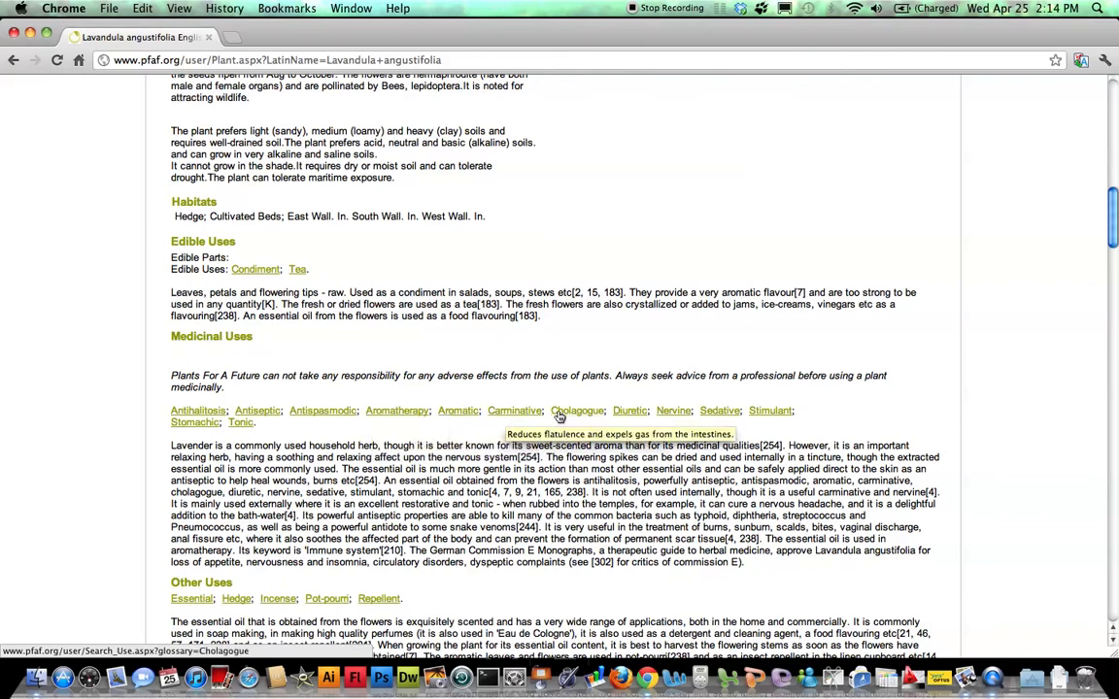
mouse_move(466, 412)
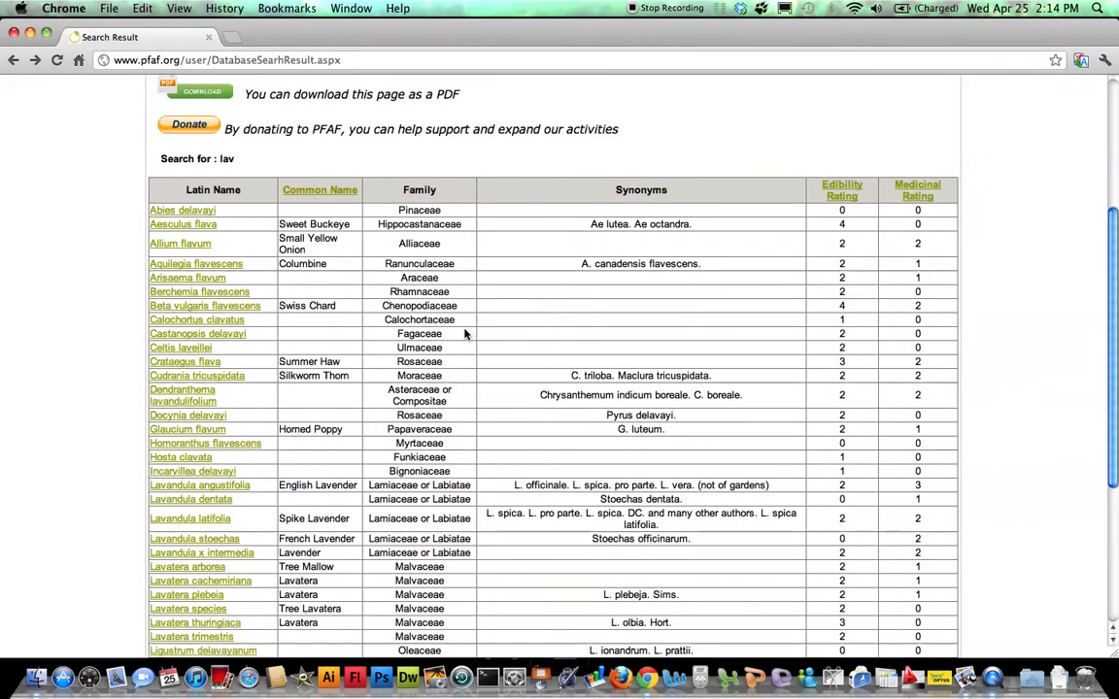
mouse_move(289, 190)
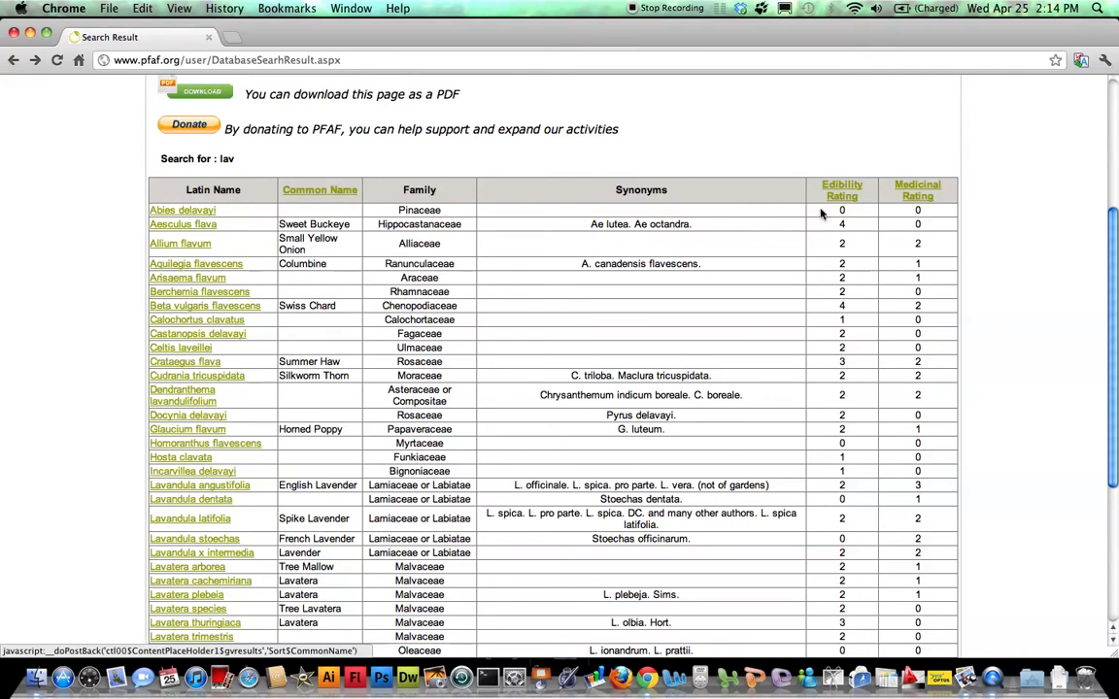
mouse_move(841, 191)
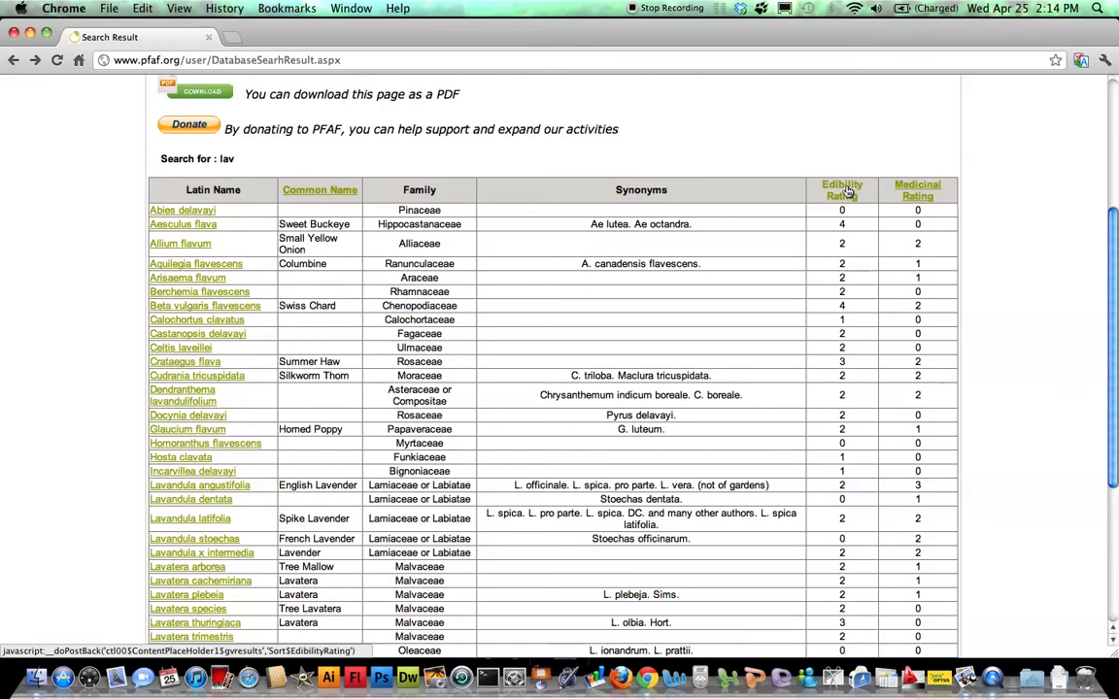
mouse_move(497, 379)
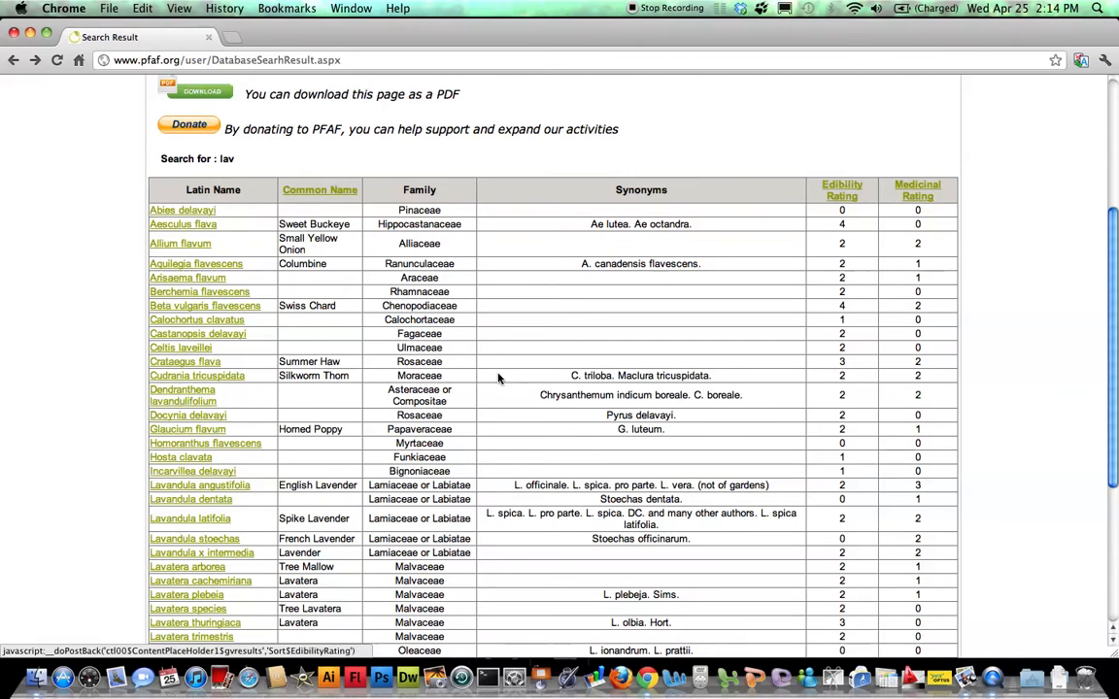
mouse_move(192, 202)
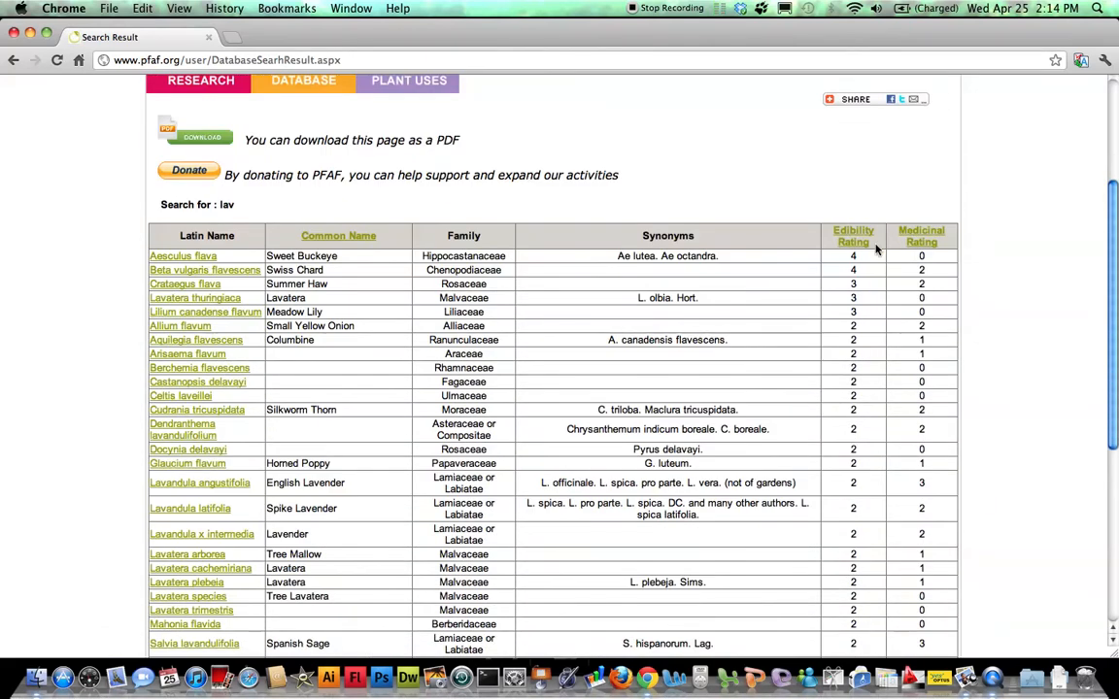
mouse_move(940, 252)
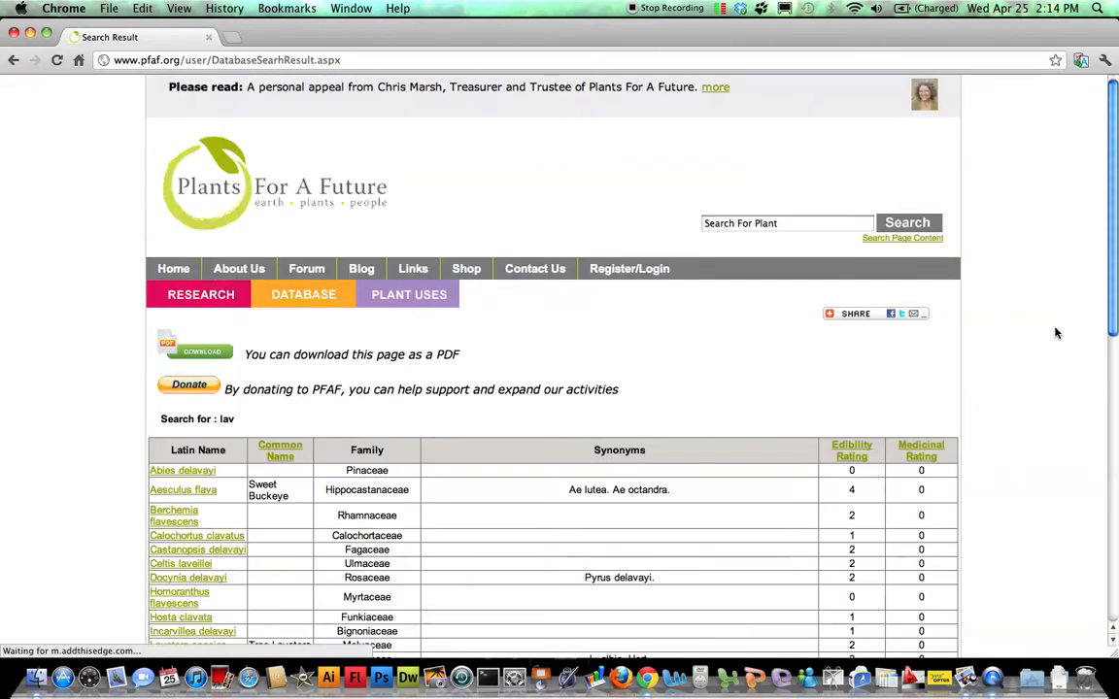
Sort the 'lav' results table by Common Name, reverse alphabetically
scroll("down", 3)
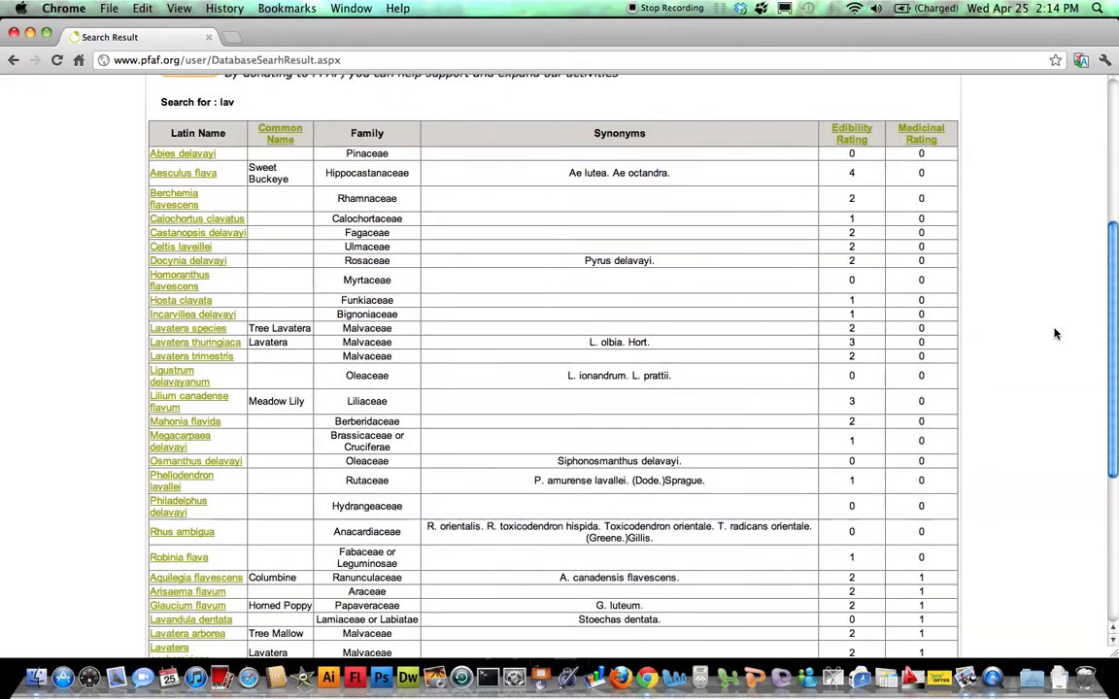
mouse_move(282, 134)
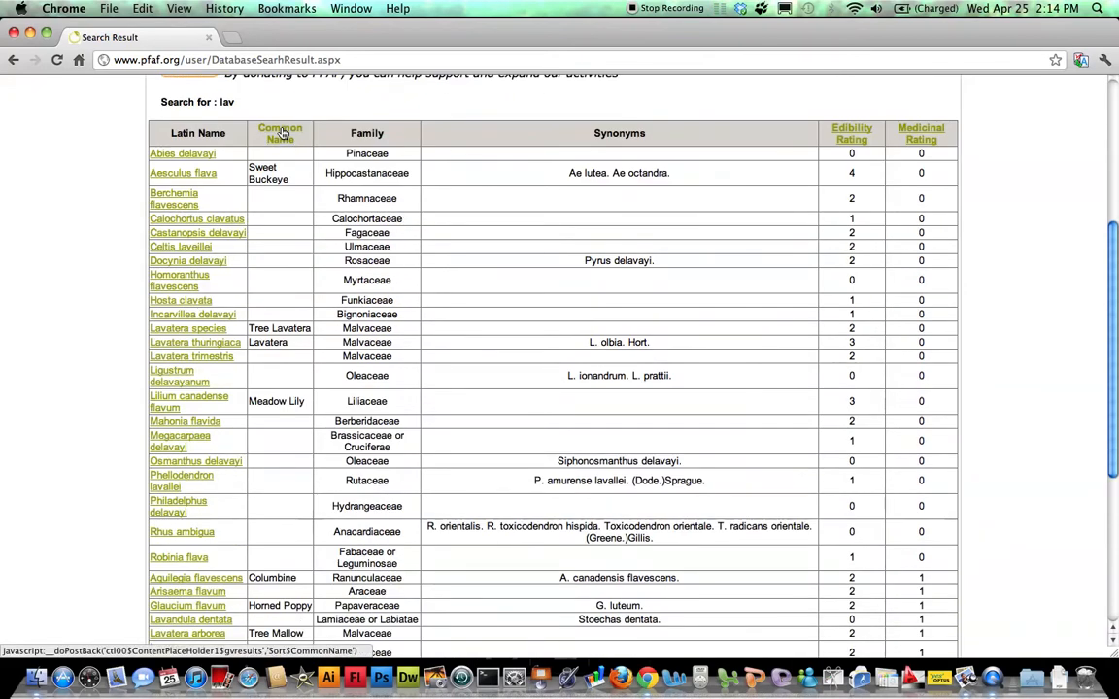
left_click(280, 132)
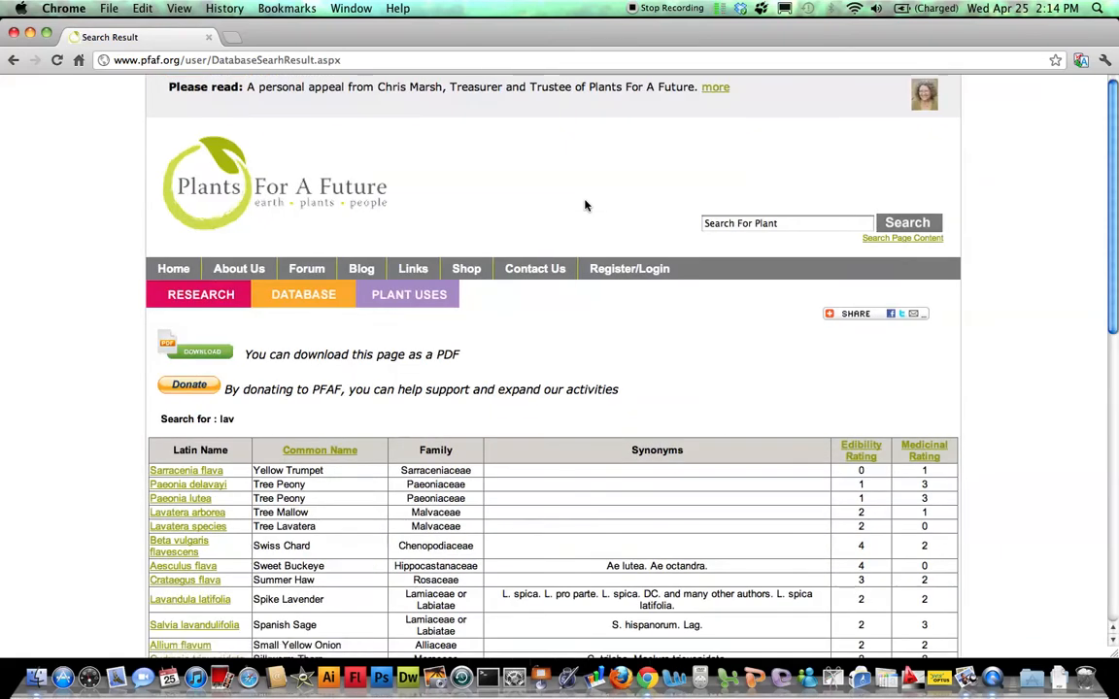
mouse_move(717, 249)
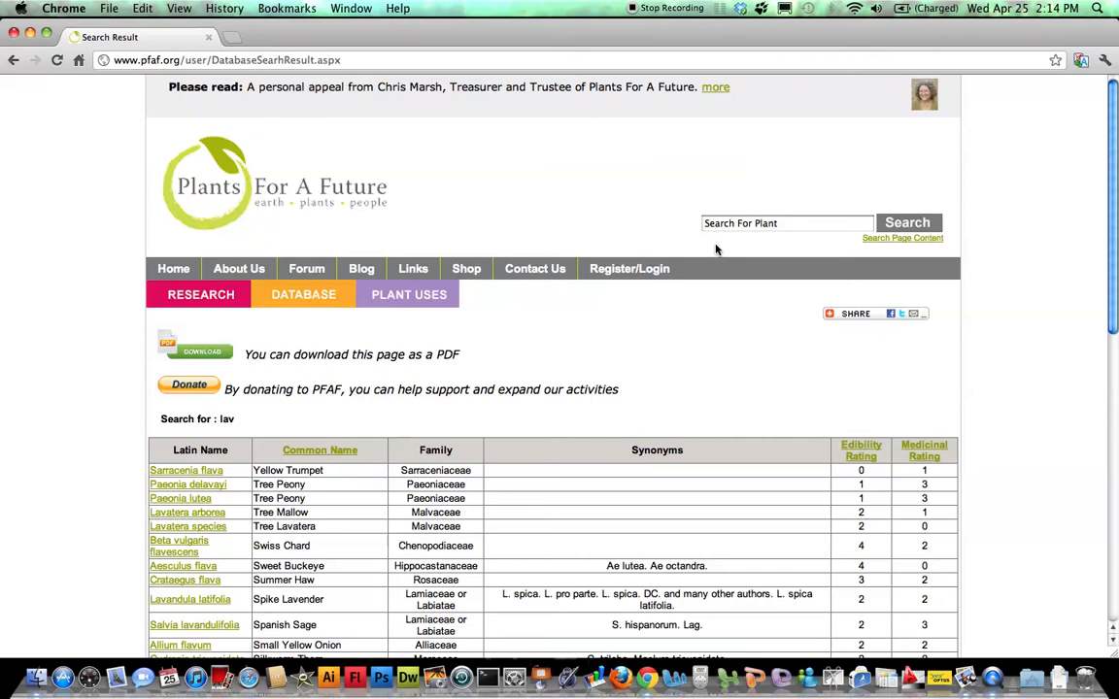
mouse_move(749, 260)
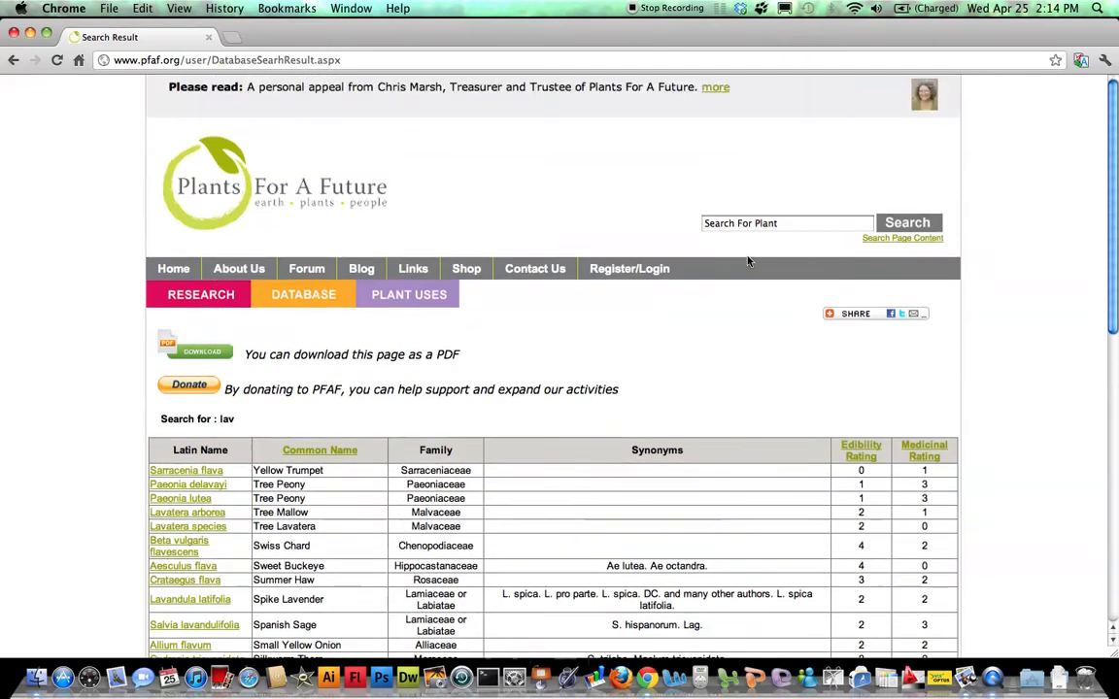
Go to the Plant Uses section and browse the Edible Uses list of parts and uses with plant counts
scroll("down", 3)
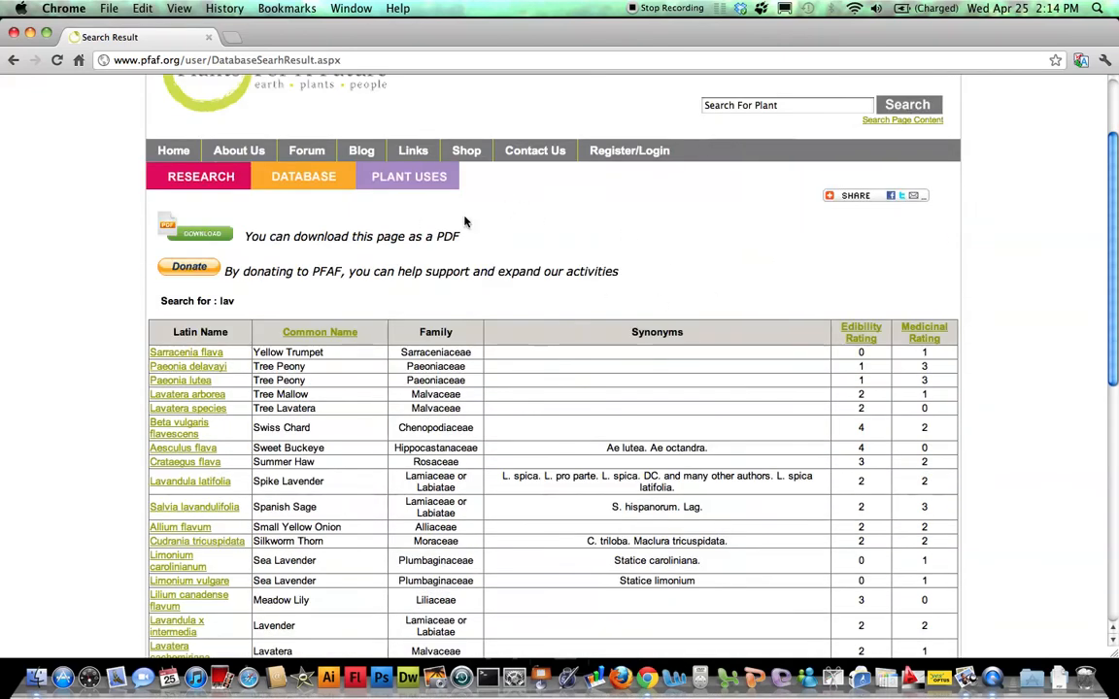
left_click(408, 175)
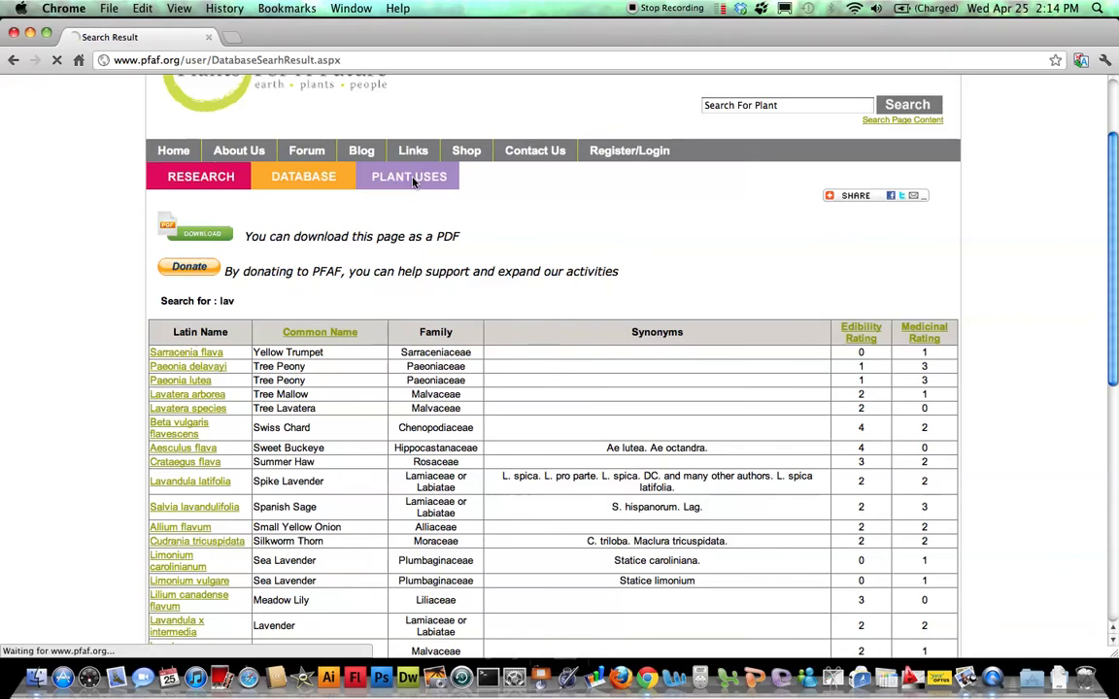
left_click(408, 175)
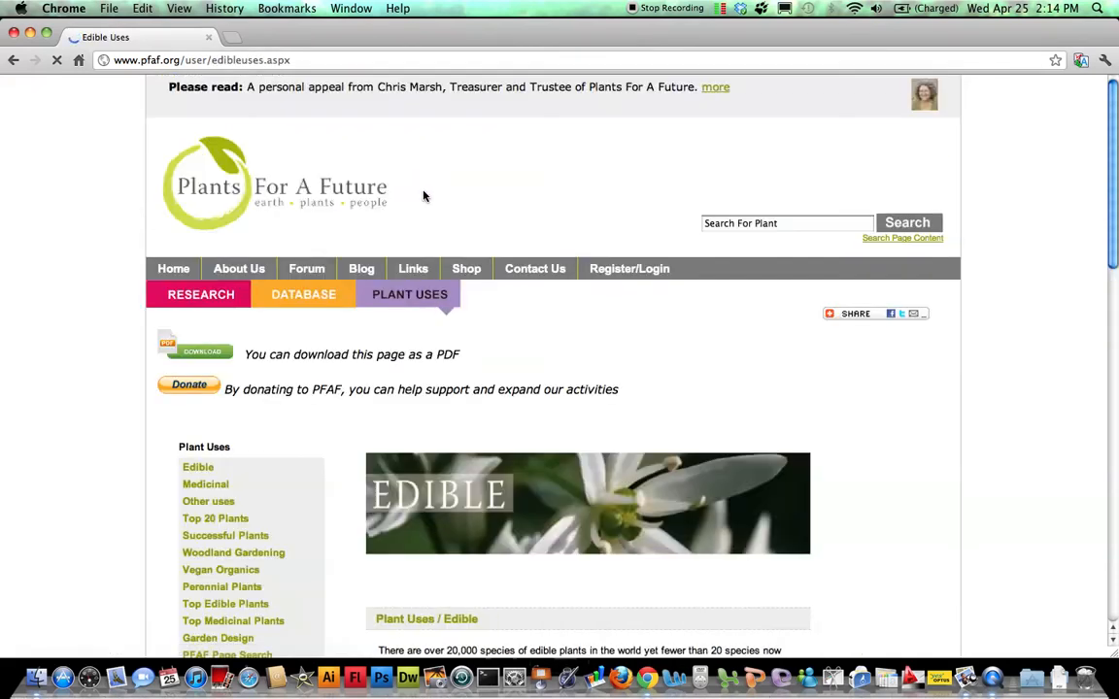
scroll("down", 3)
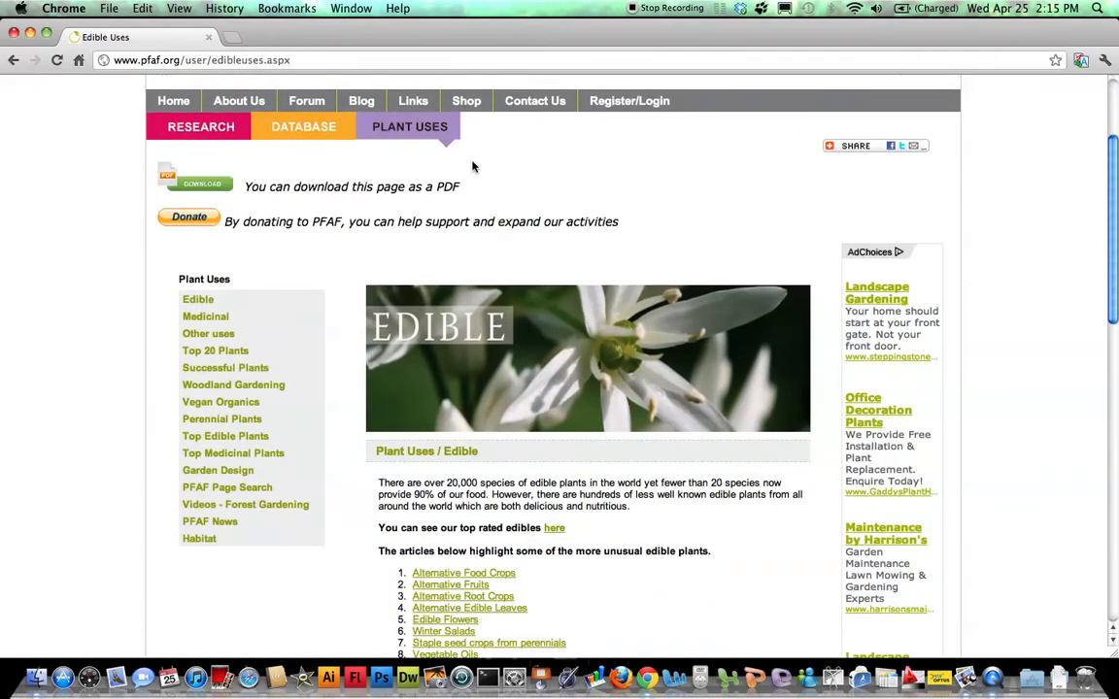
scroll("down", 3)
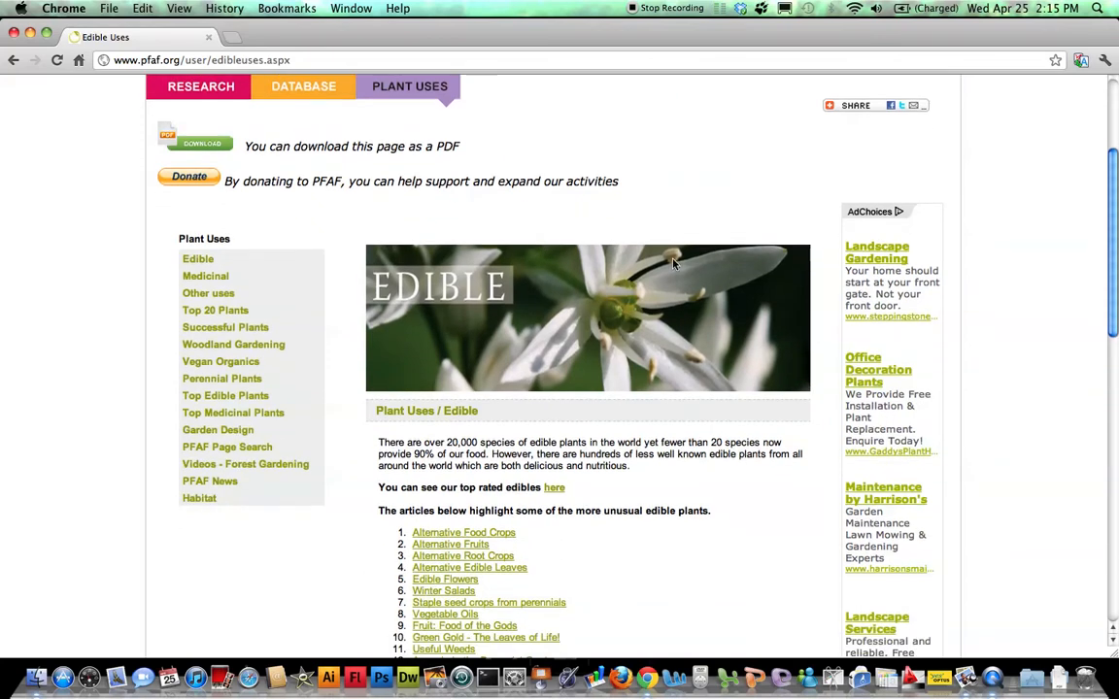
scroll("down", 3)
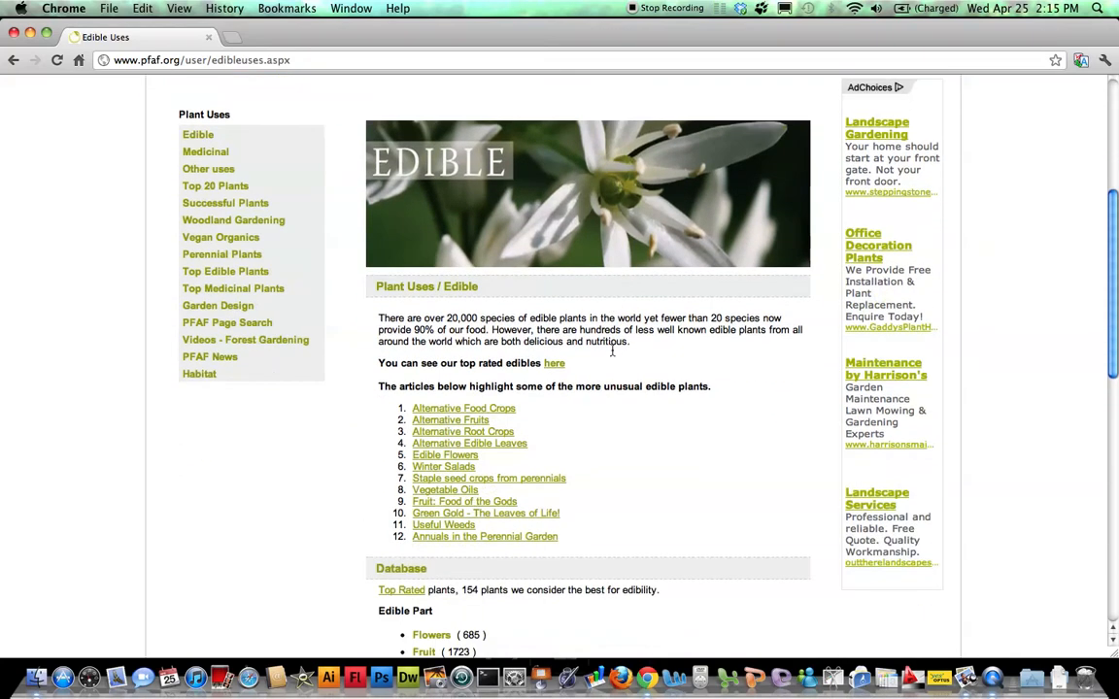
mouse_move(498, 299)
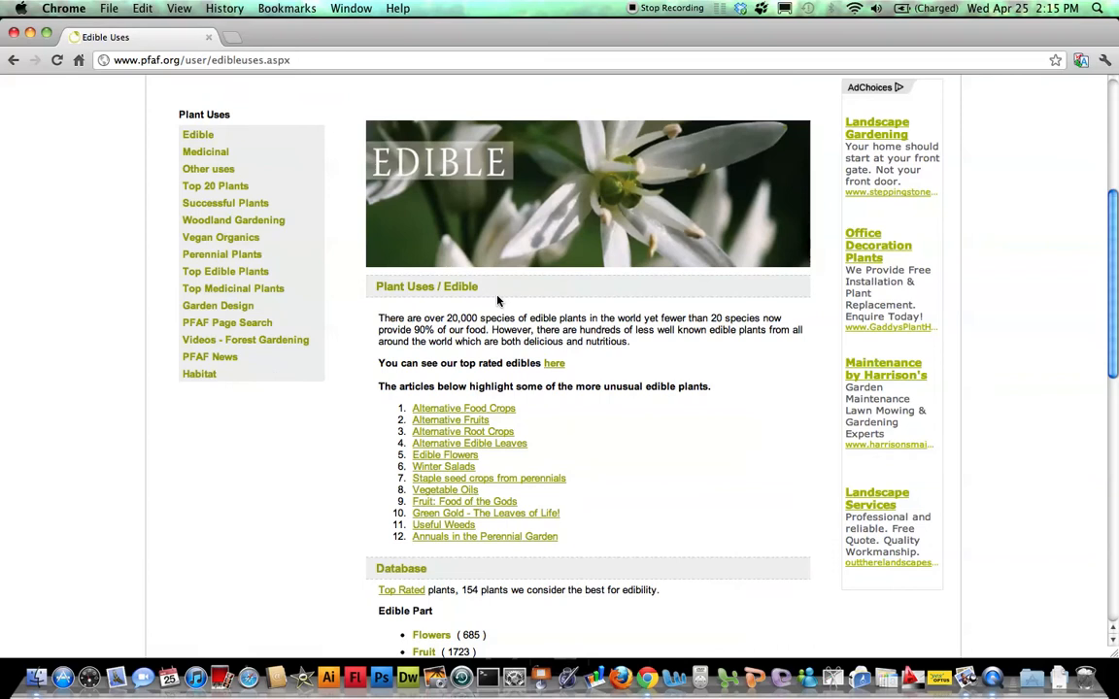
scroll("down", 3)
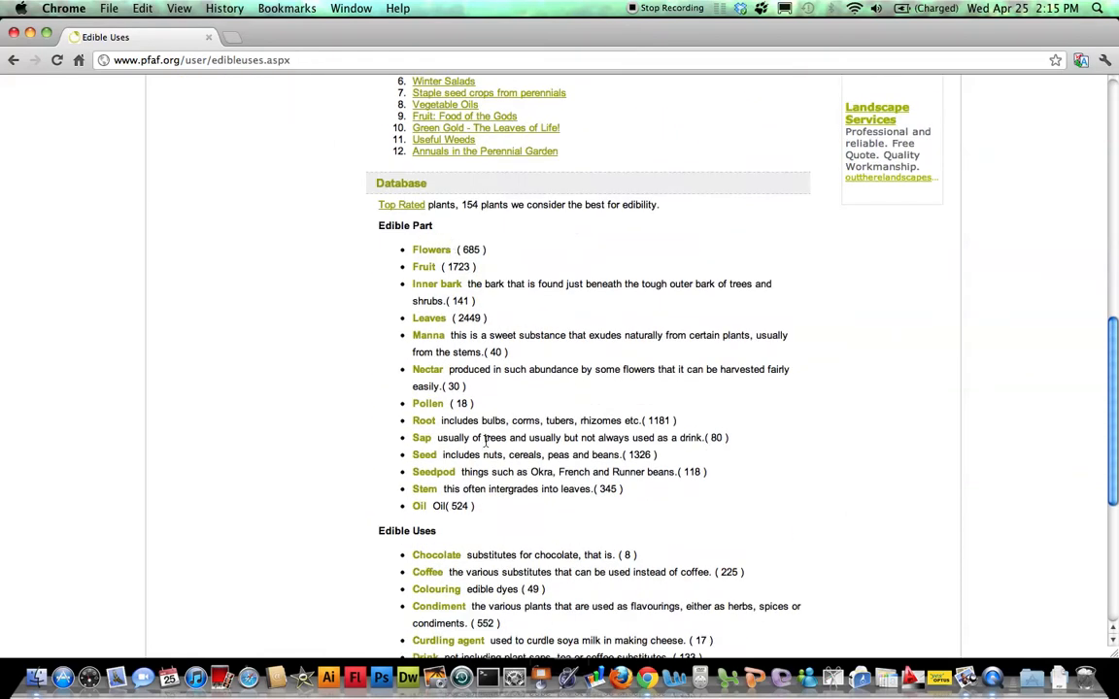
mouse_move(431, 256)
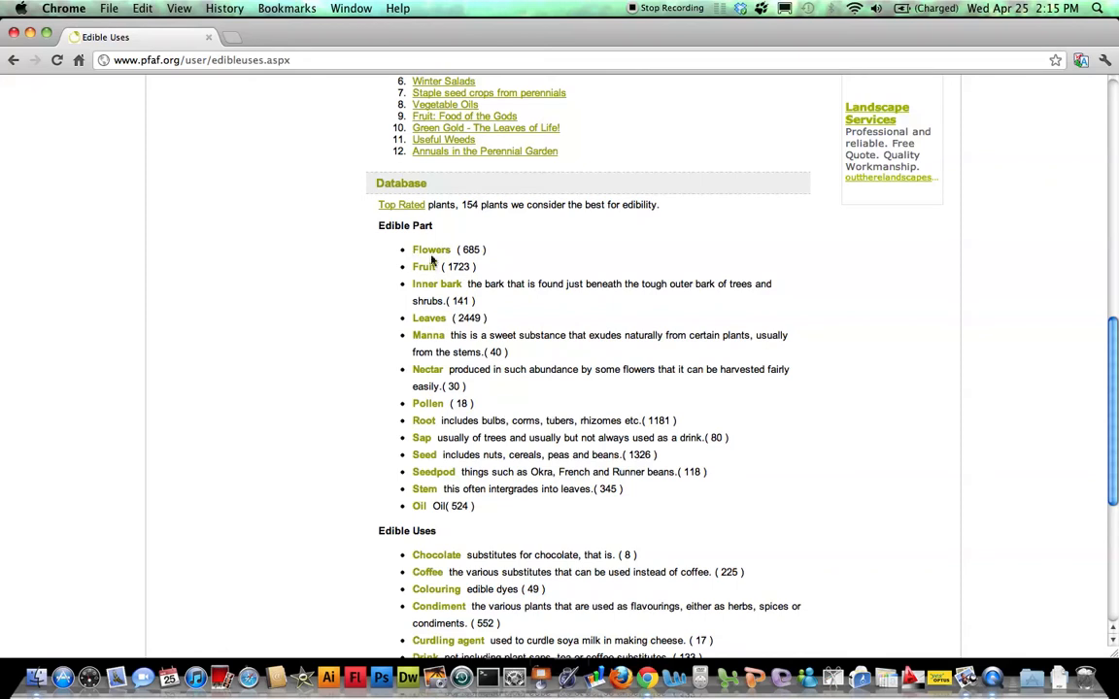
mouse_move(442, 252)
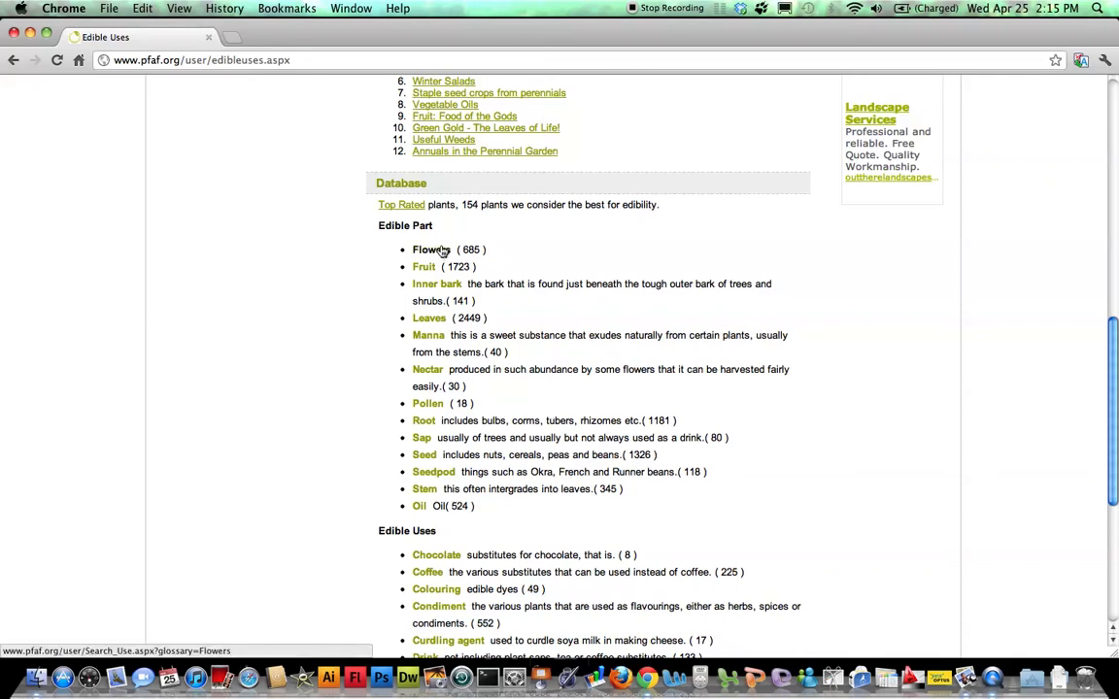
Review the rest of the Edible Uses list and move on to the Medicinal uses page
left_click(428, 248)
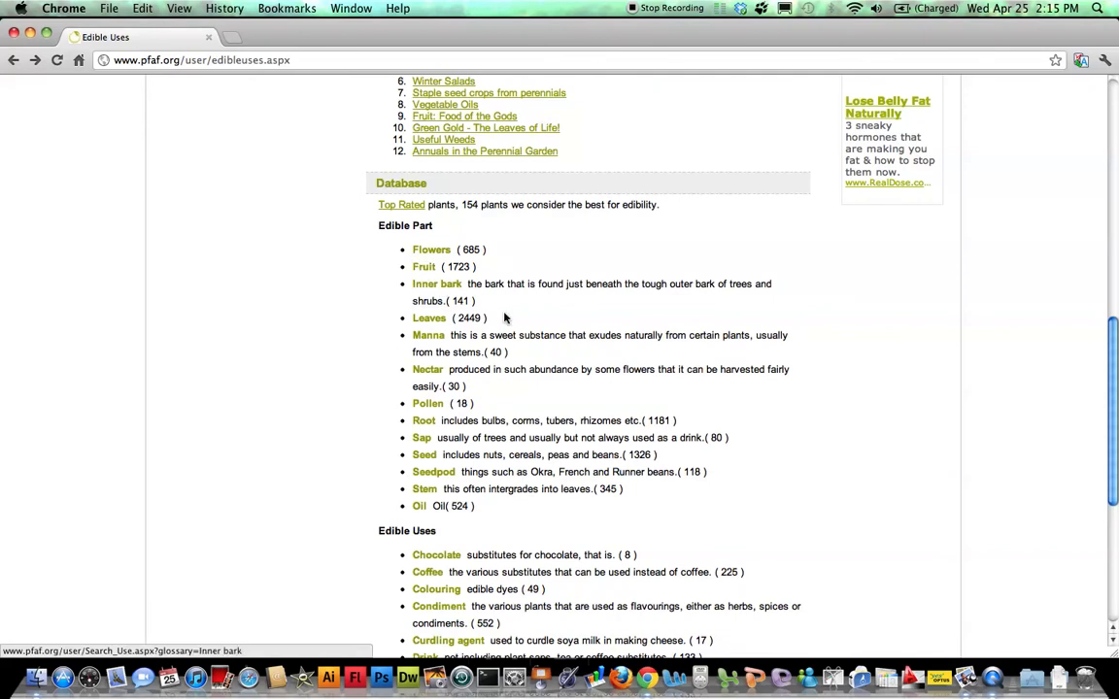
scroll("down", 3)
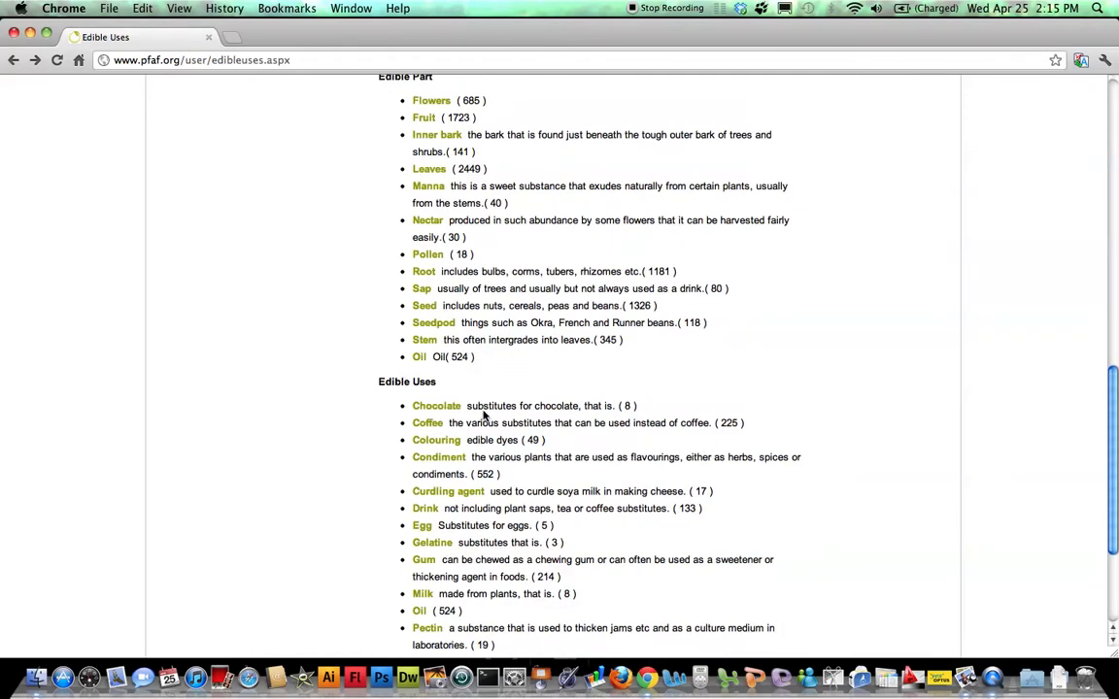
scroll("down", 3)
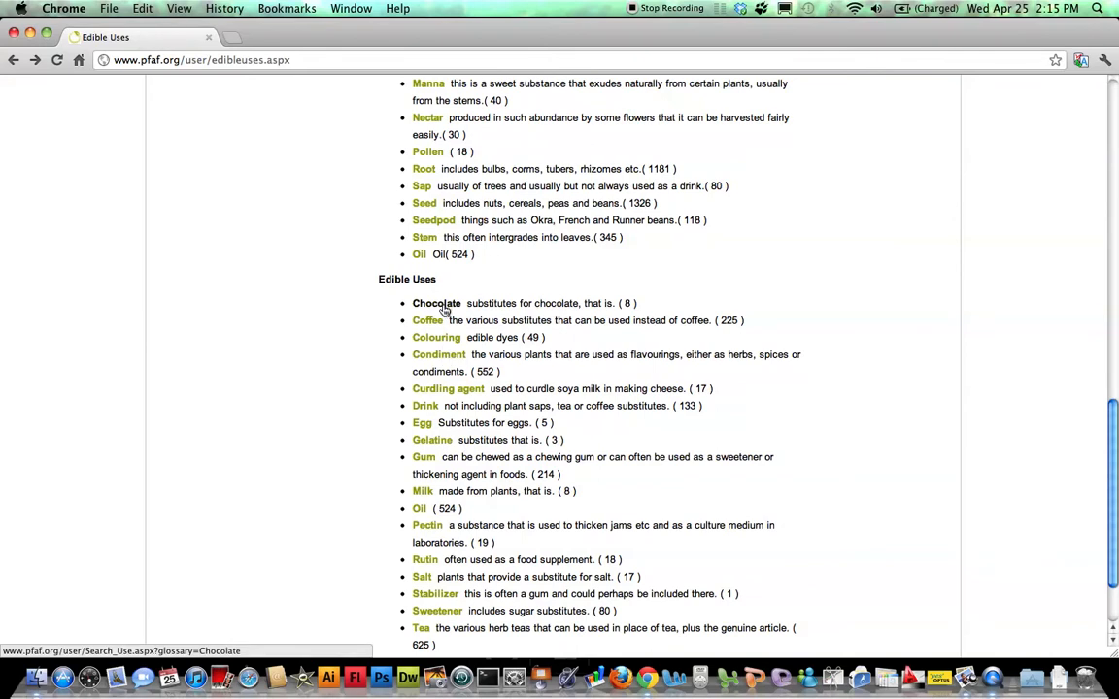
mouse_move(559, 326)
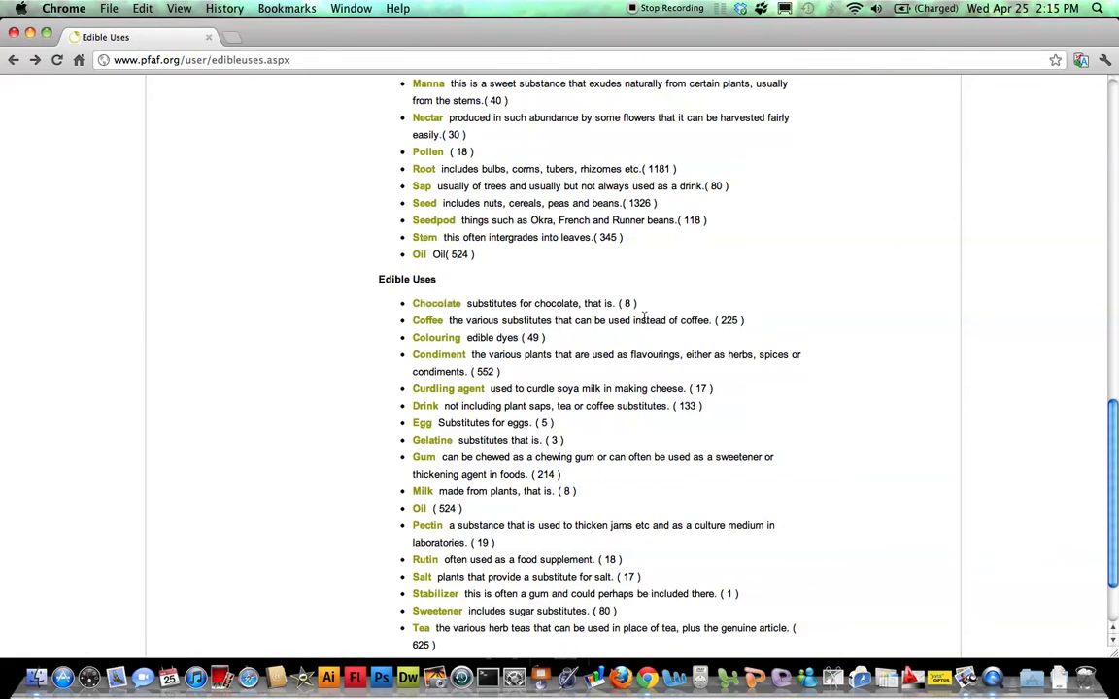
mouse_move(521, 303)
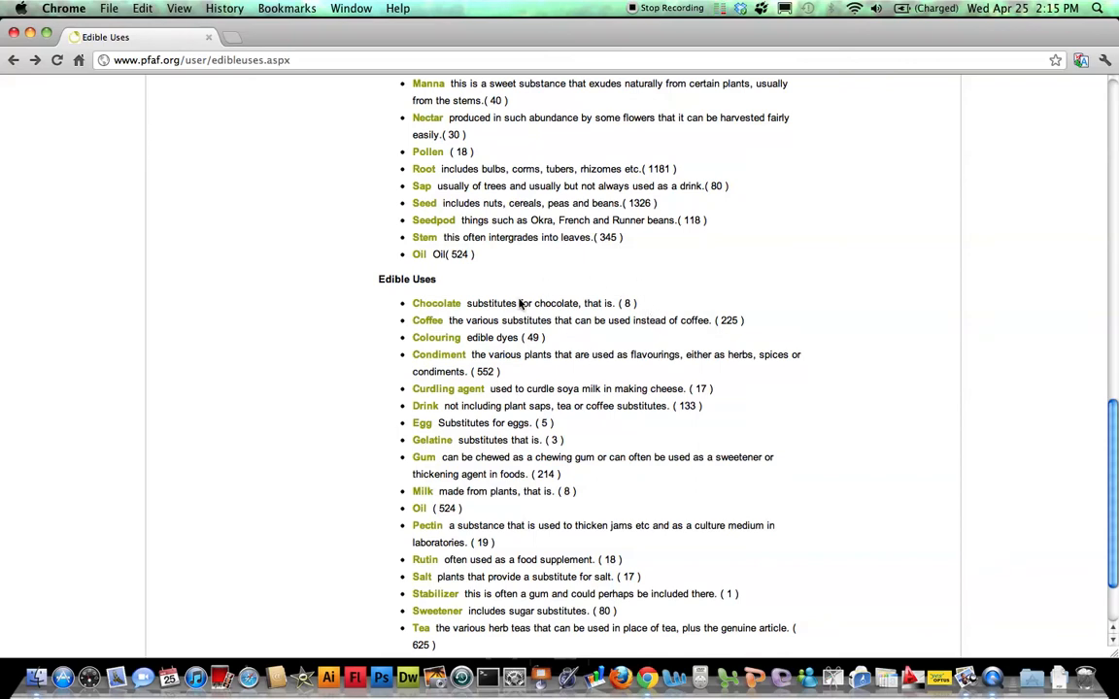
mouse_move(435, 303)
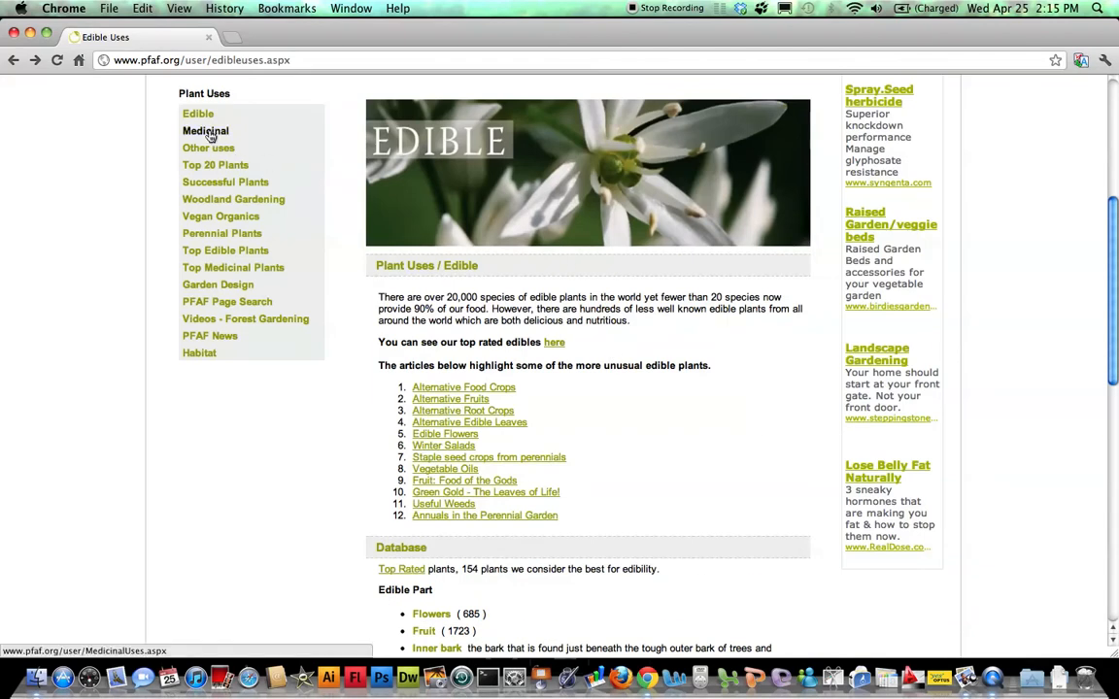
left_click(205, 132)
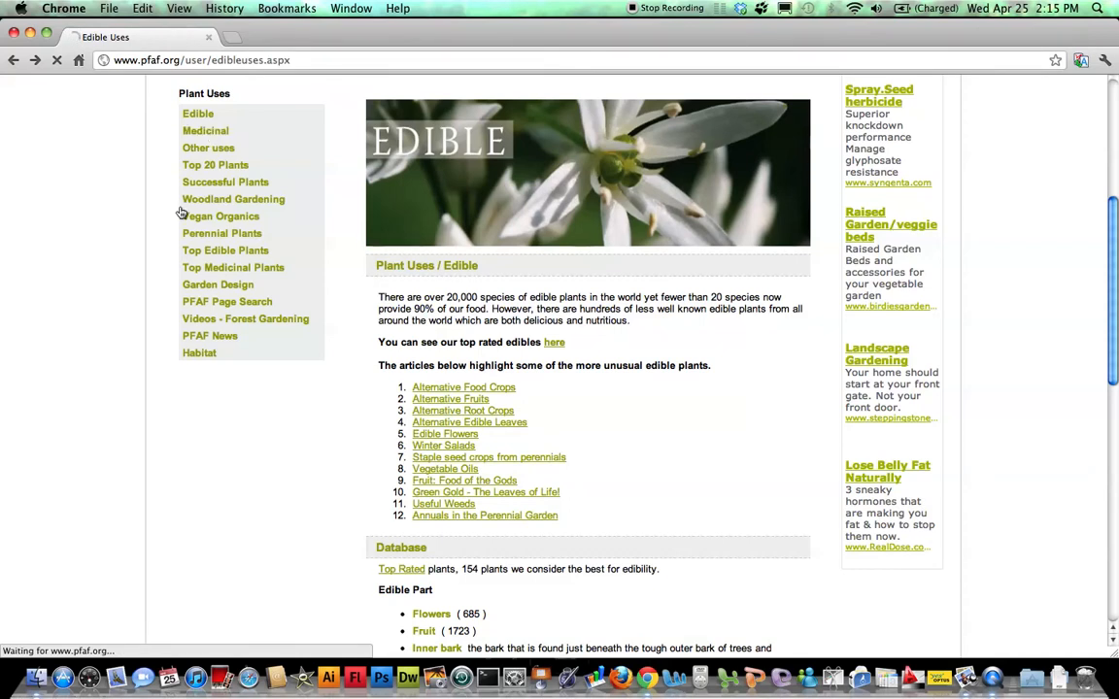
Browse the Medicinal Uses list of properties grouped by body system, down to Heart and Blood
left_click(206, 130)
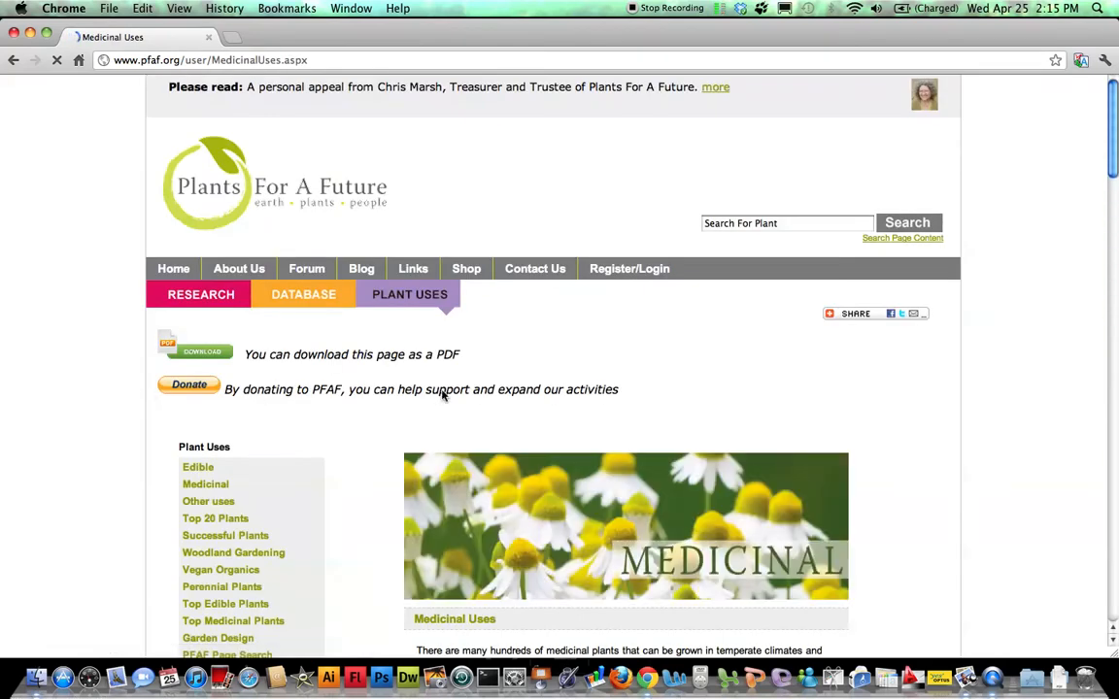
scroll("down", 3)
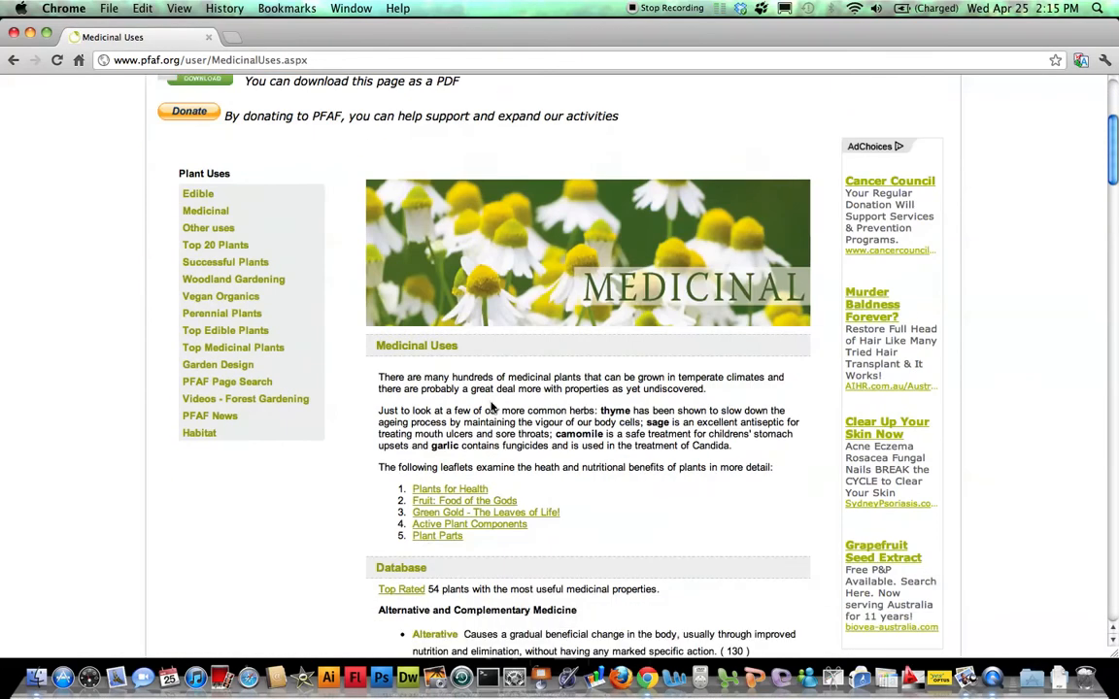
scroll("down", 3)
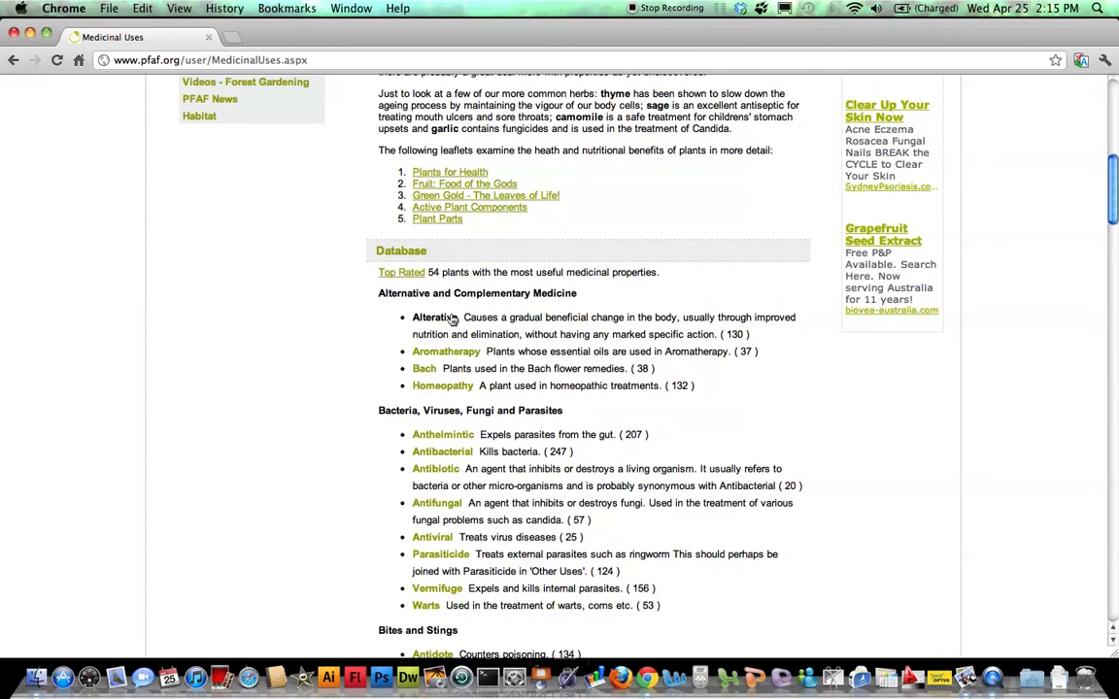
scroll("down", 3)
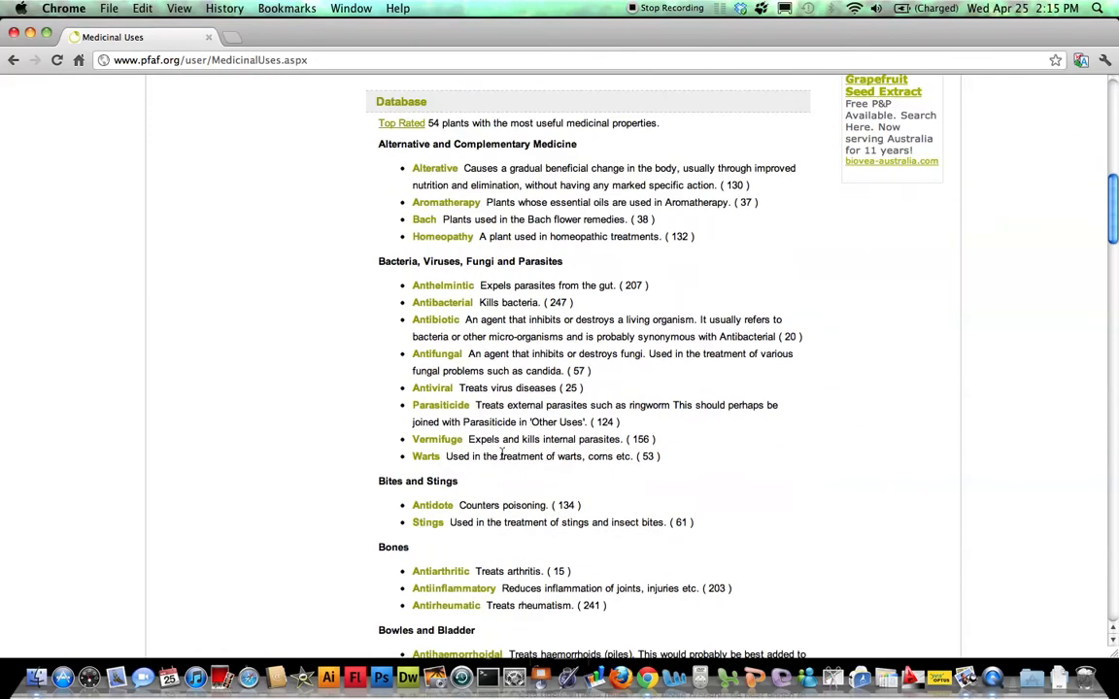
scroll("down", 3)
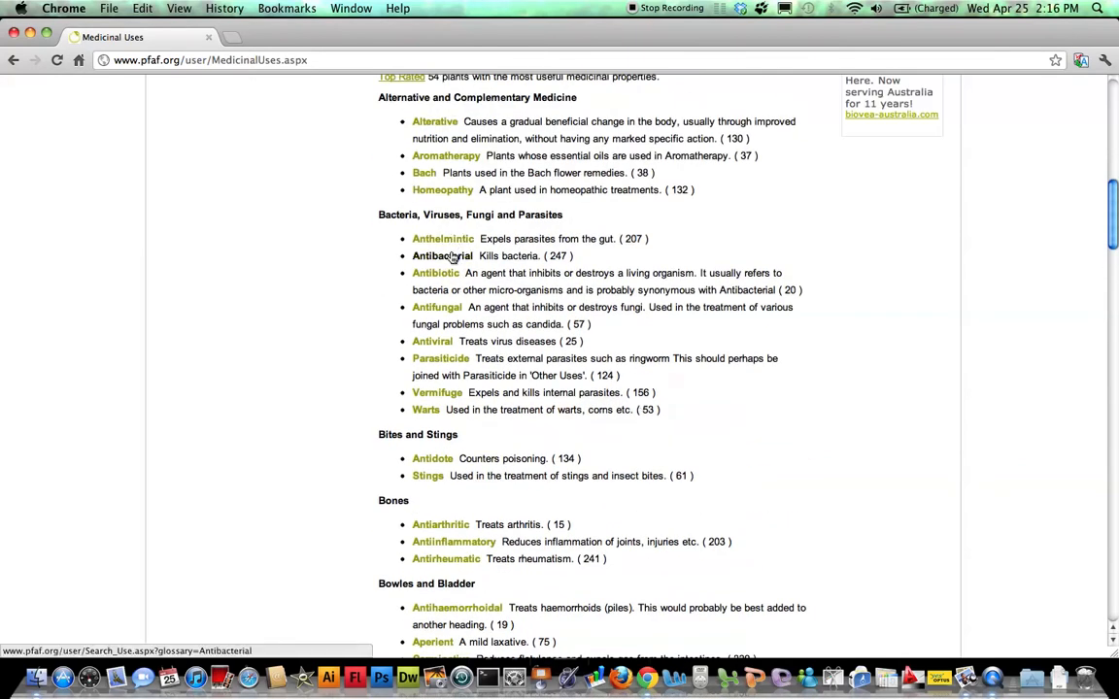
mouse_move(443, 240)
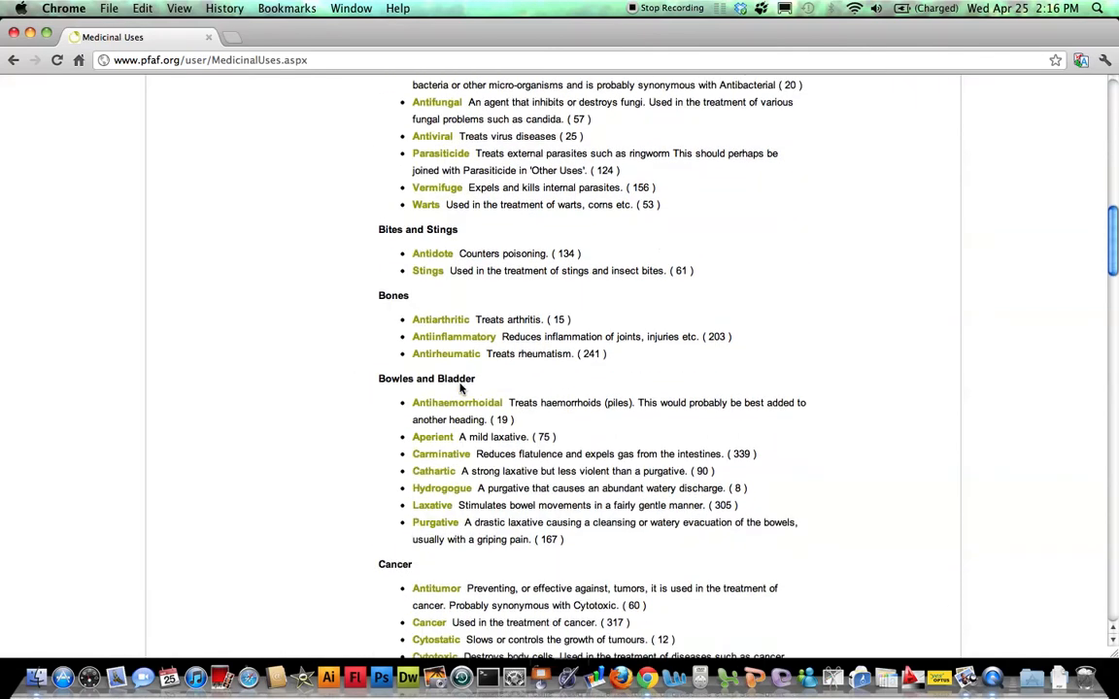
scroll("down", 3)
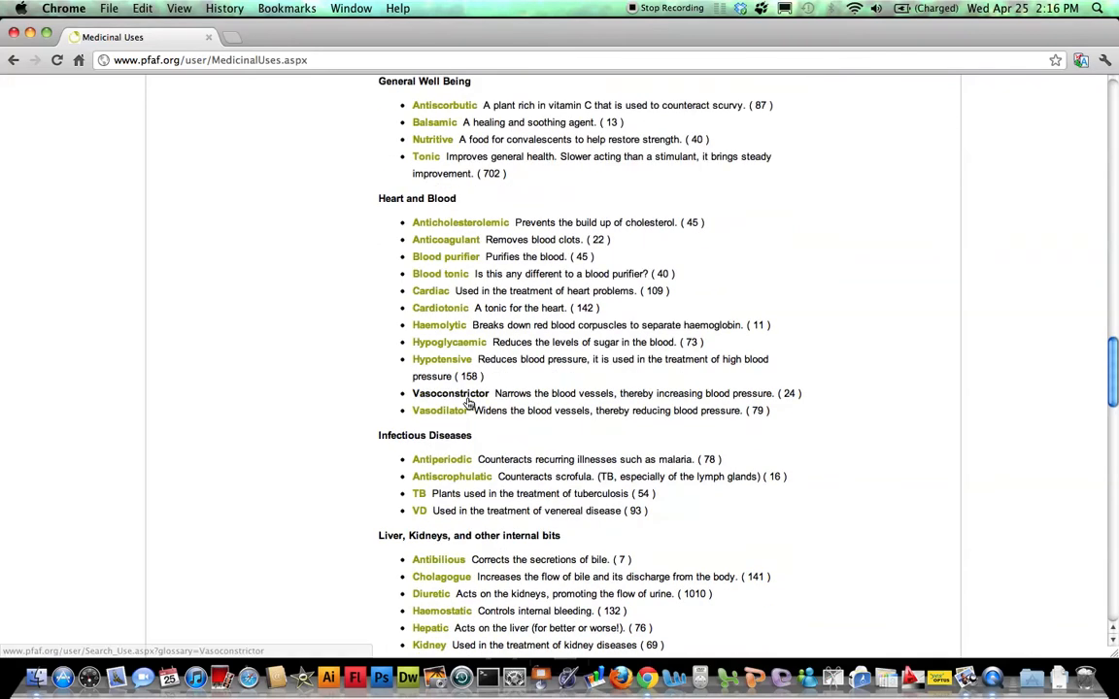
scroll("down", 3)
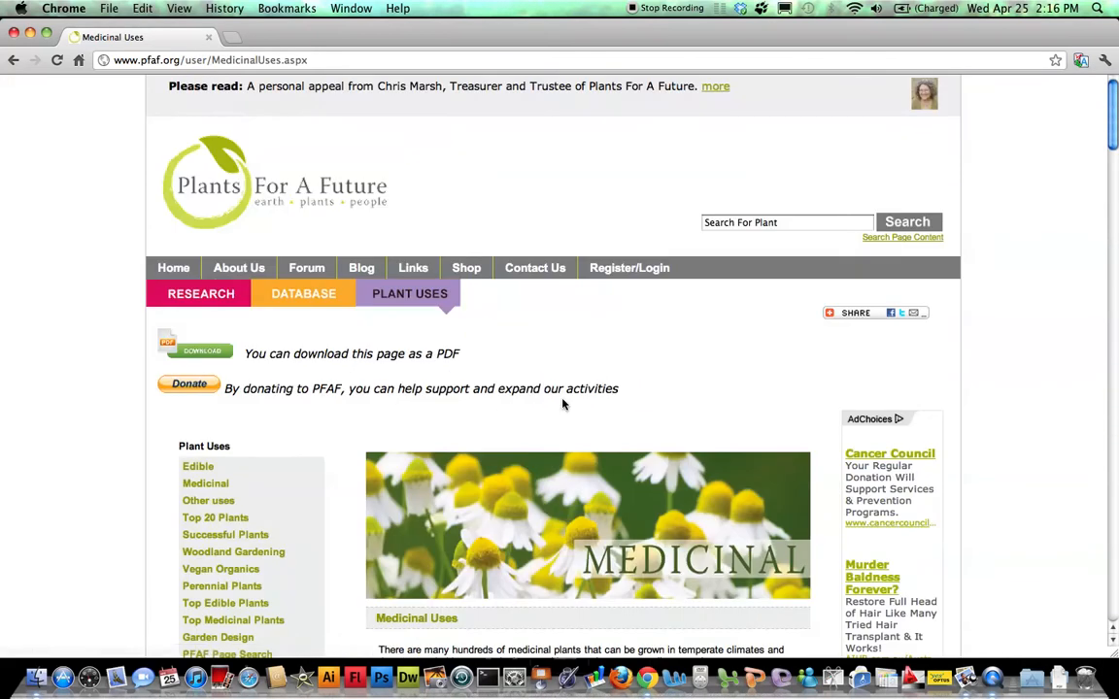
mouse_move(208, 503)
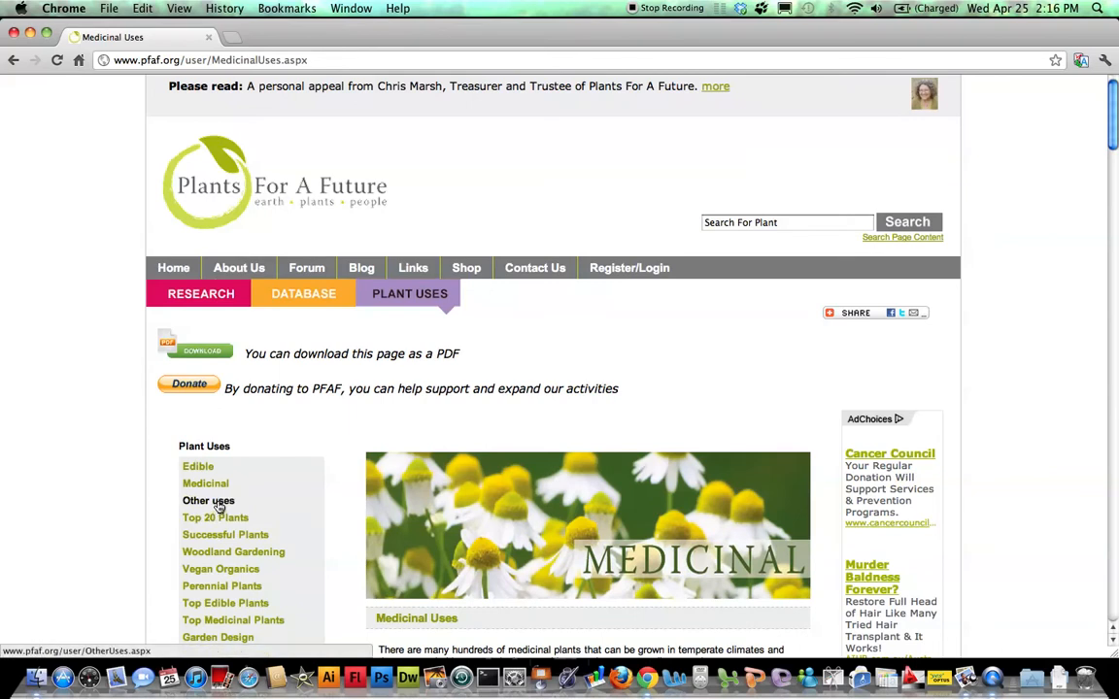
Go to the Other Uses page and browse its categories of non-food uses
left_click(208, 501)
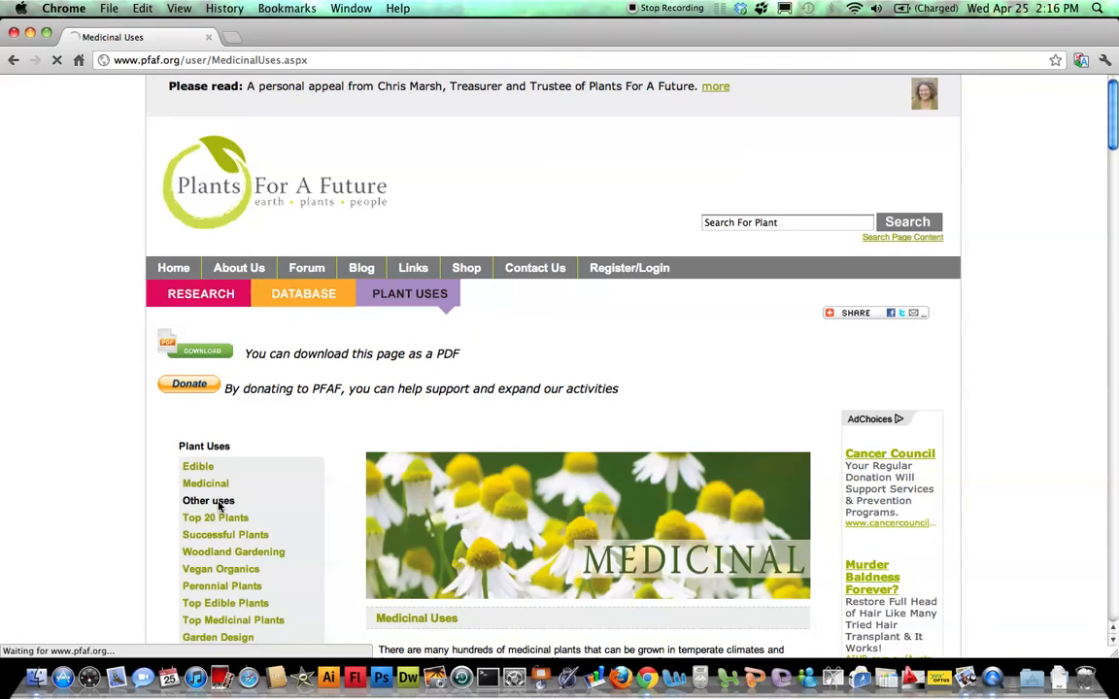
left_click(208, 501)
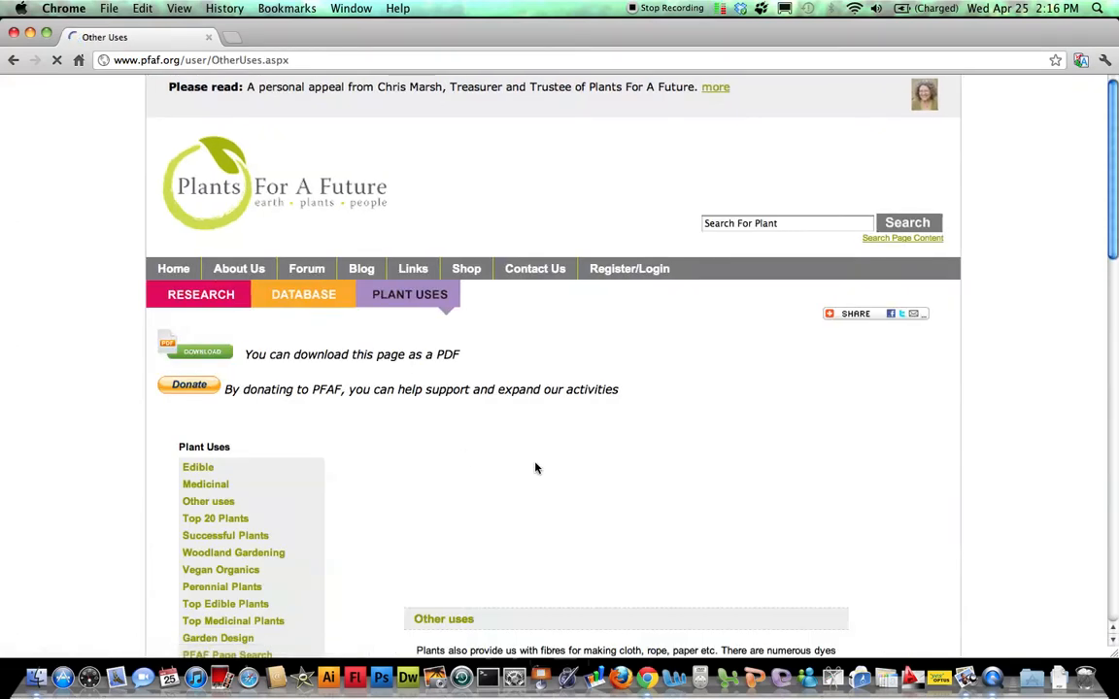
scroll("down", 3)
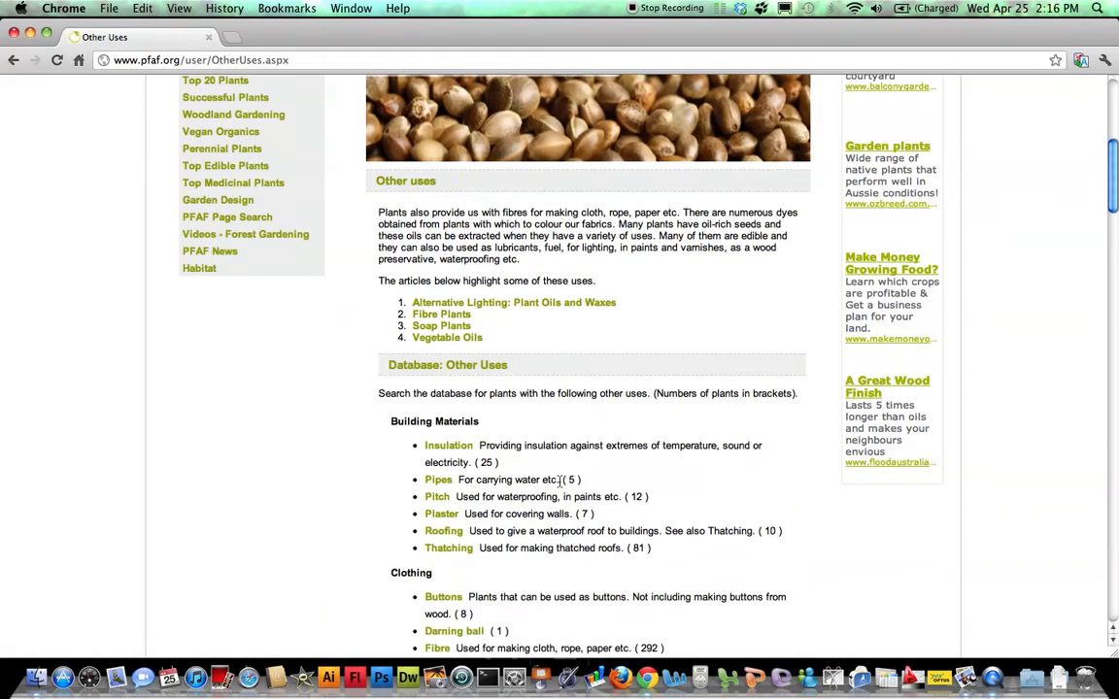
scroll("down", 3)
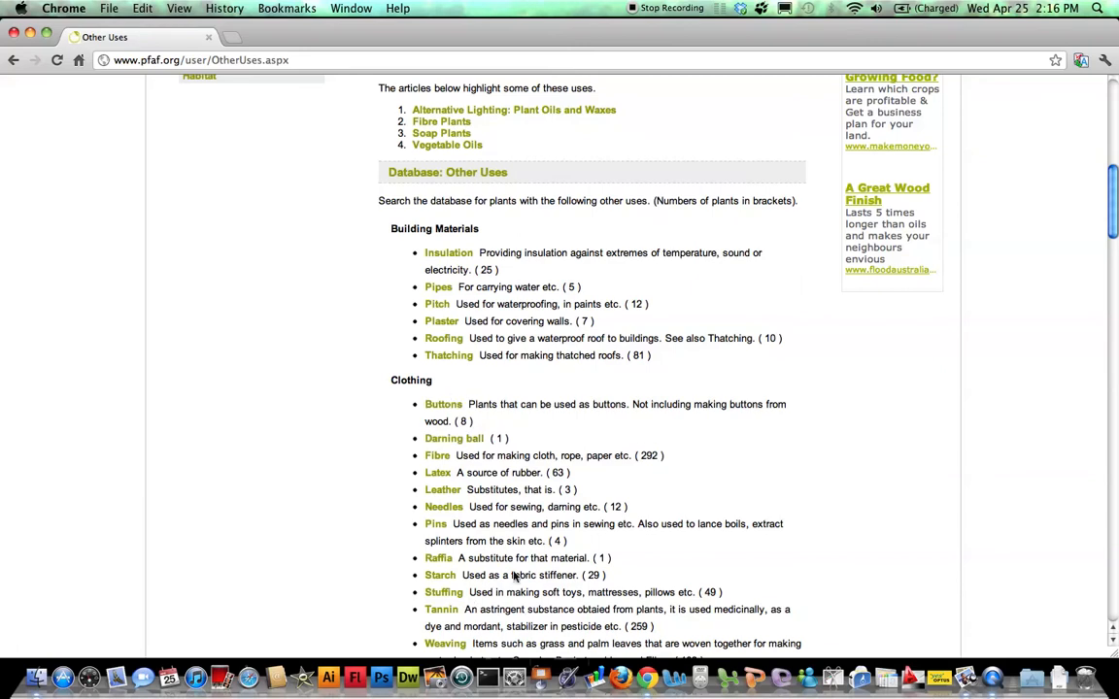
scroll("down", 3)
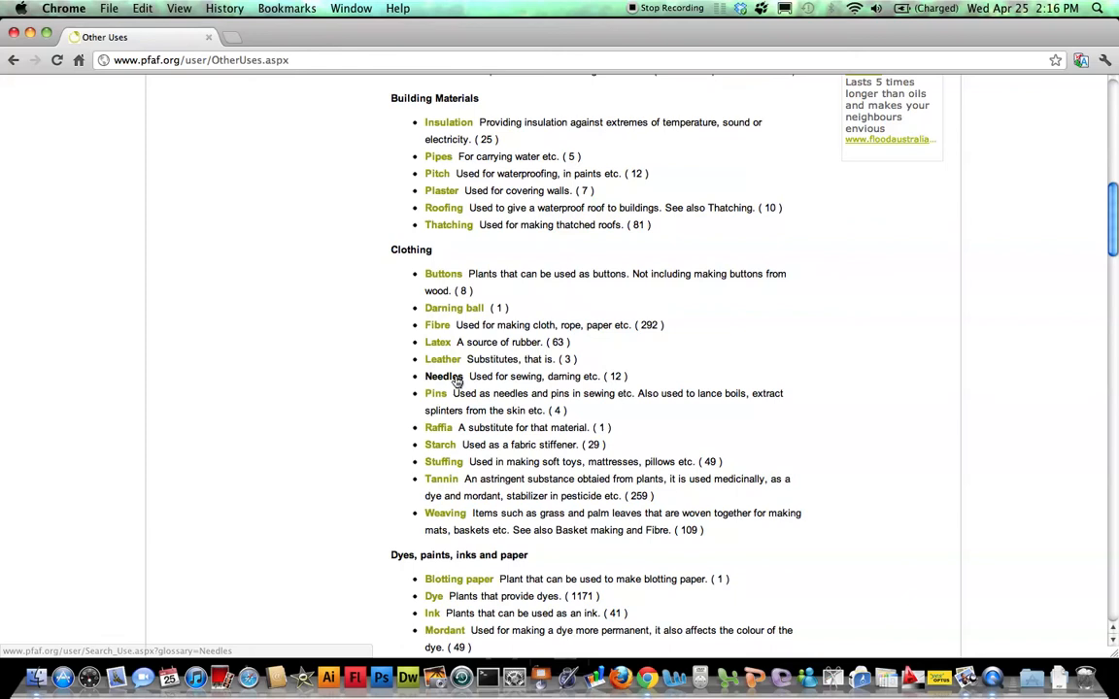
mouse_move(536, 385)
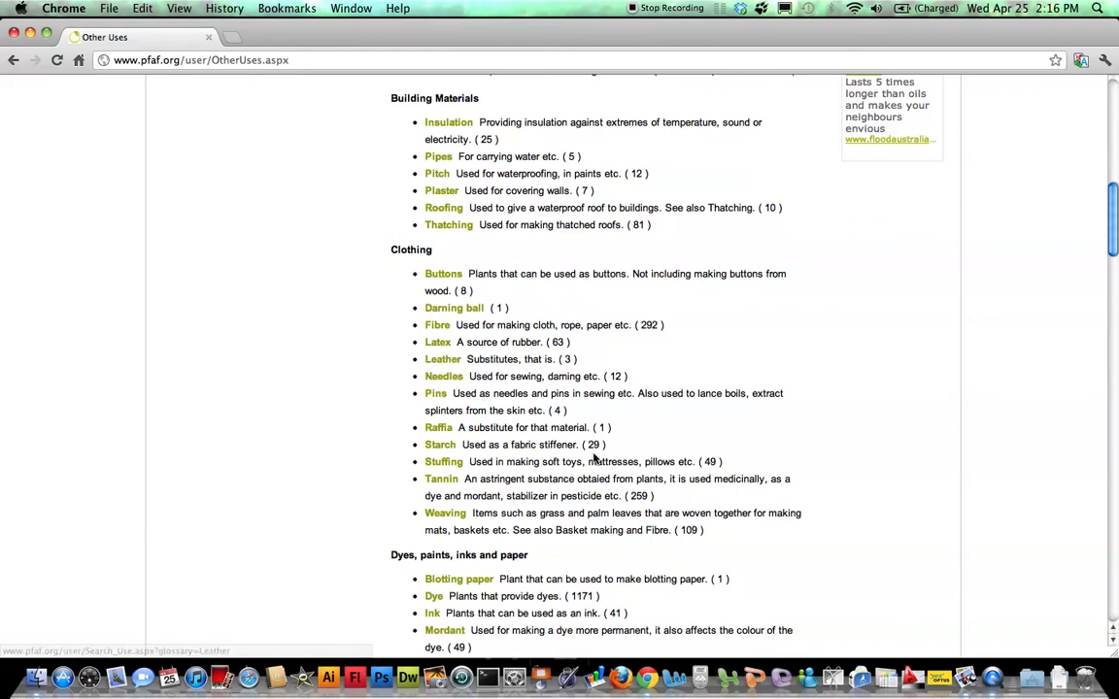
scroll("down", 3)
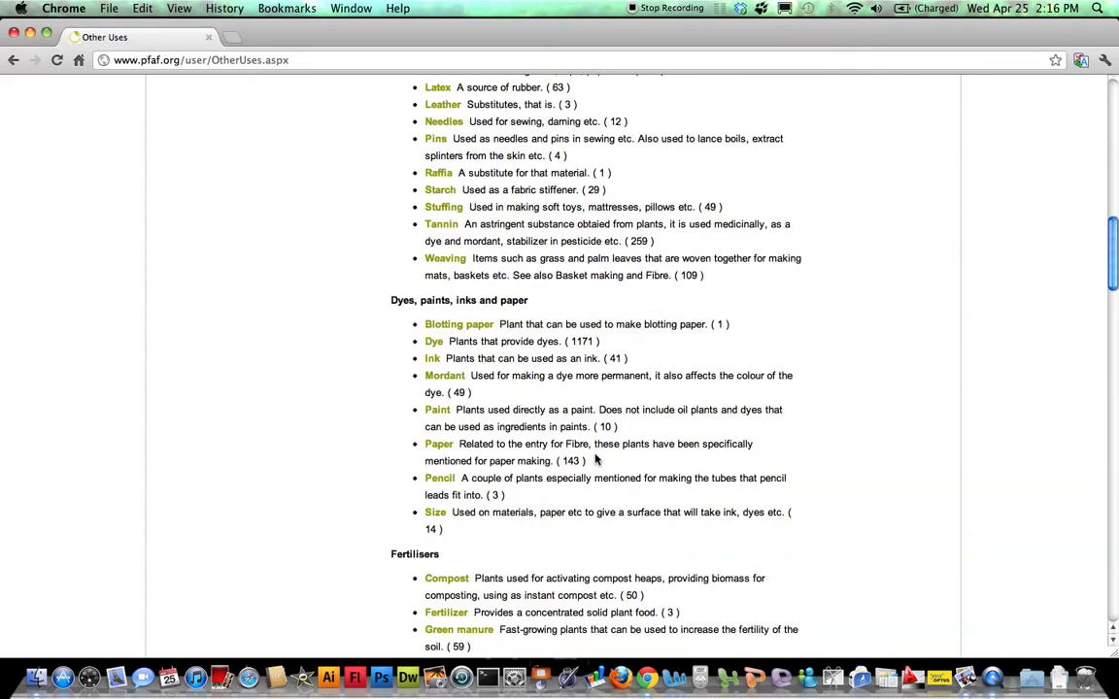
mouse_move(602, 402)
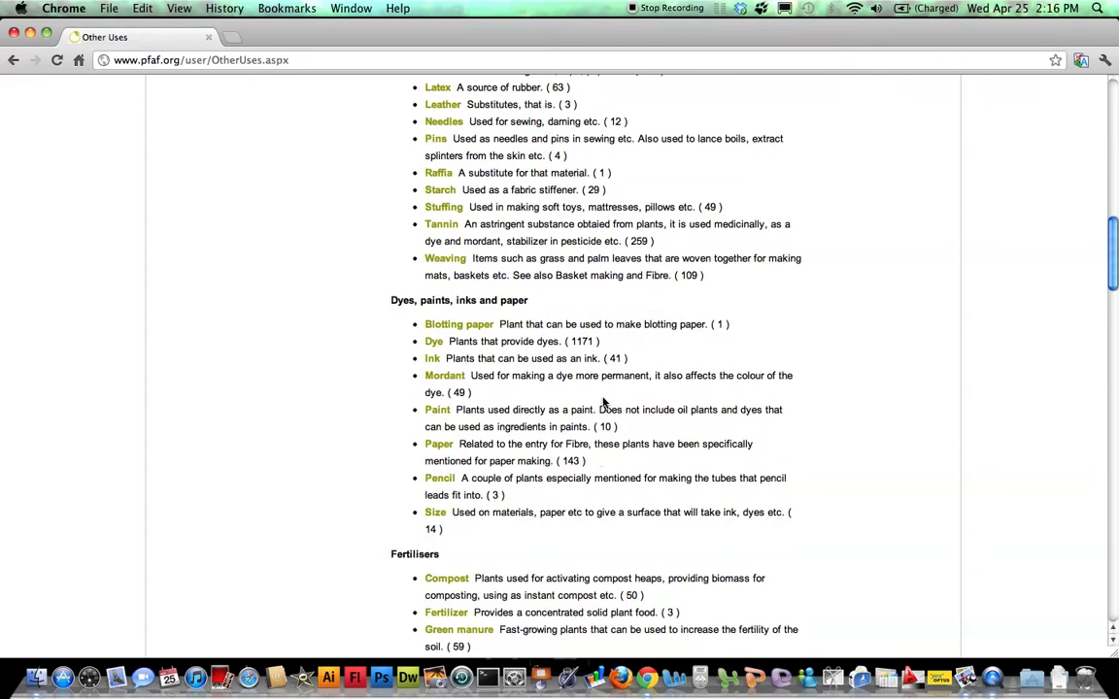
scroll("down", 3)
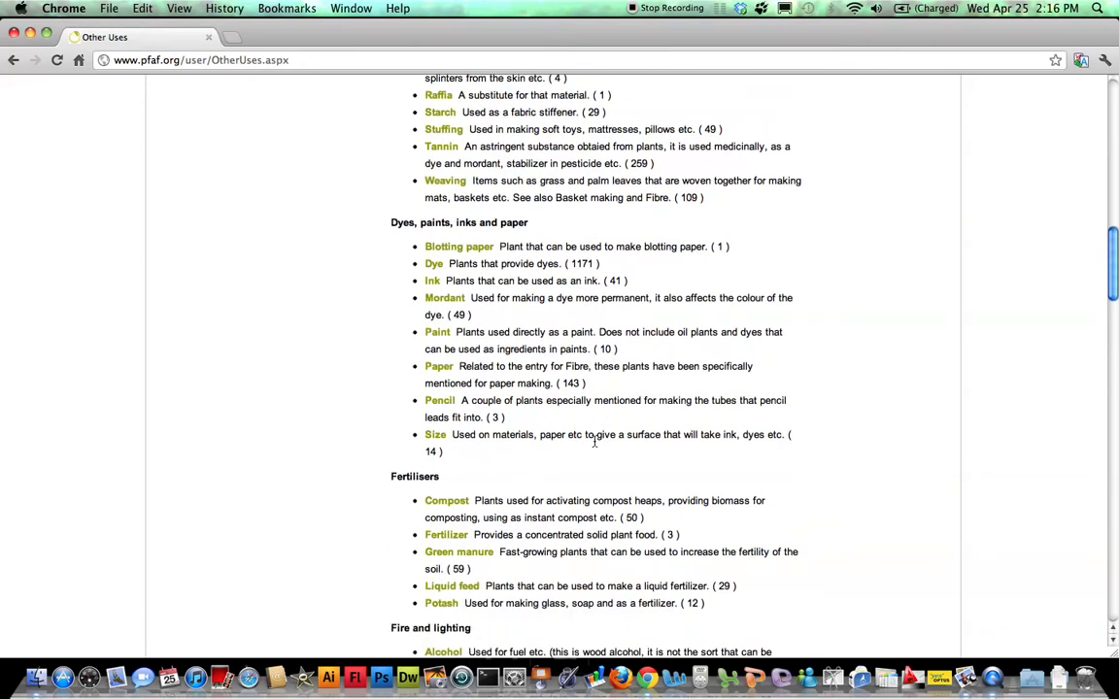
Reach Woodwork and other crafts and list the five plants used as Sandpaper
scroll("down", 3)
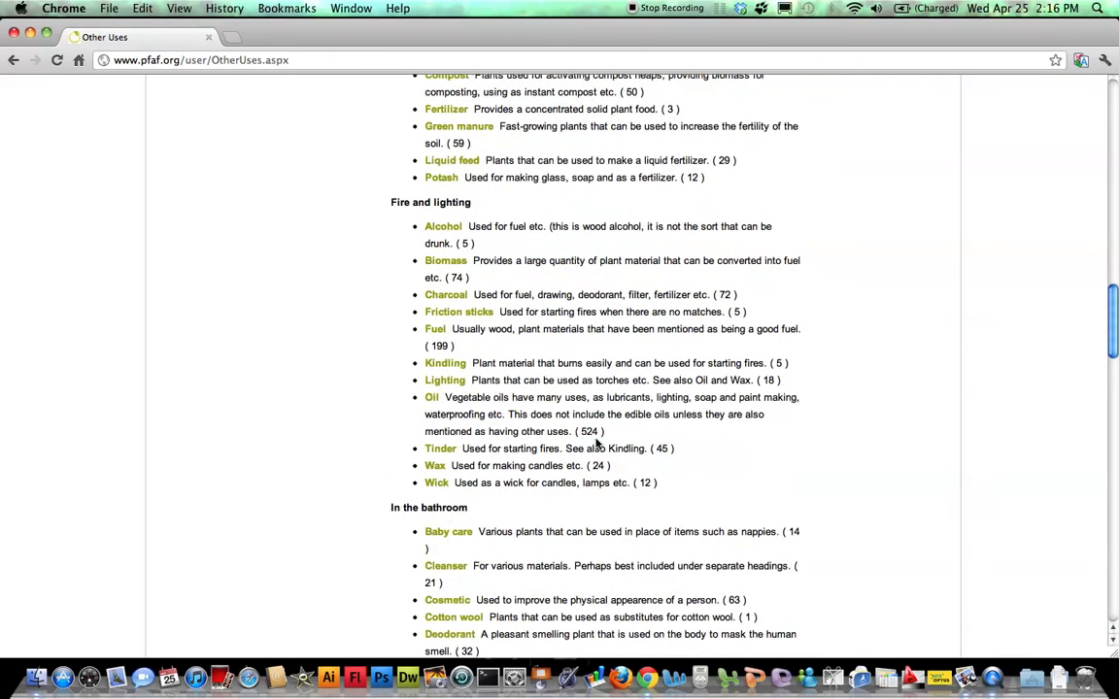
scroll("down", 3)
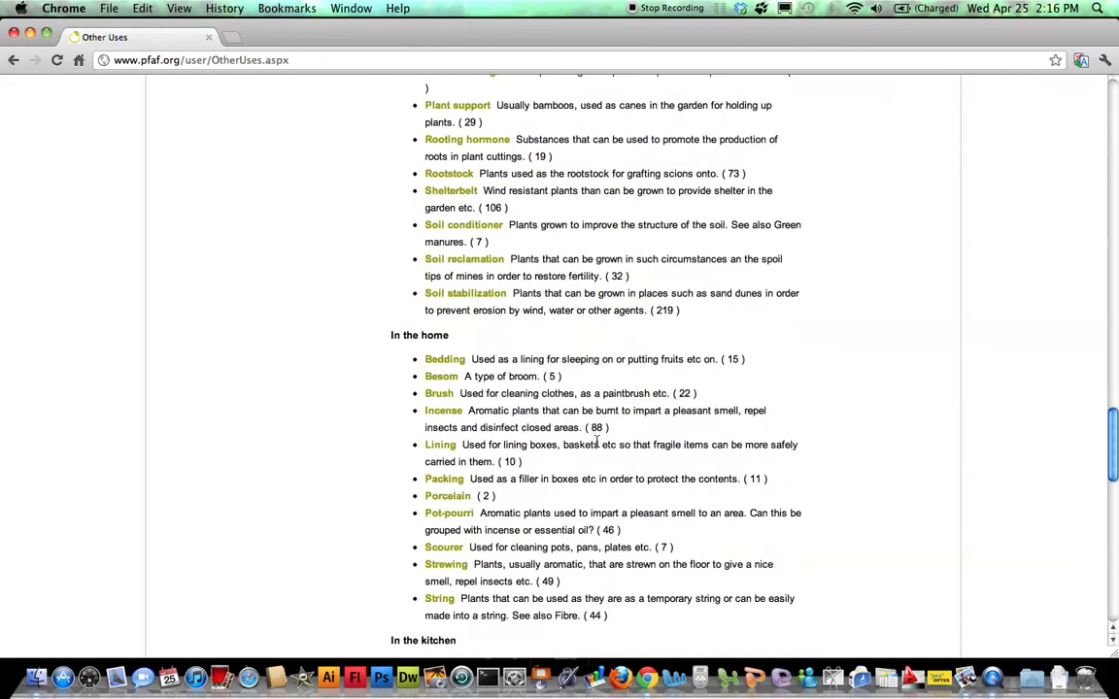
scroll("down", 3)
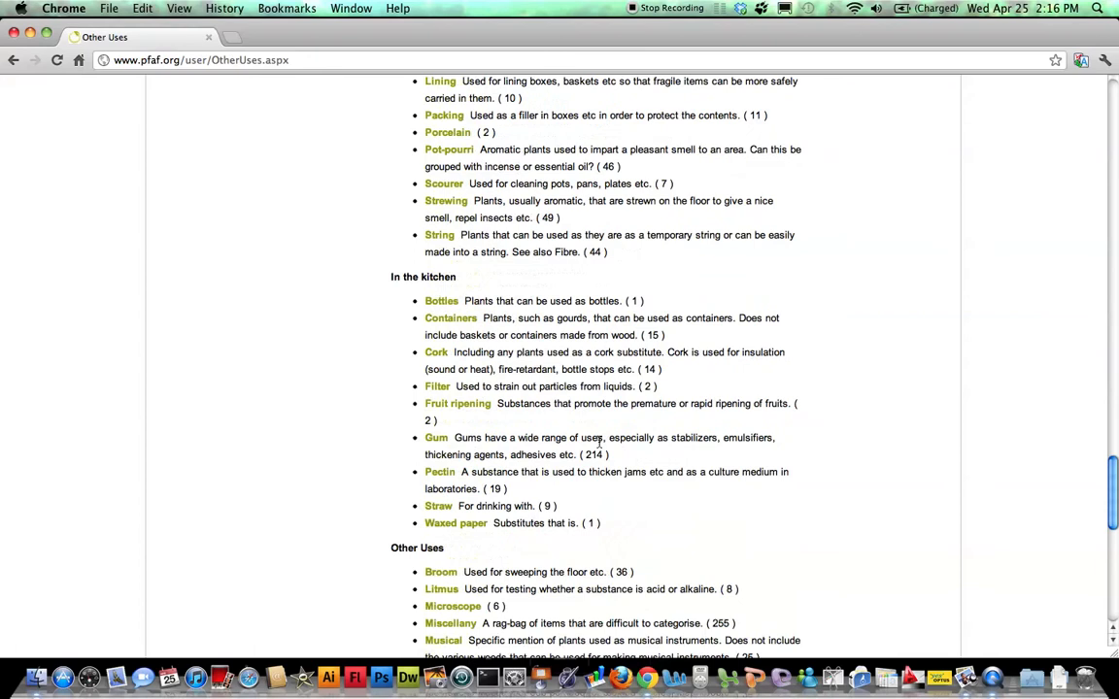
scroll("down", 3)
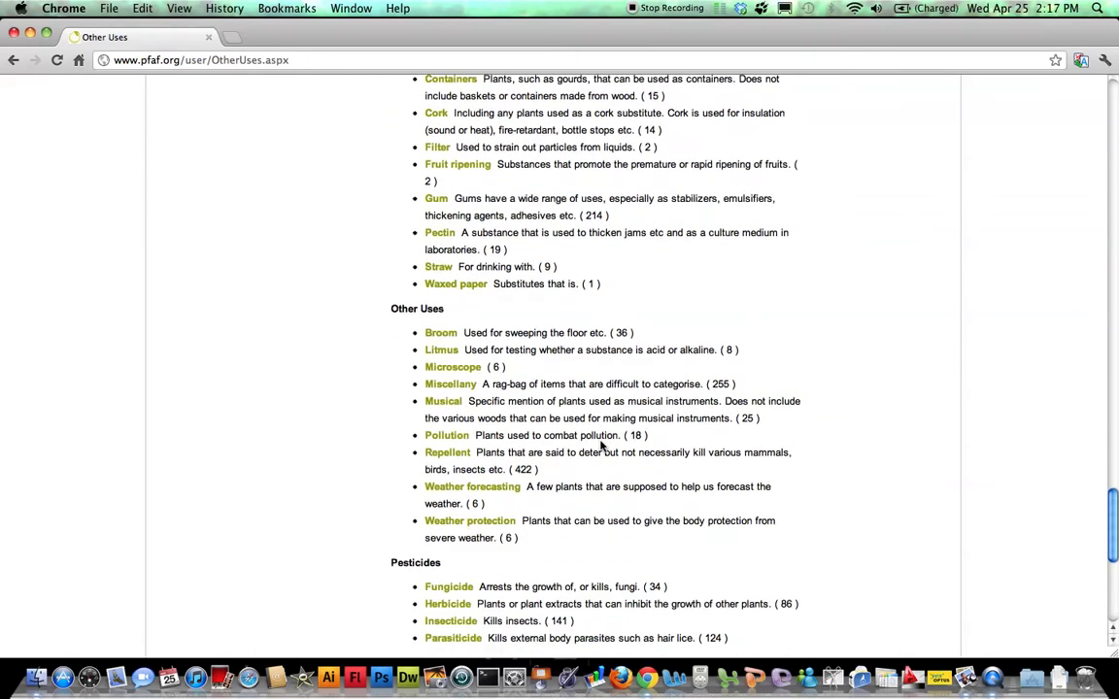
scroll("down", 3)
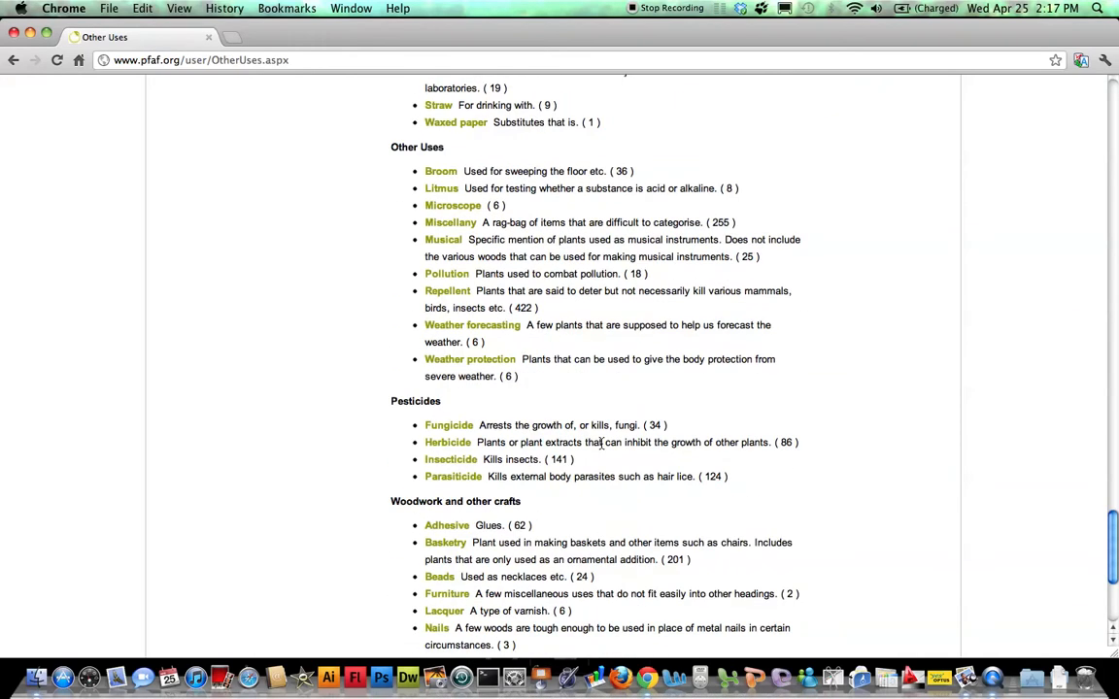
scroll("down", 3)
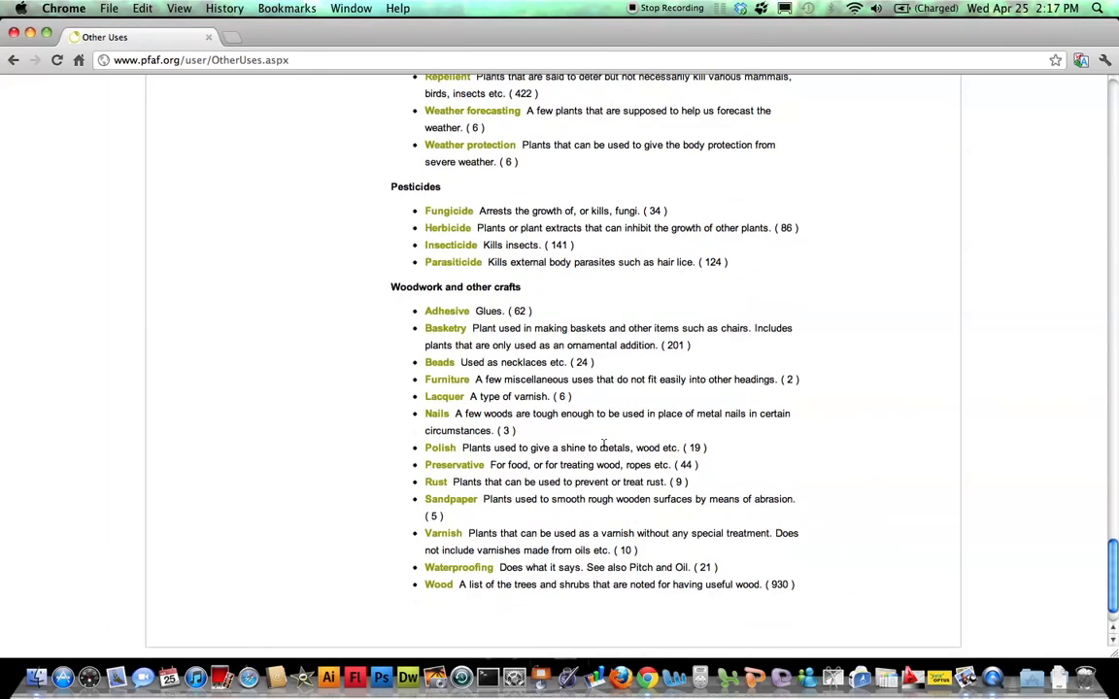
mouse_move(464, 505)
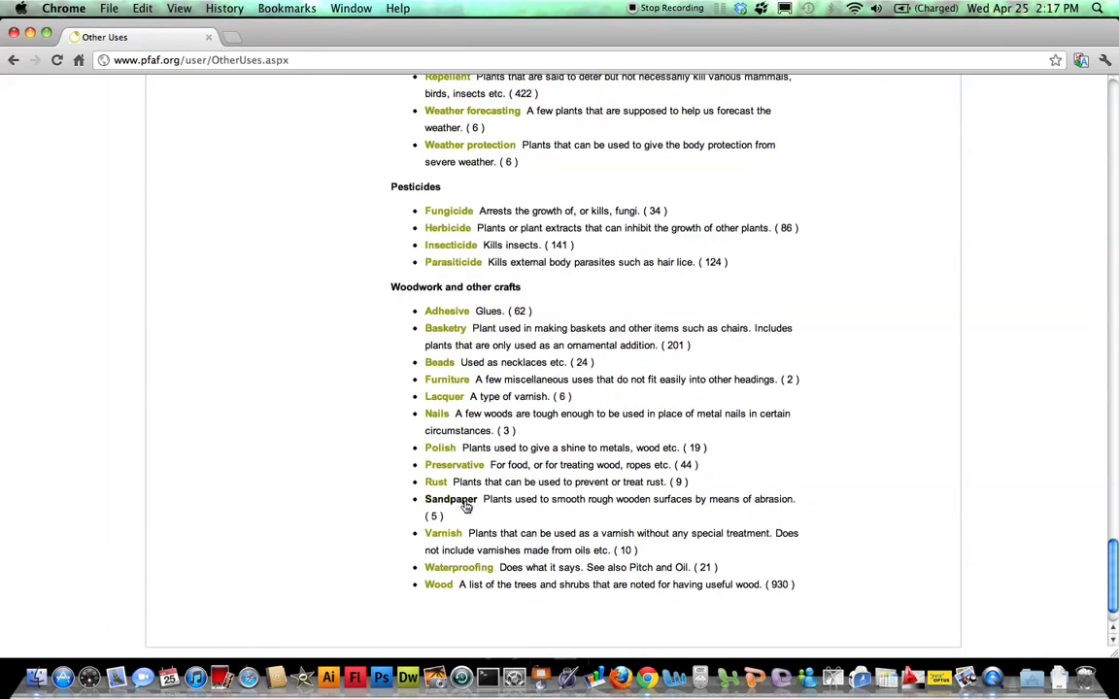
left_click(451, 500)
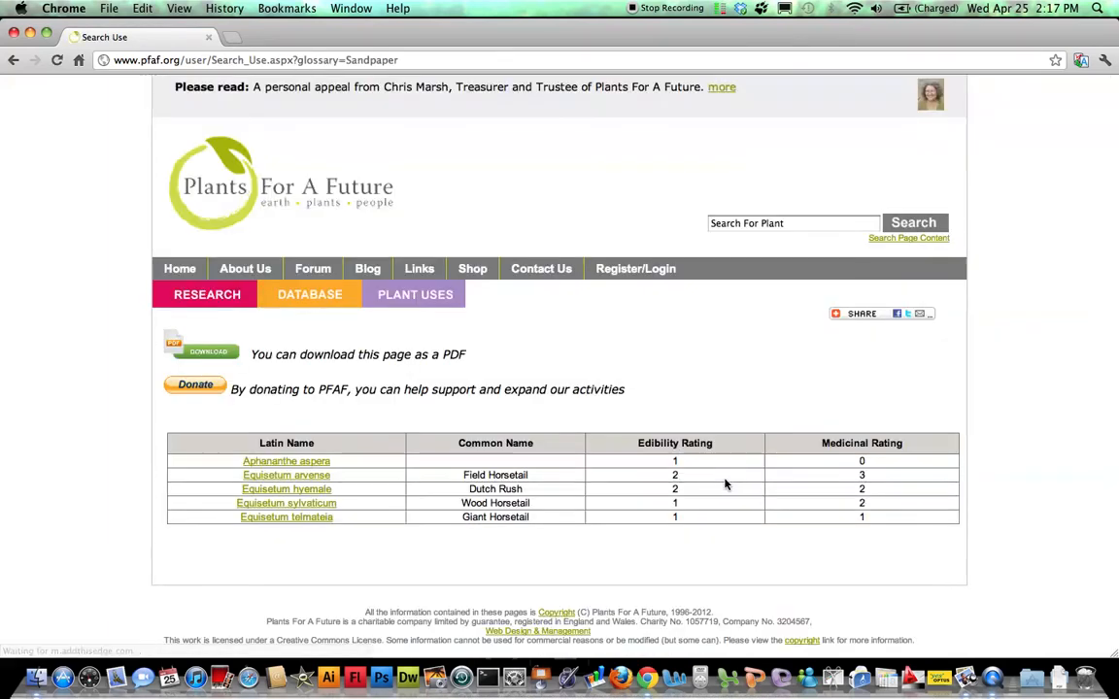
mouse_move(424, 583)
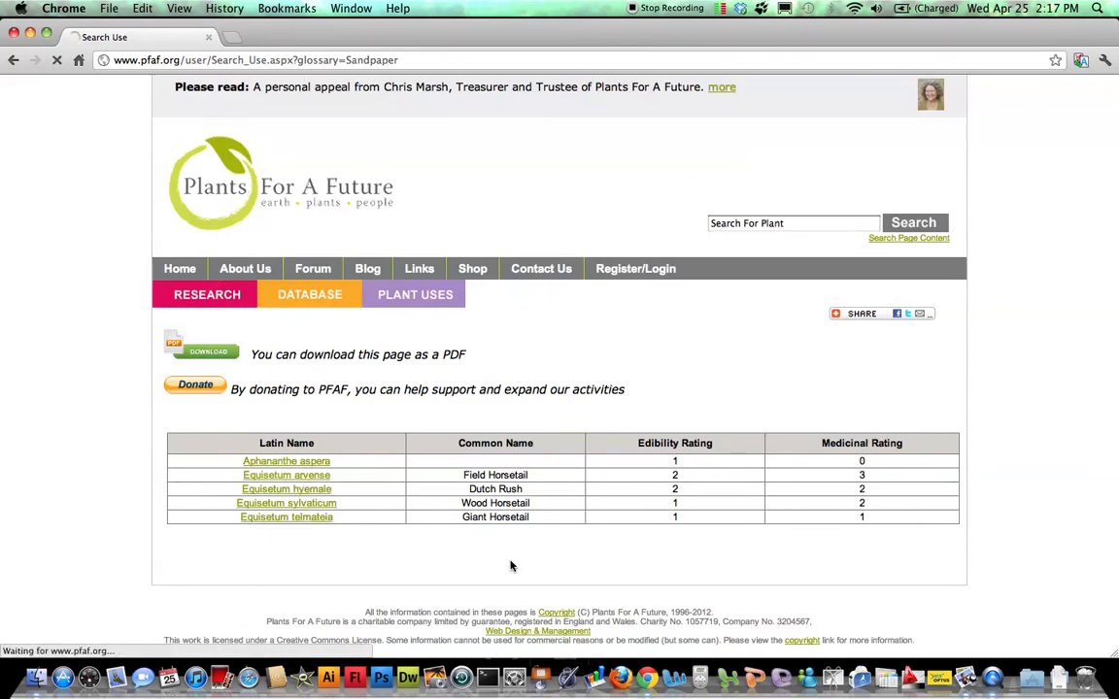
View the Equisetum arvense (Field Horsetail) page with its hazards, medicinal and sandpaper uses, ending at the top
left_click(285, 474)
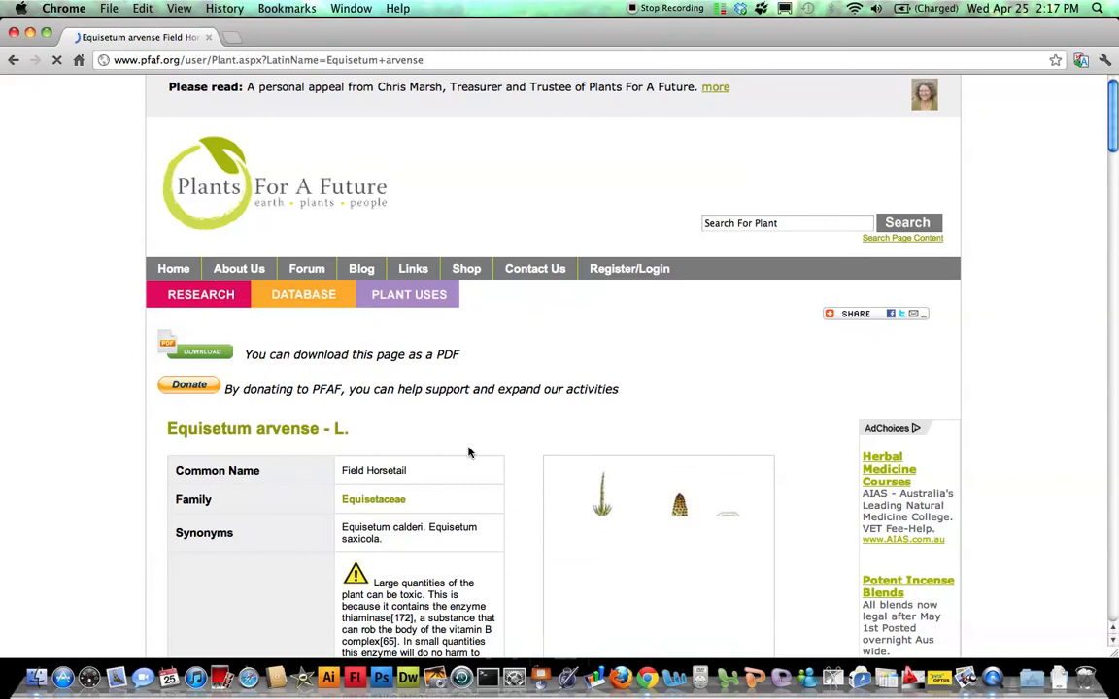
scroll("down", 3)
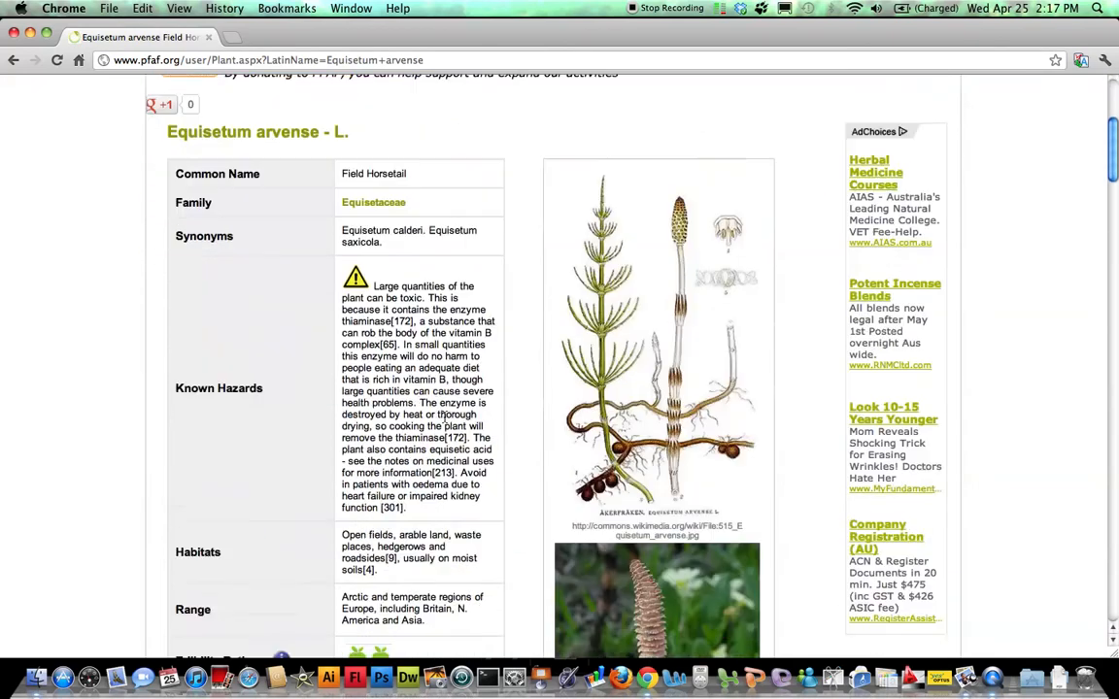
scroll("down", 3)
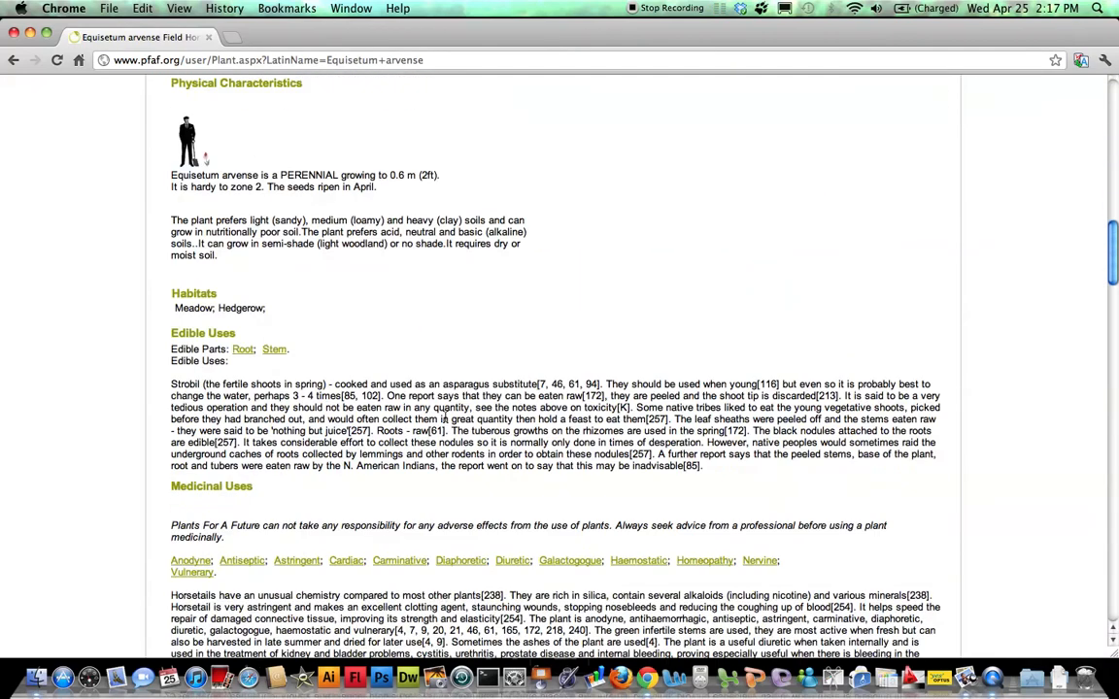
scroll("down", 3)
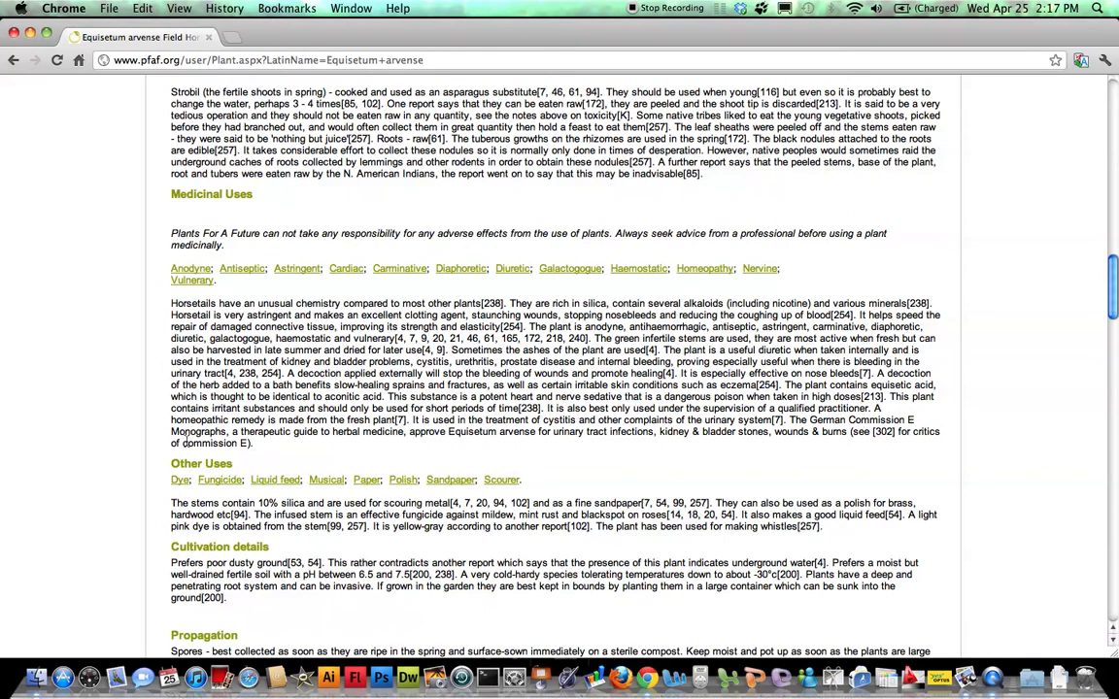
mouse_move(449, 480)
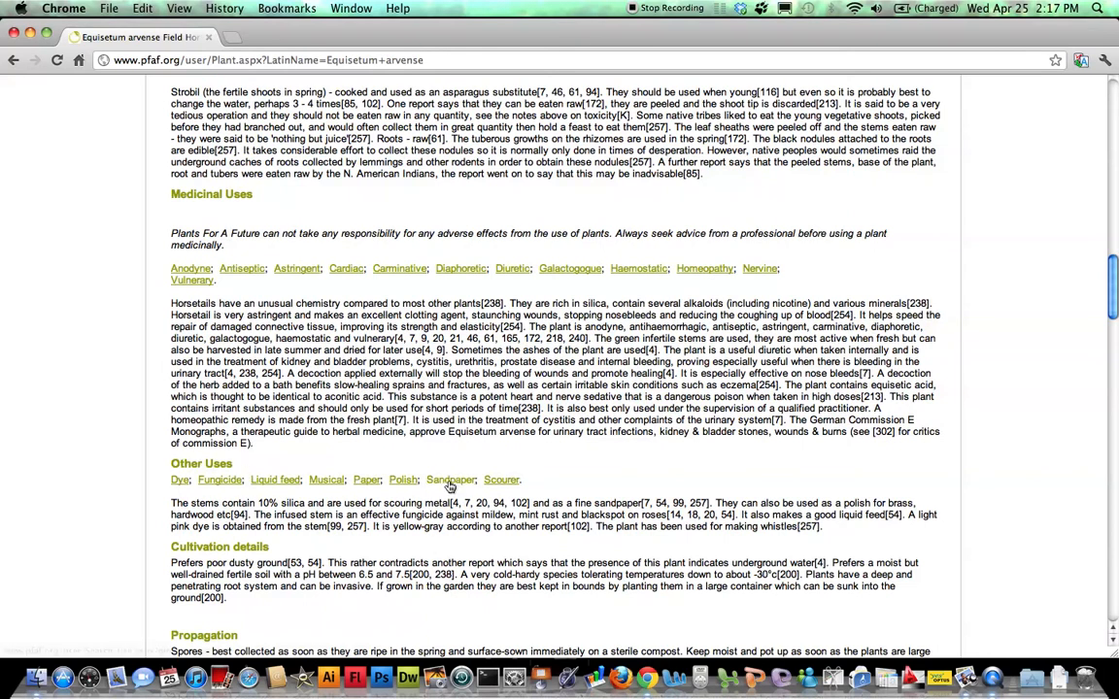
scroll("up", 3)
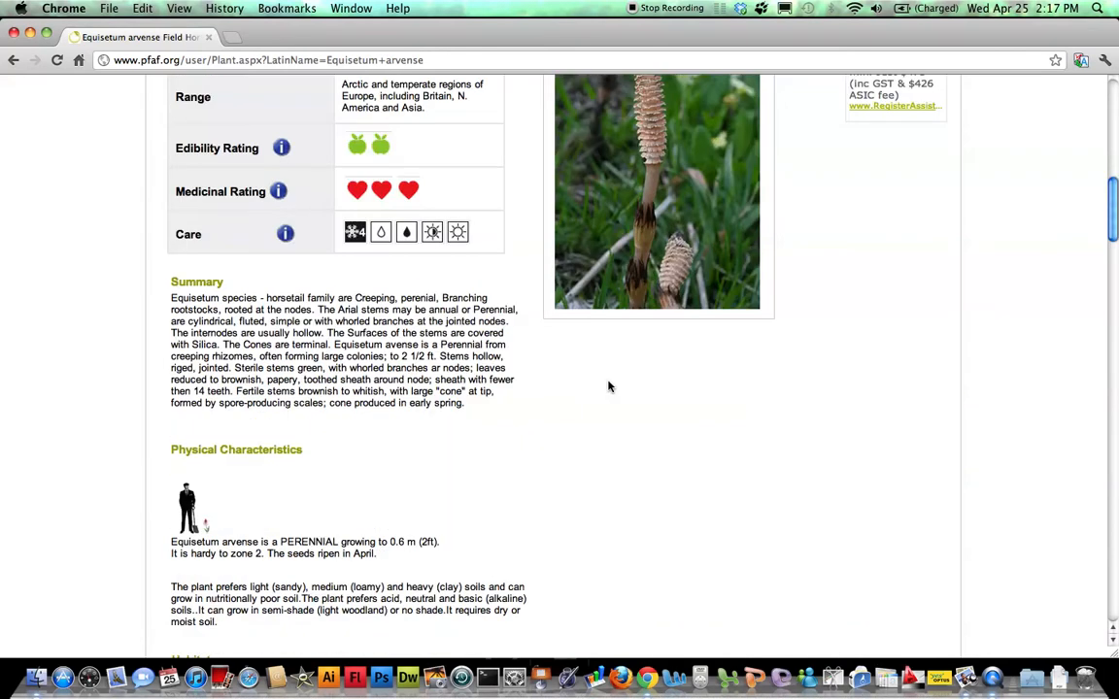
scroll("up", 3)
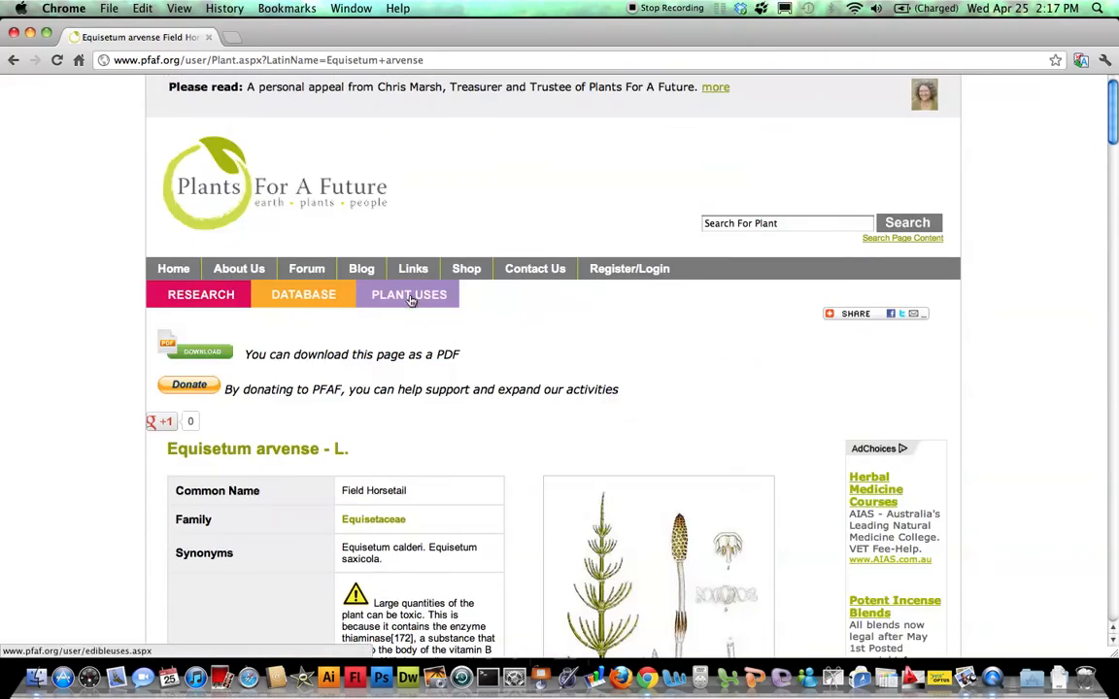
Go to Plant Uses and bring up the Top Edible Plants overview
left_click(407, 295)
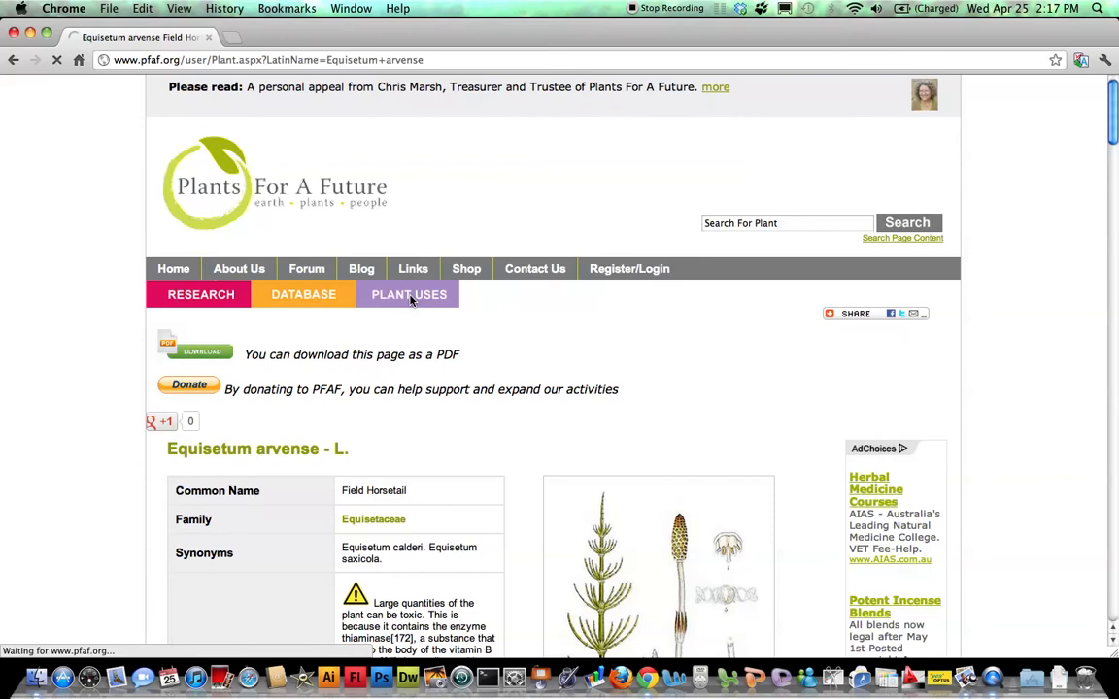
left_click(408, 295)
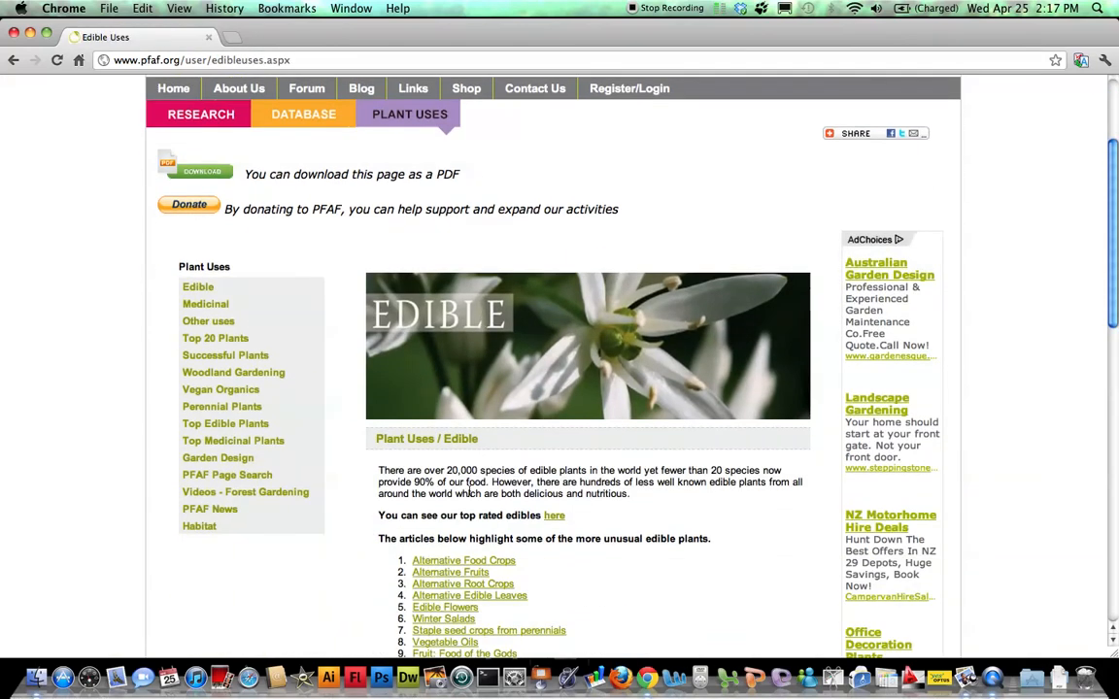
left_click(226, 423)
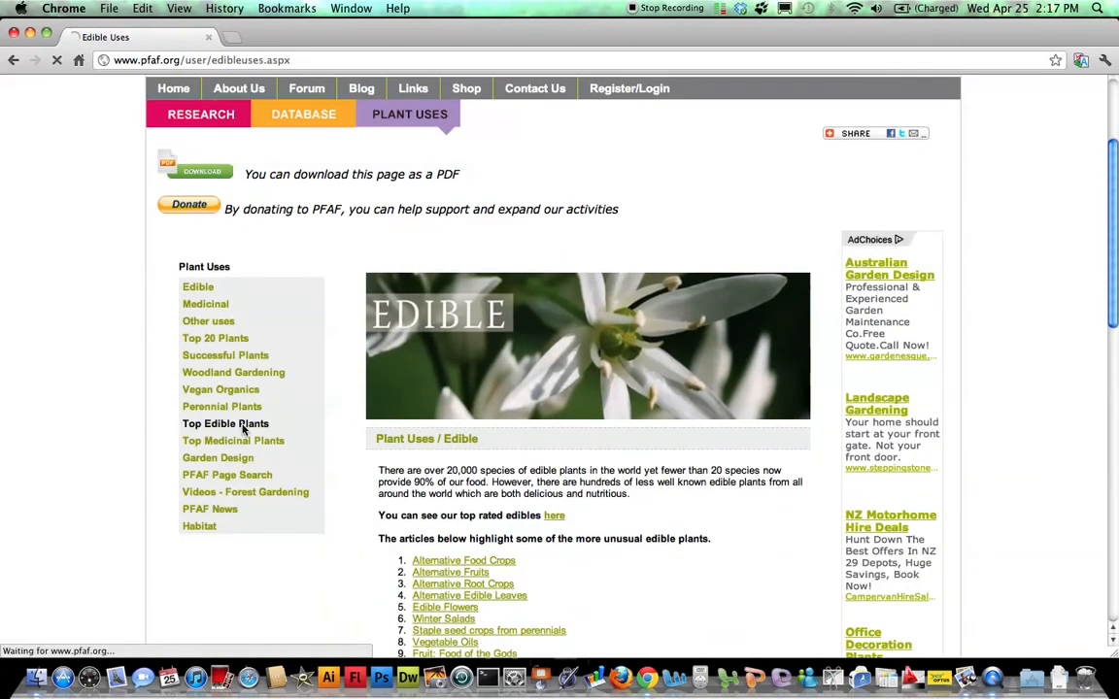
left_click(225, 424)
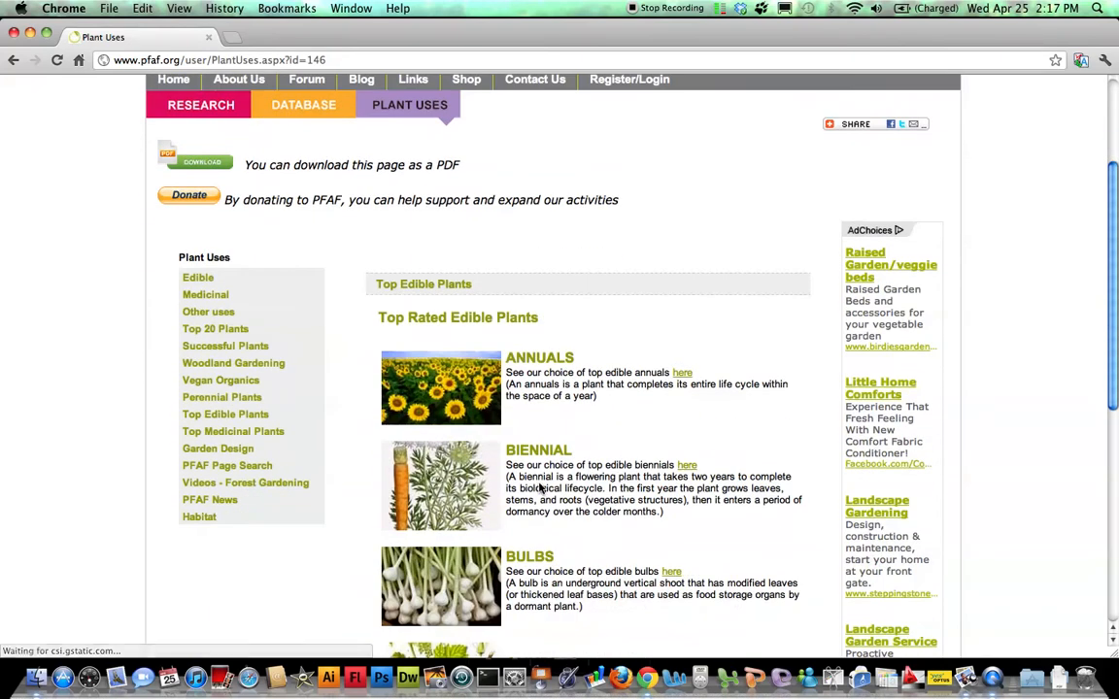
scroll("down", 3)
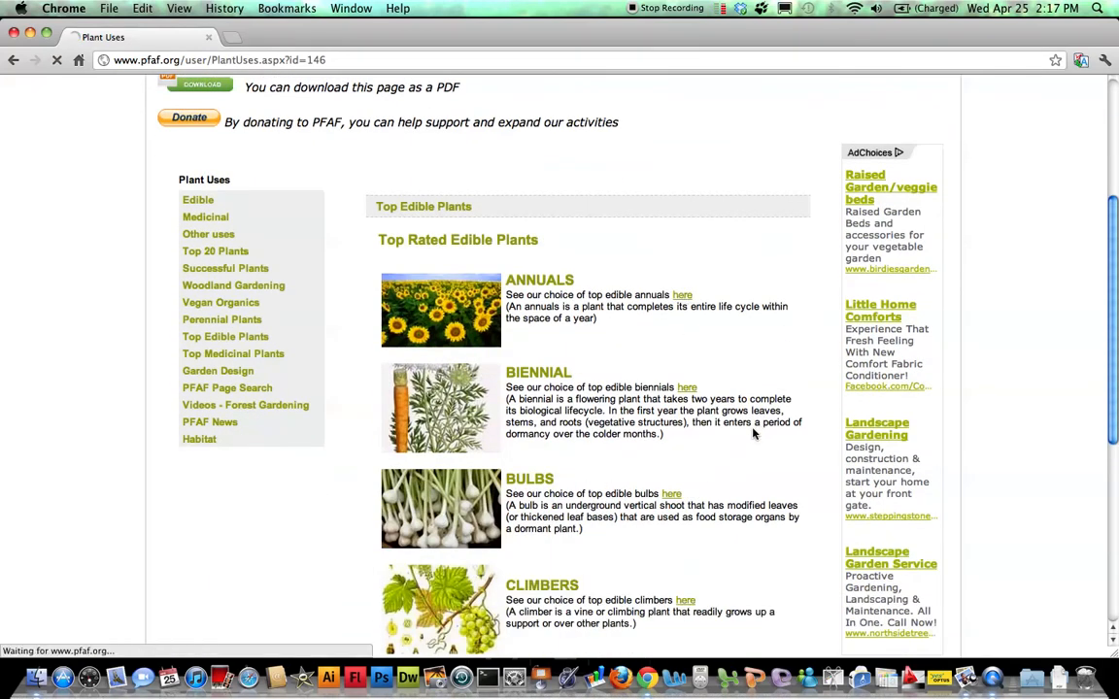
View the Top Rated Annuals & Biennials For Edibility list via the Annuals 'here' link
left_click(682, 295)
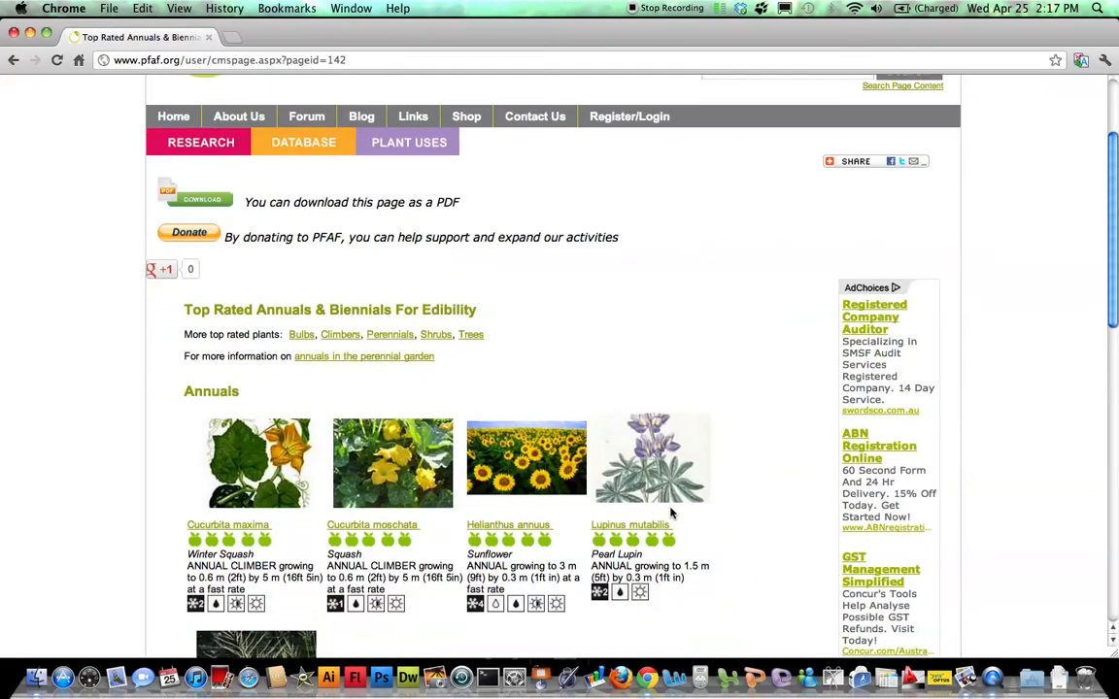
scroll("down", 3)
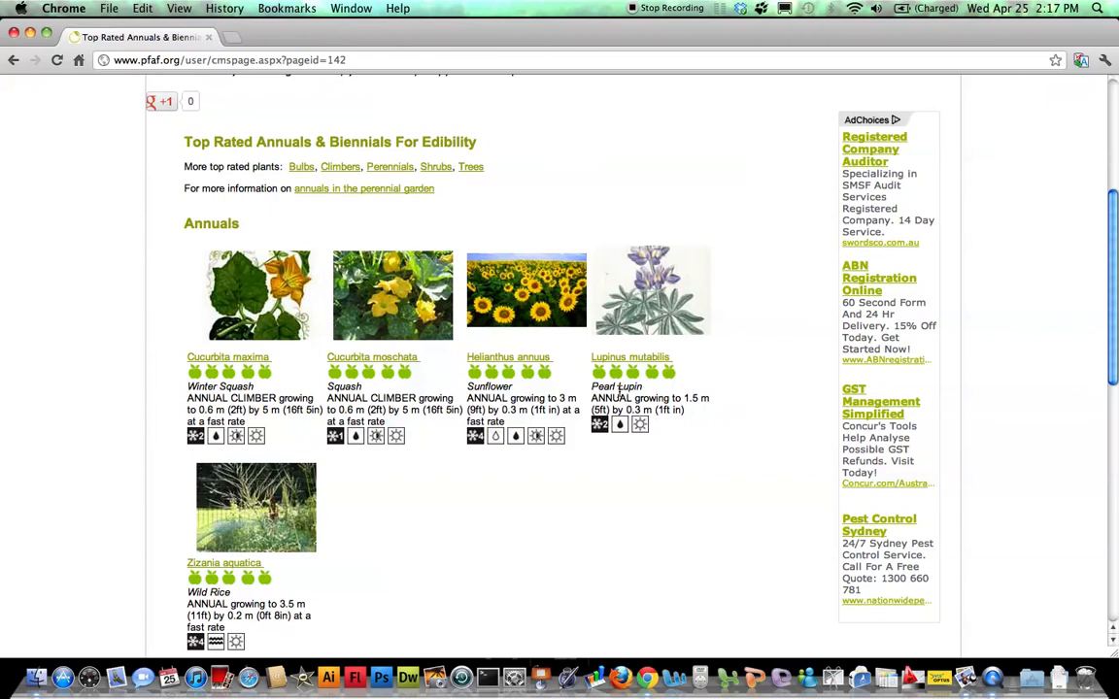
scroll("down", 3)
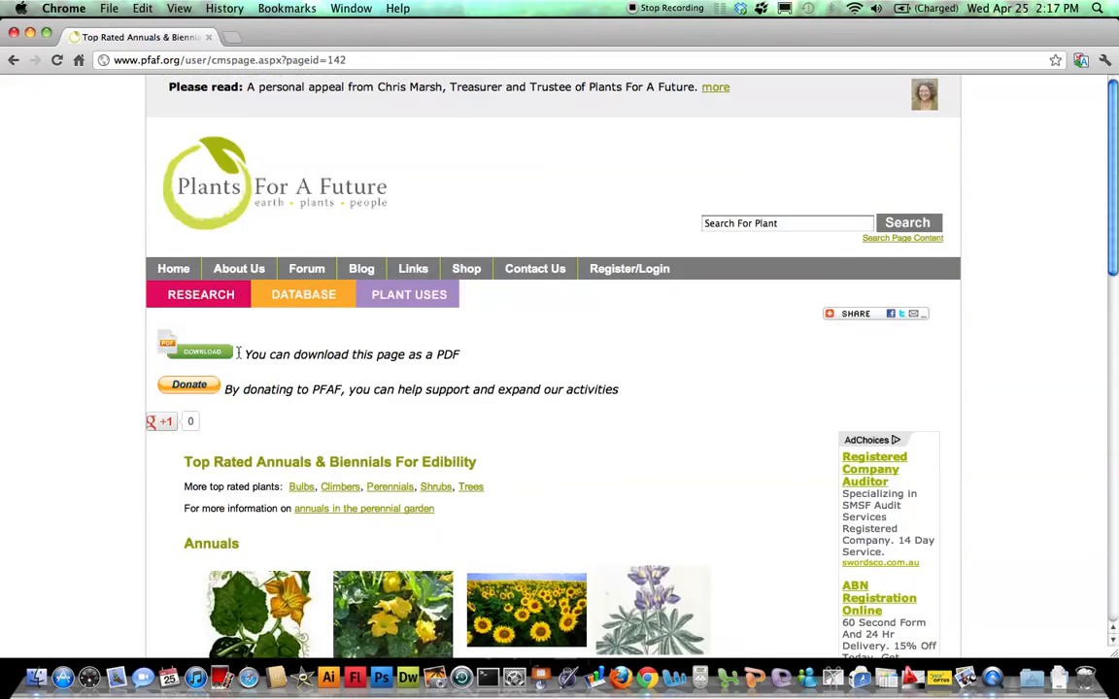
scroll("down", 3)
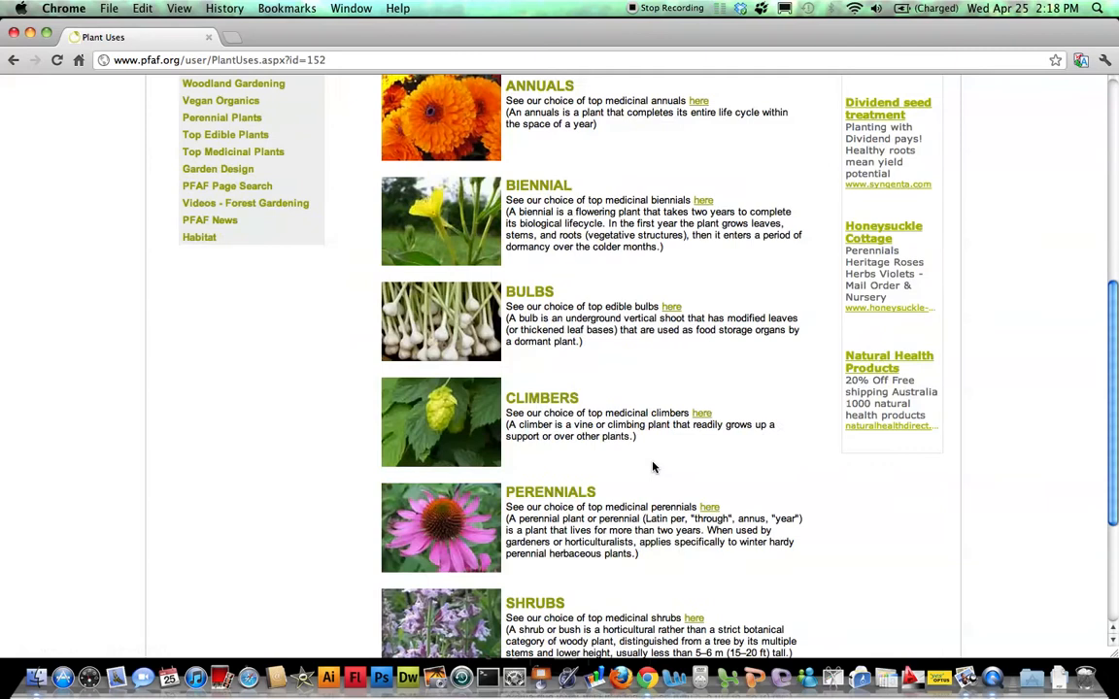
View the Top Rated Medicinal Trees page (Balsam Fir, Lemon, Maidenhair Tree, Slippery Elm)
scroll("down", 3)
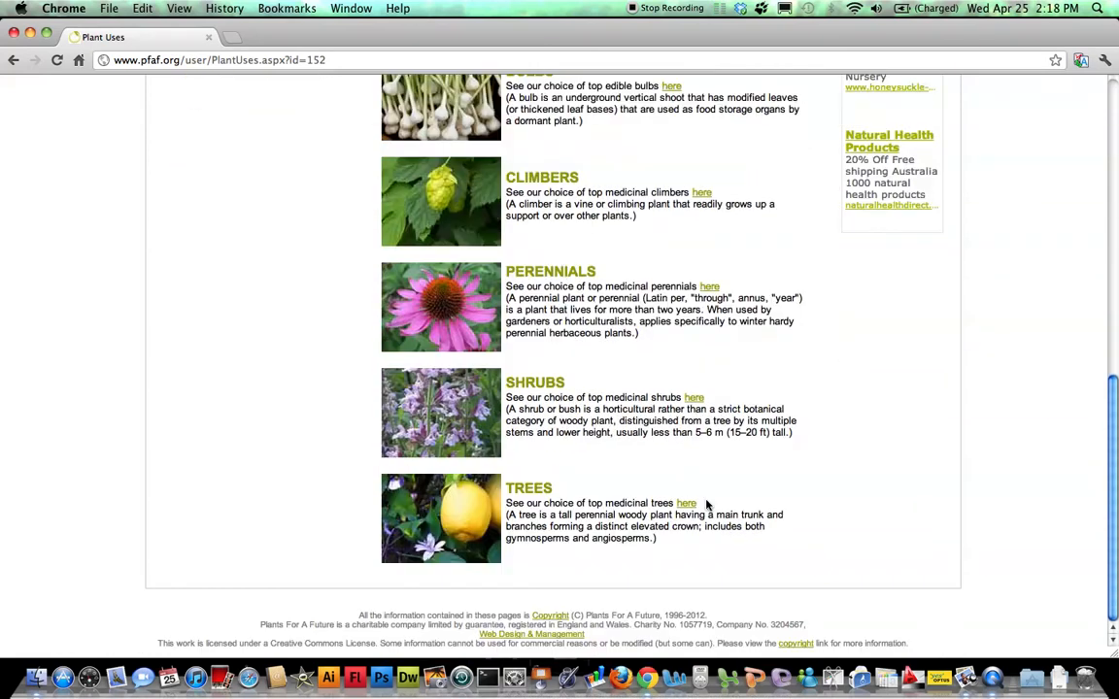
left_click(686, 501)
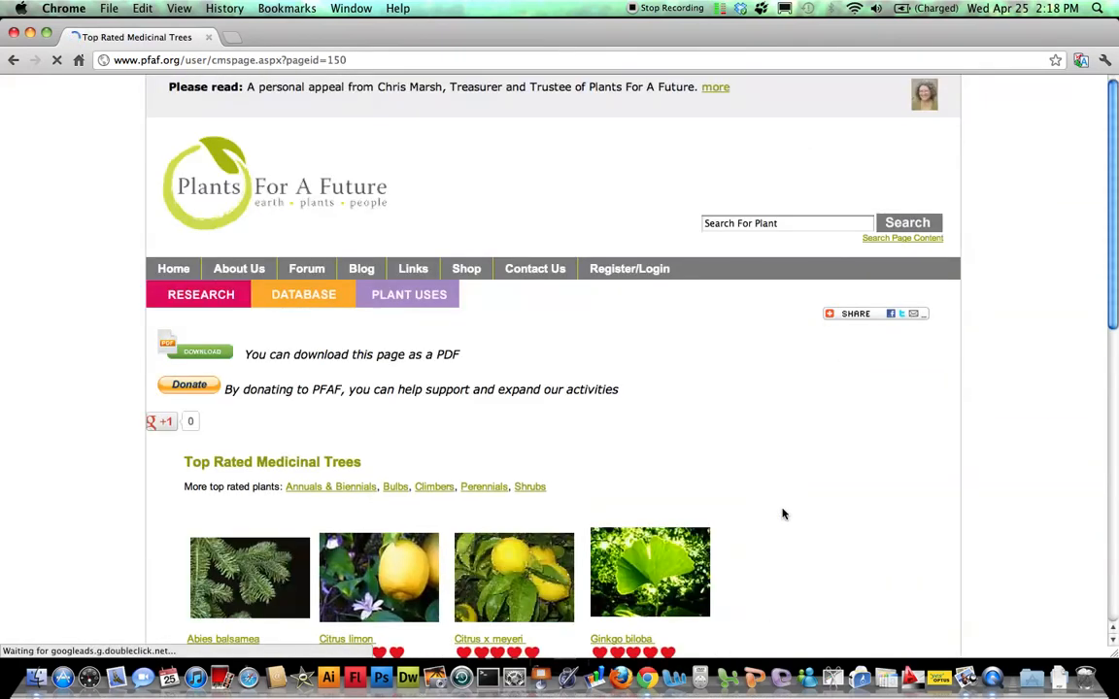
scroll("down", 3)
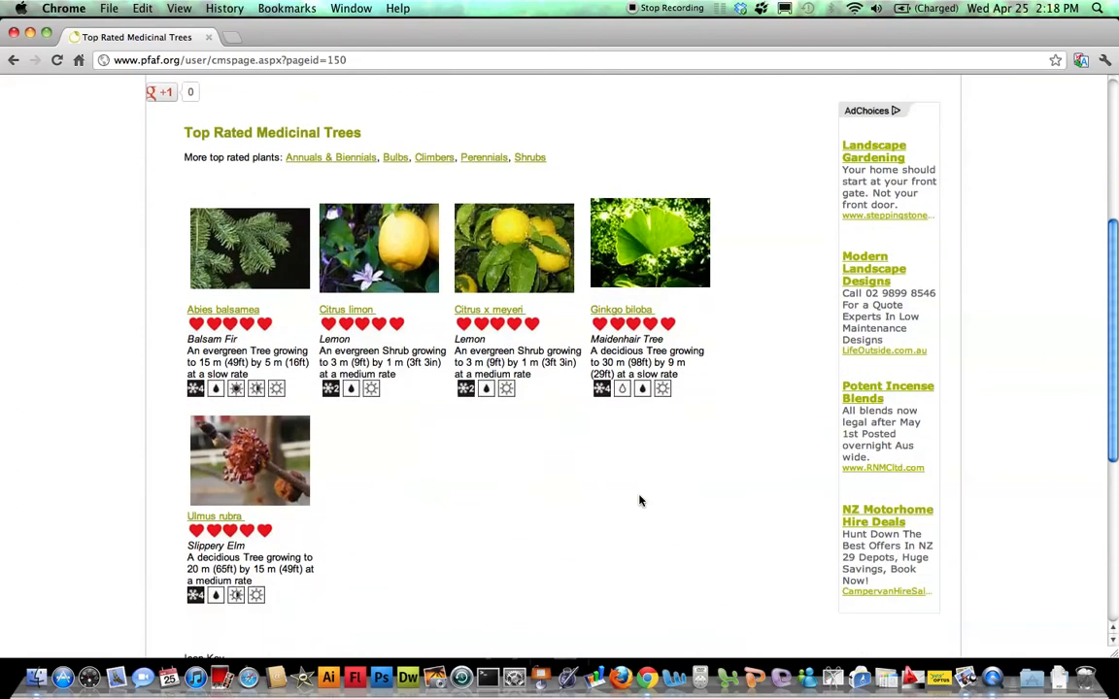
mouse_move(495, 435)
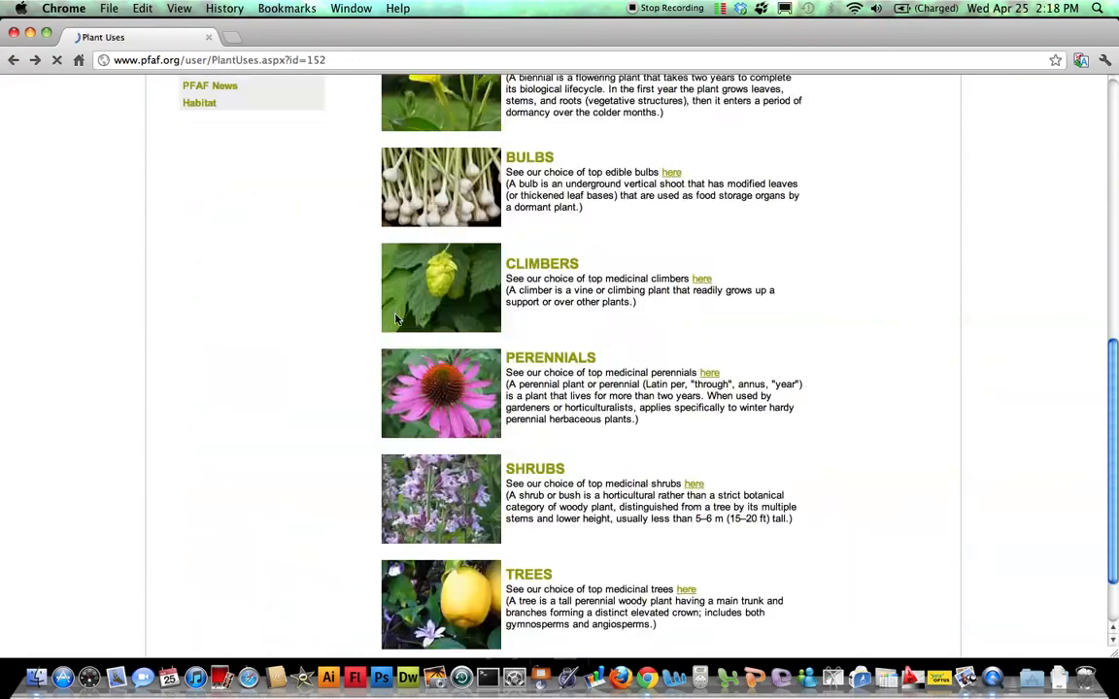
scroll("down", 3)
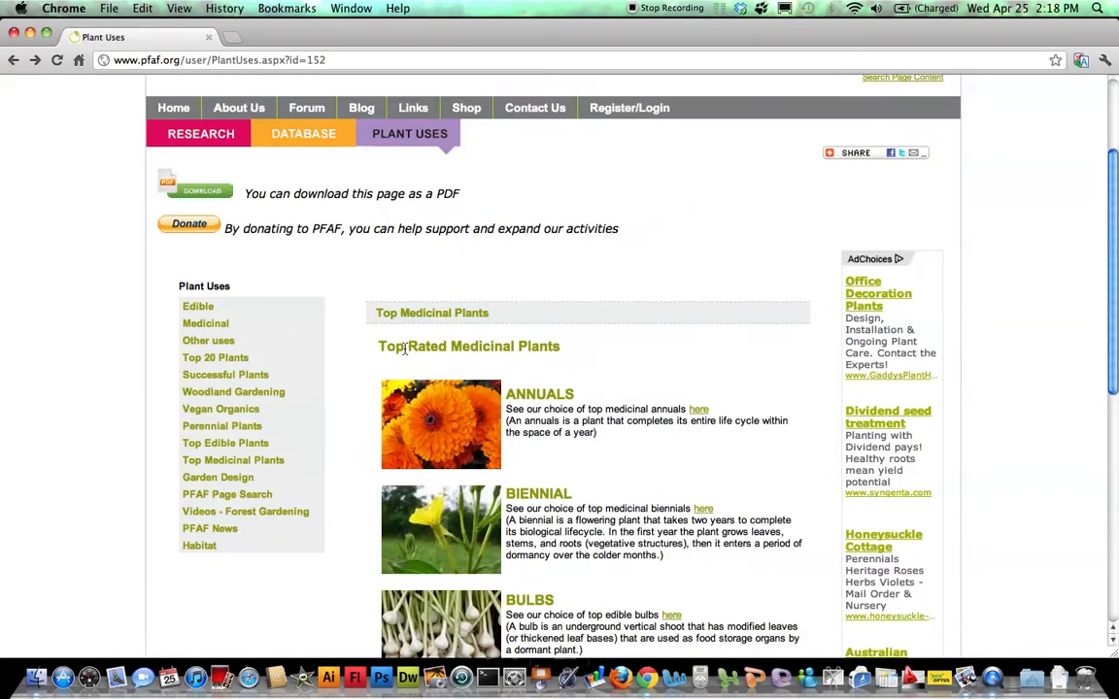
mouse_move(431, 140)
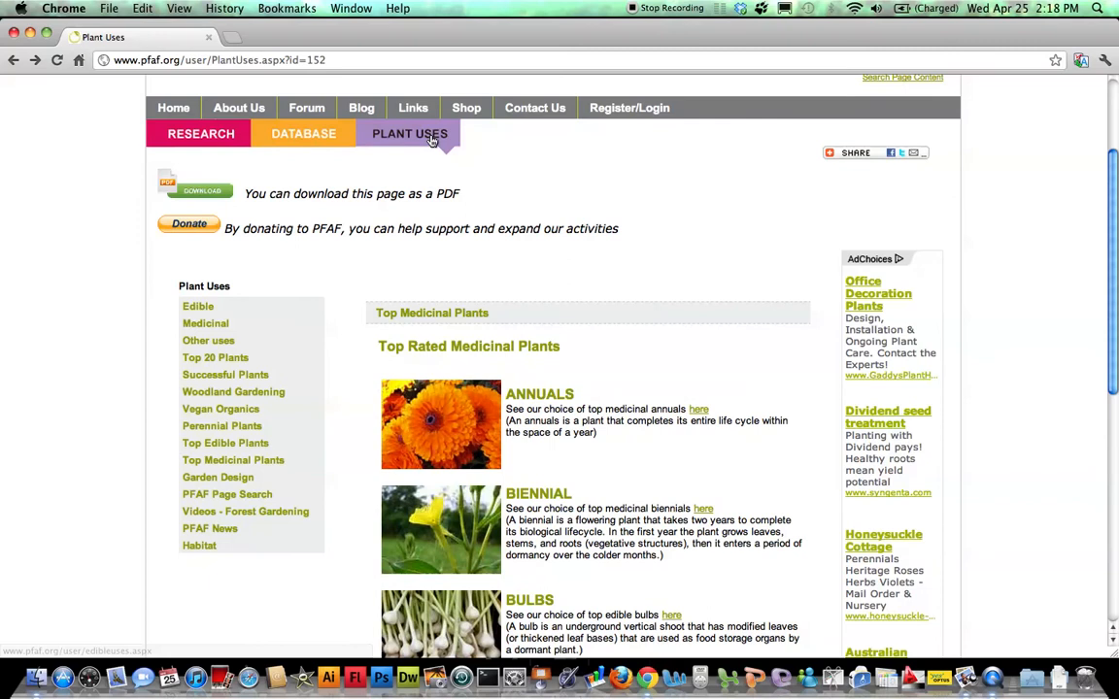
mouse_move(248, 556)
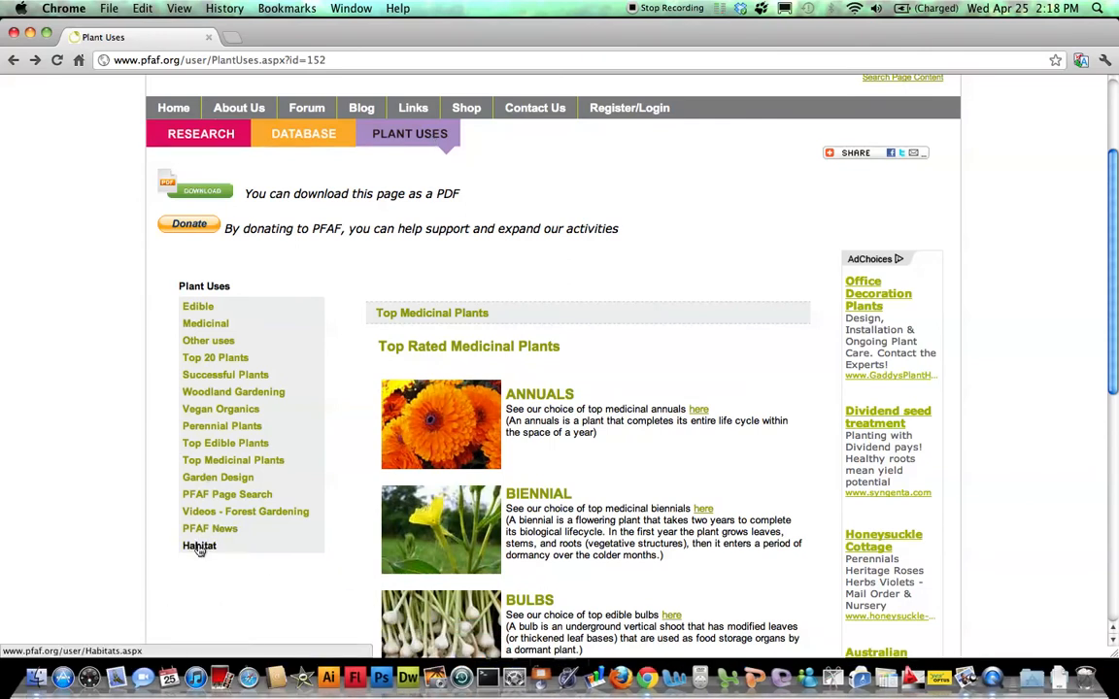
Browse the Habitats page down through the Database: Habitats list to Woodland Garden
left_click(198, 544)
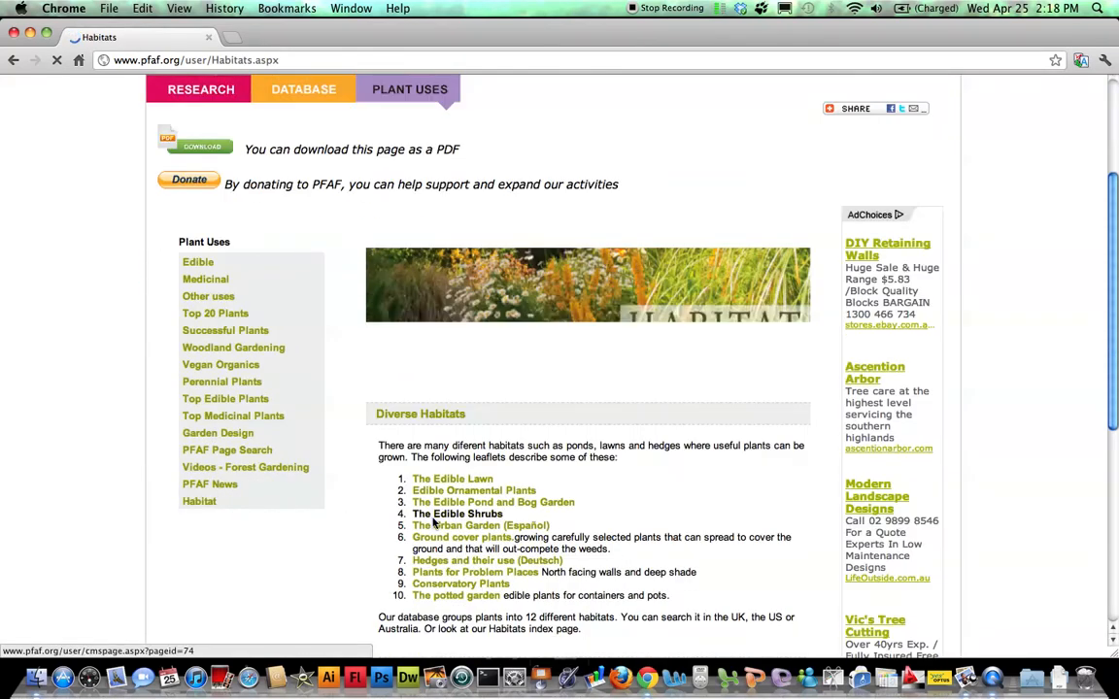
scroll("down", 3)
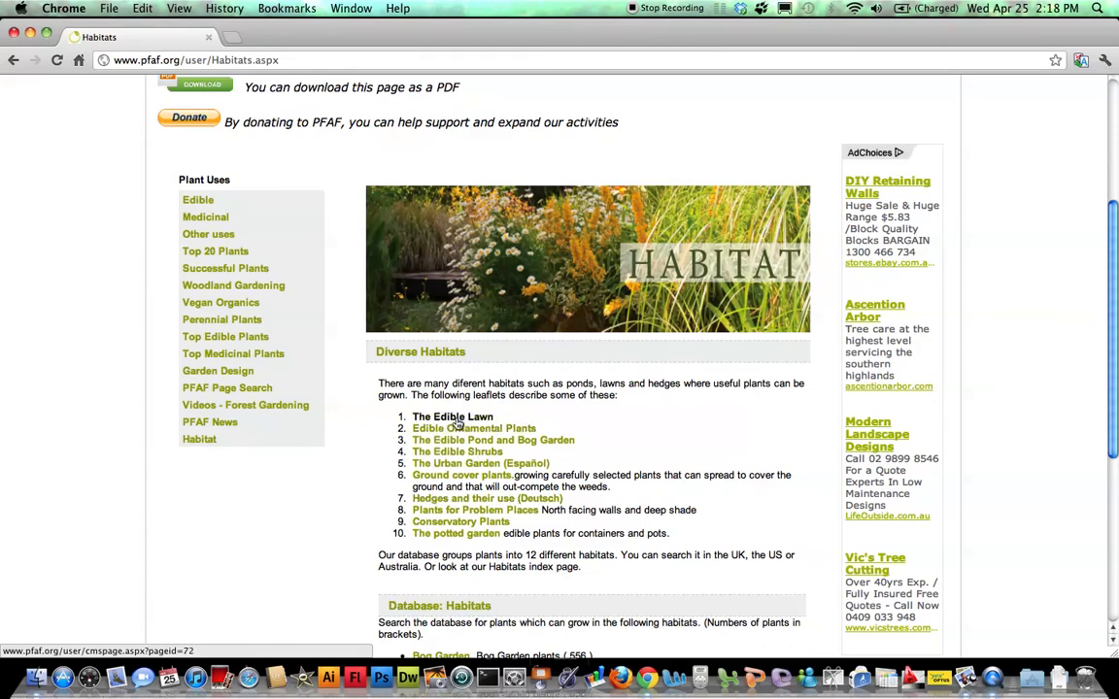
scroll("down", 3)
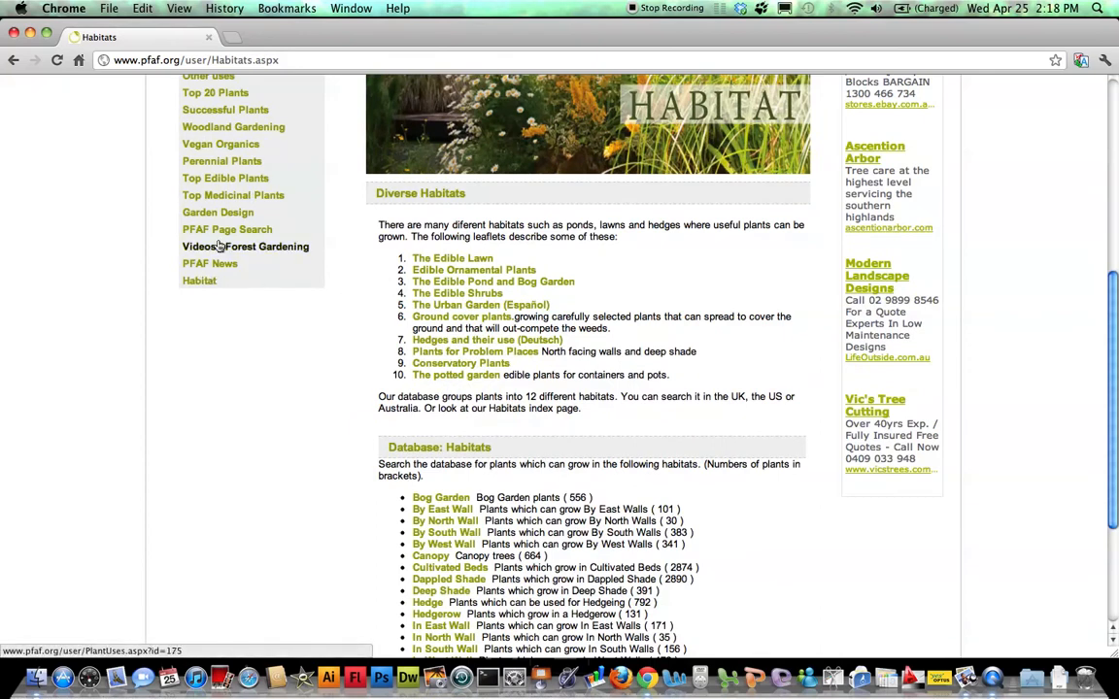
scroll("down", 3)
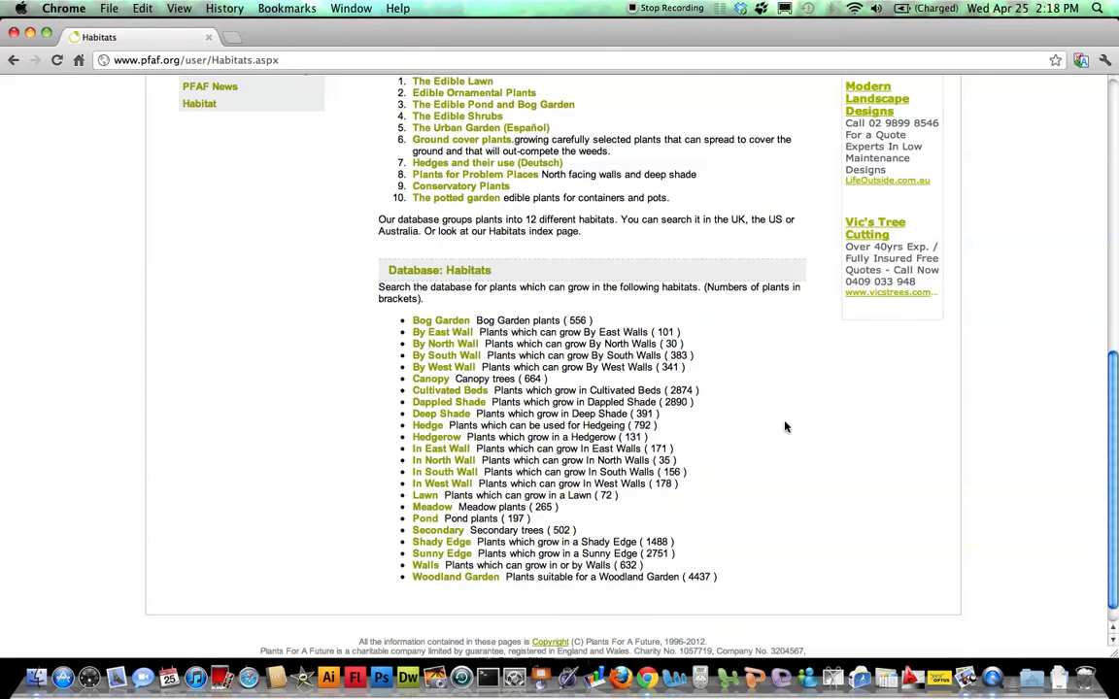
mouse_move(439, 460)
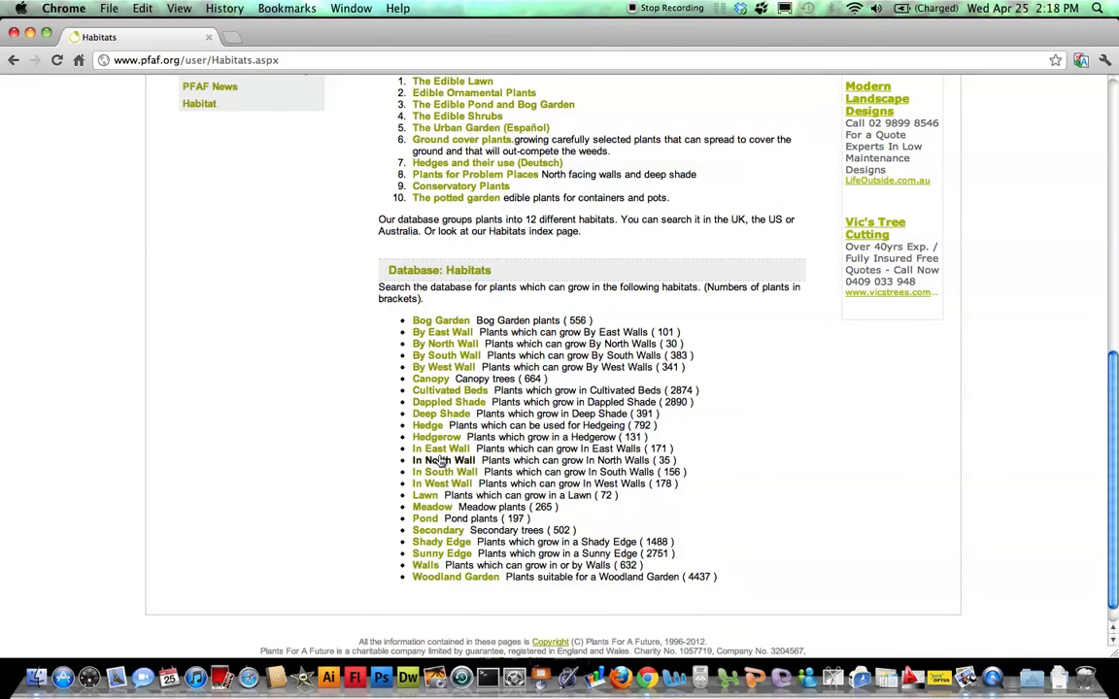
mouse_move(446, 461)
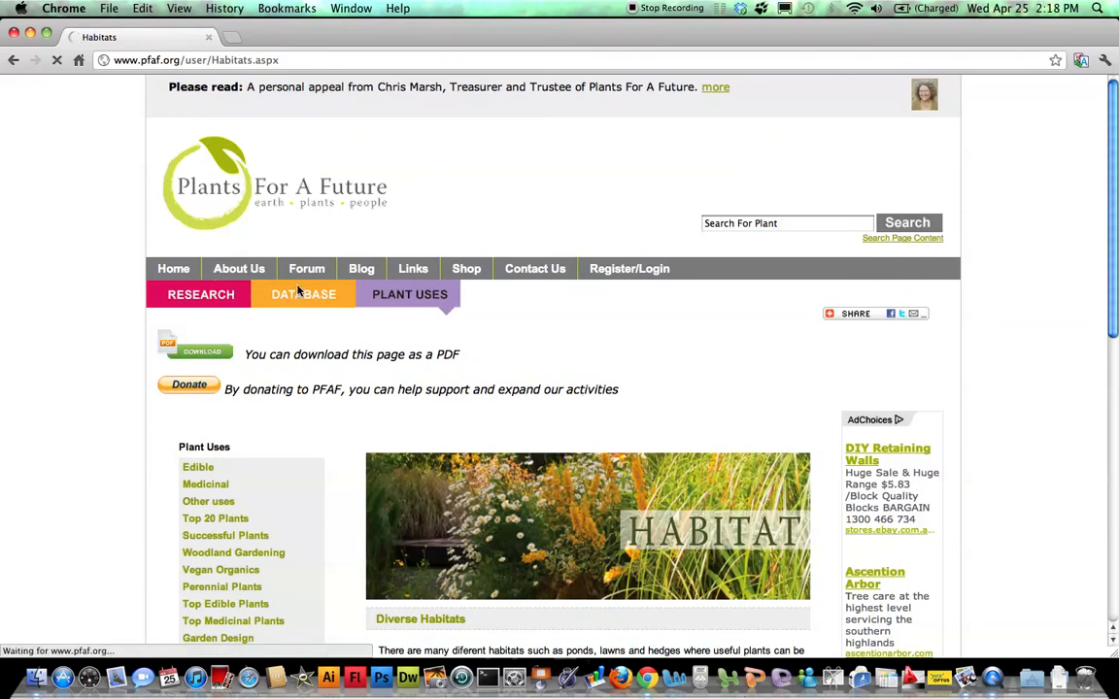
Review the Database Search page down past the search boxes to Search by Use & Properties and the Properties table
left_click(303, 295)
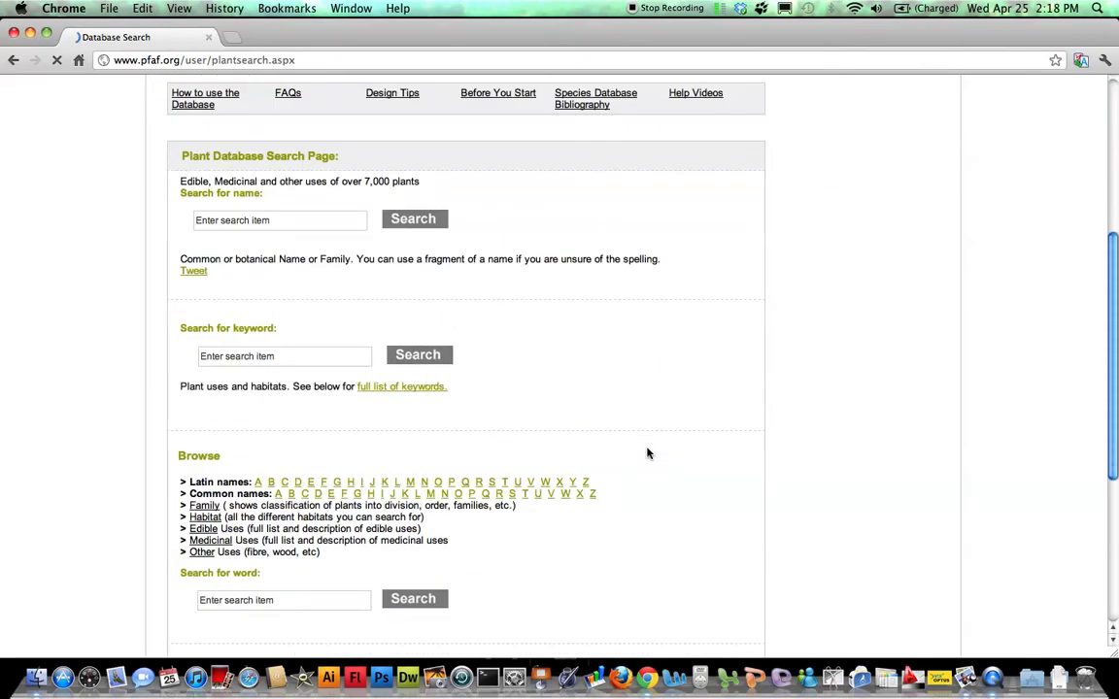
scroll("down", 3)
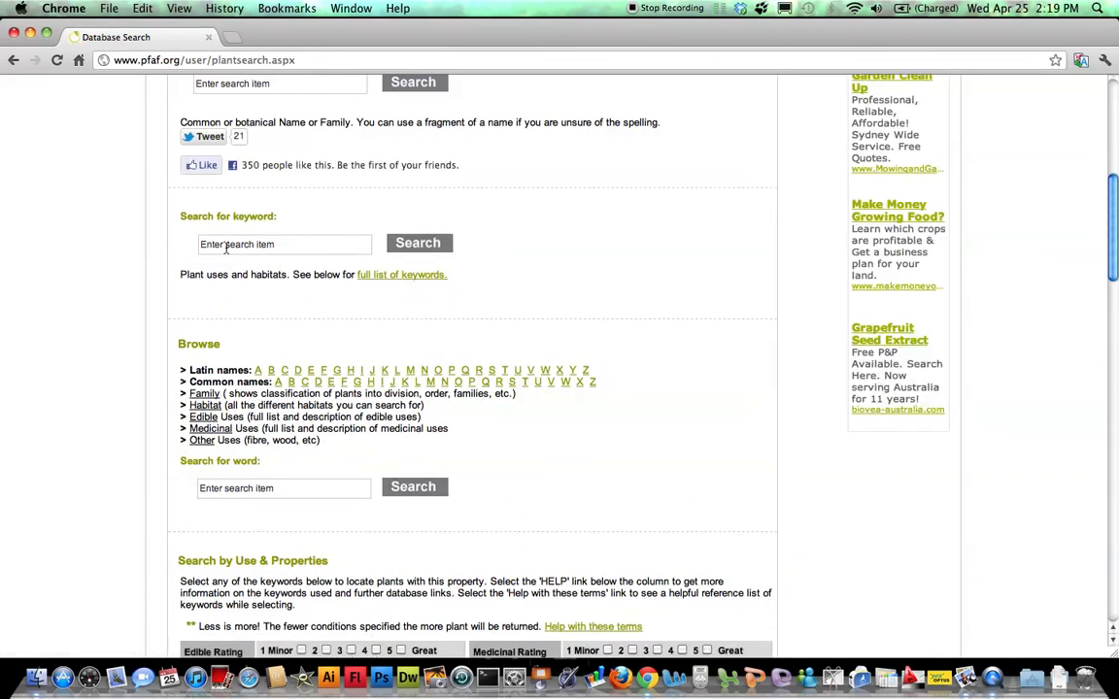
scroll("down", 3)
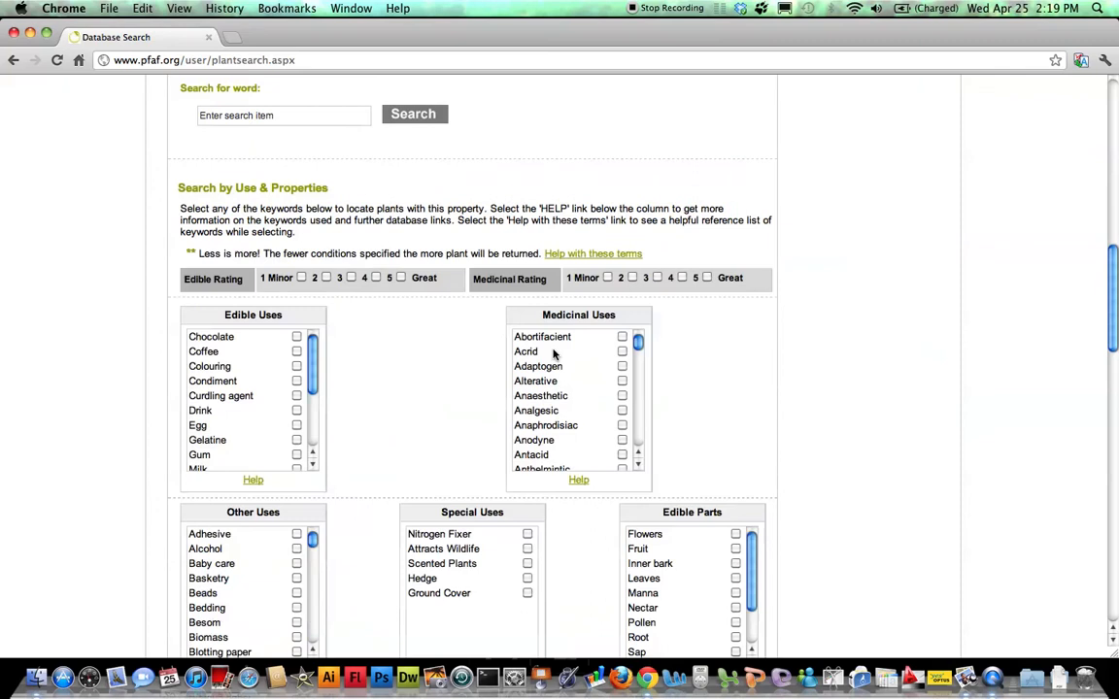
scroll("down", 3)
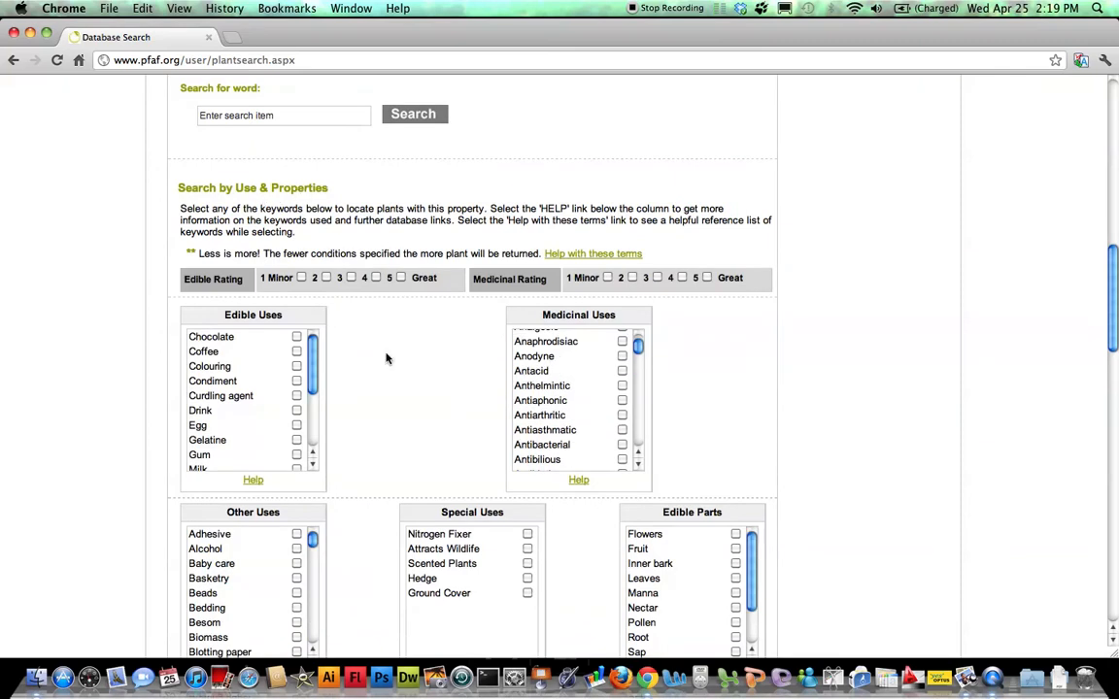
scroll("down", 3)
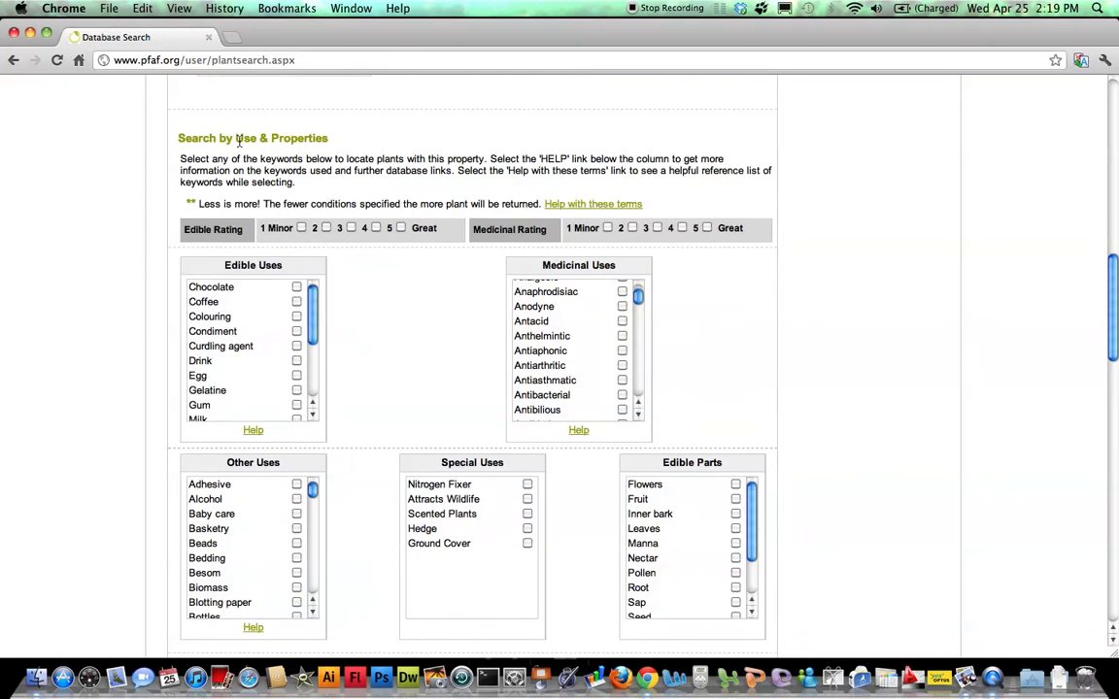
mouse_move(342, 295)
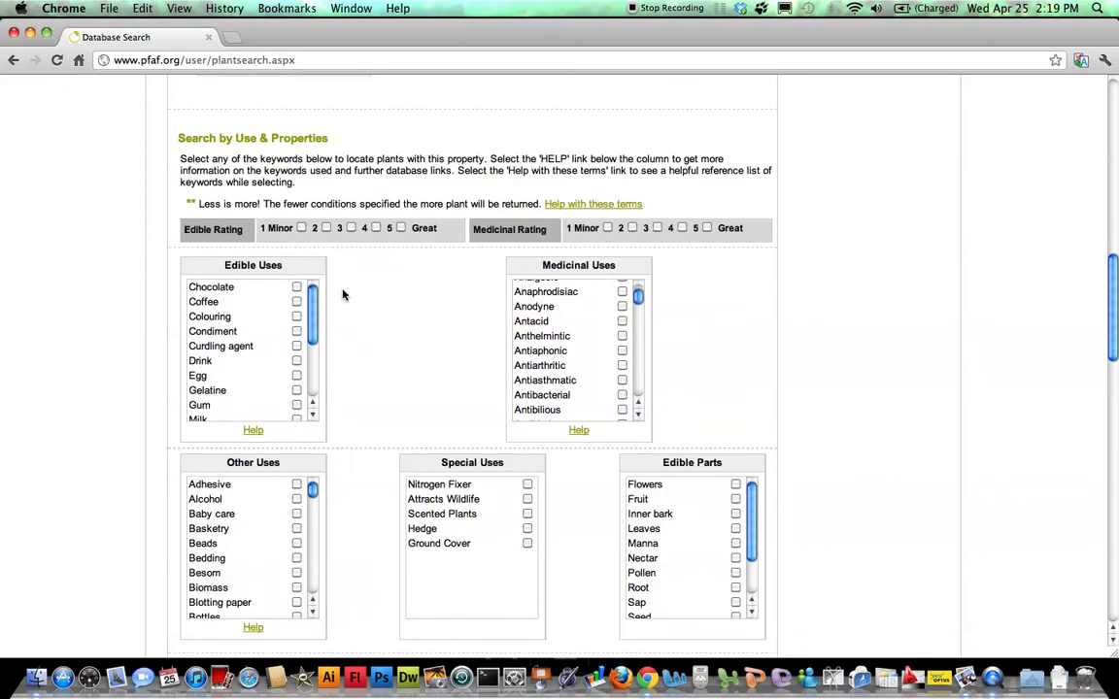
scroll("down", 3)
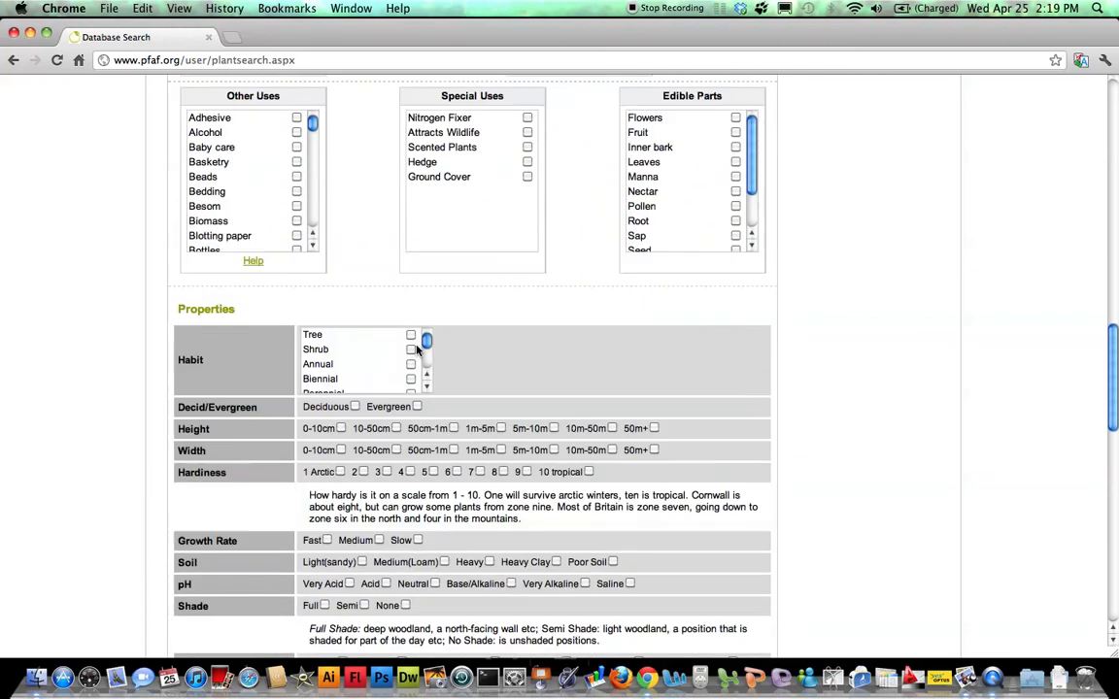
scroll("down", 3)
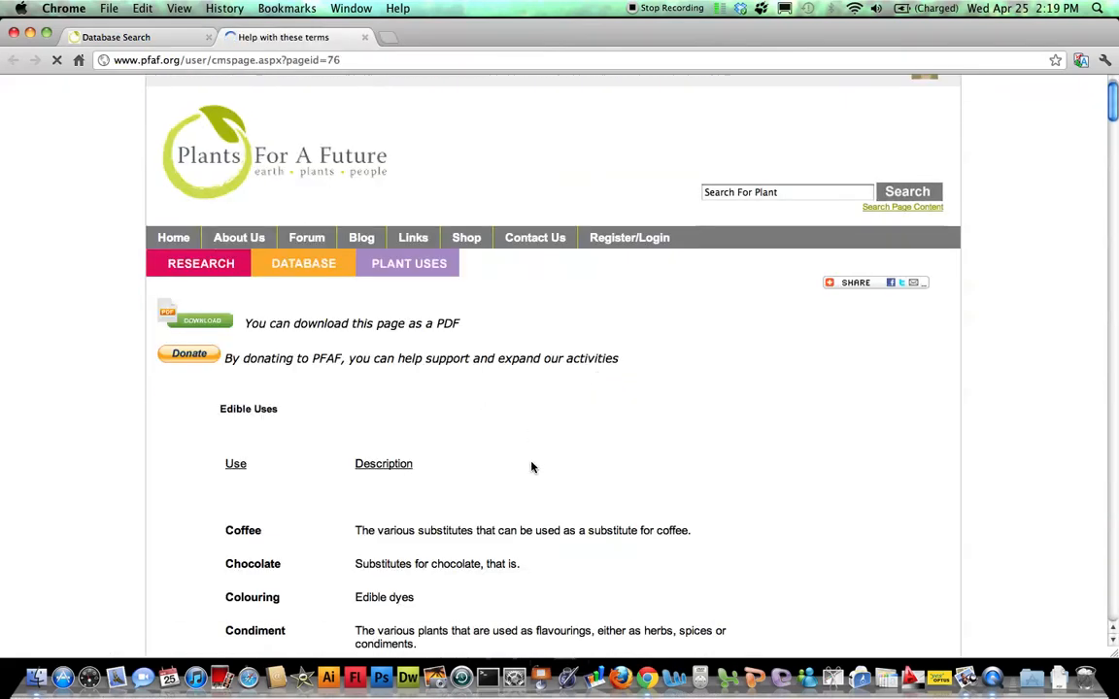
Read through the Edible Uses and Medicinal uses definitions on the Help with these terms page
scroll("down", 3)
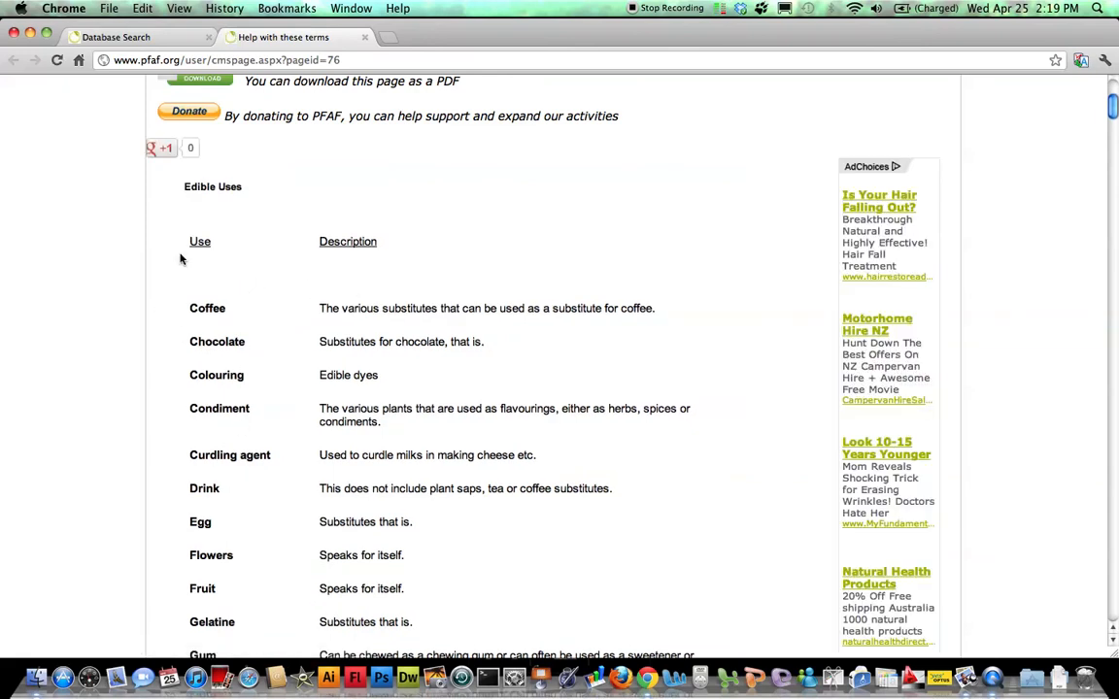
scroll("down", 3)
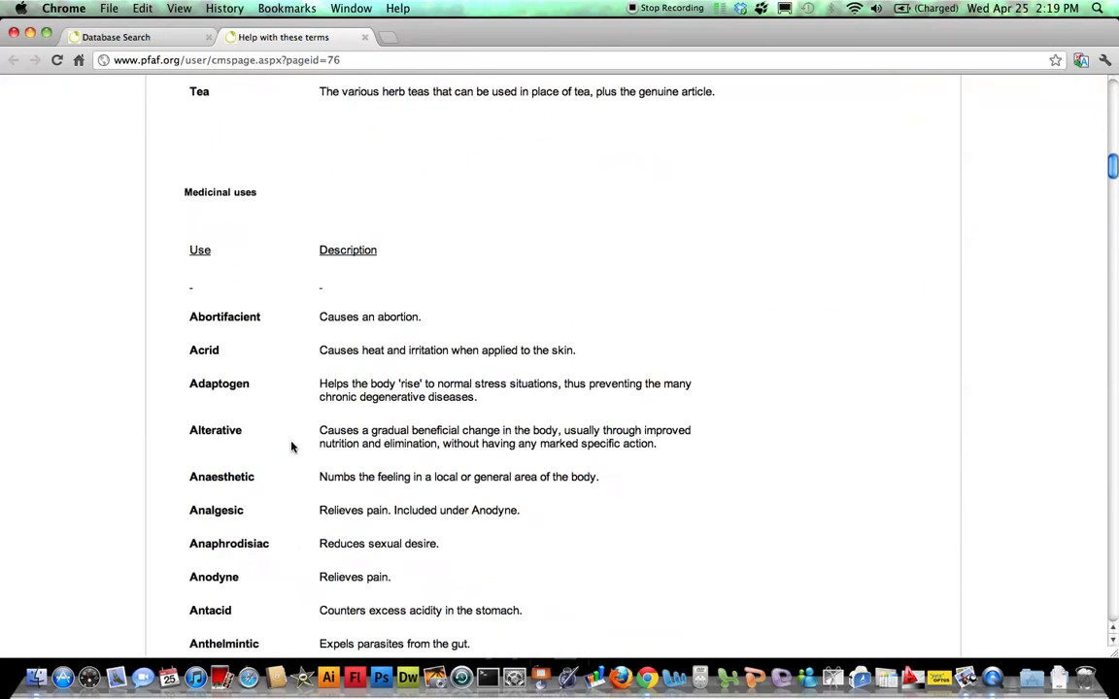
scroll("down", 3)
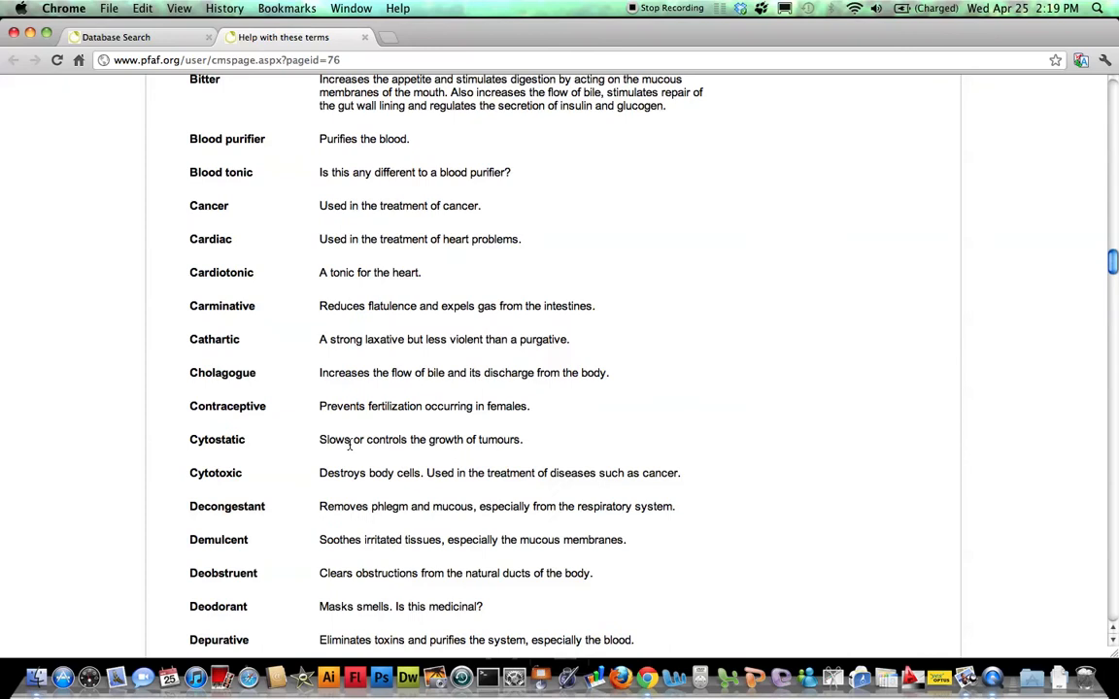
scroll("down", 3)
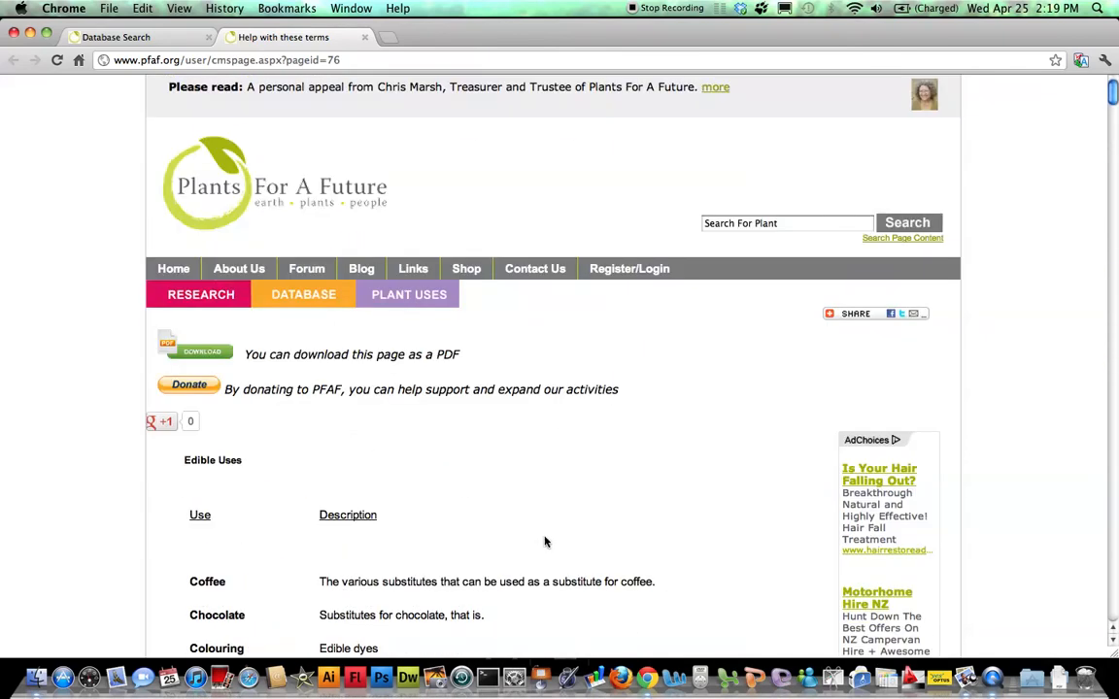
mouse_move(202, 354)
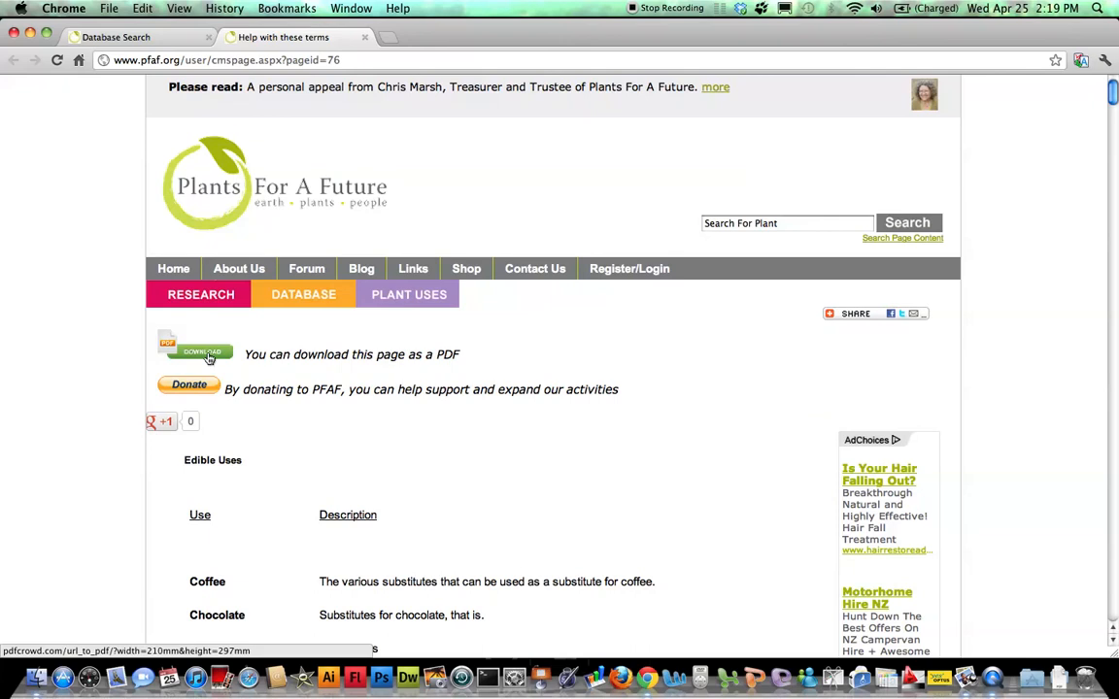
mouse_move(264, 322)
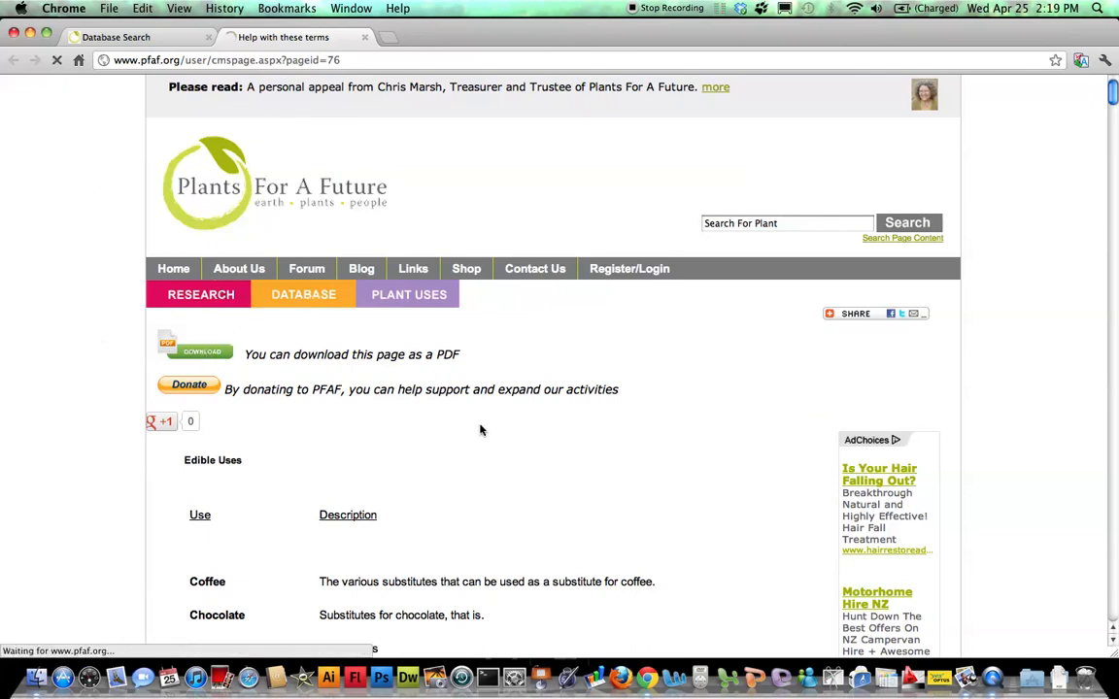
Return to the Database Search page and scroll to its Search by Use & Properties lists
left_click(303, 296)
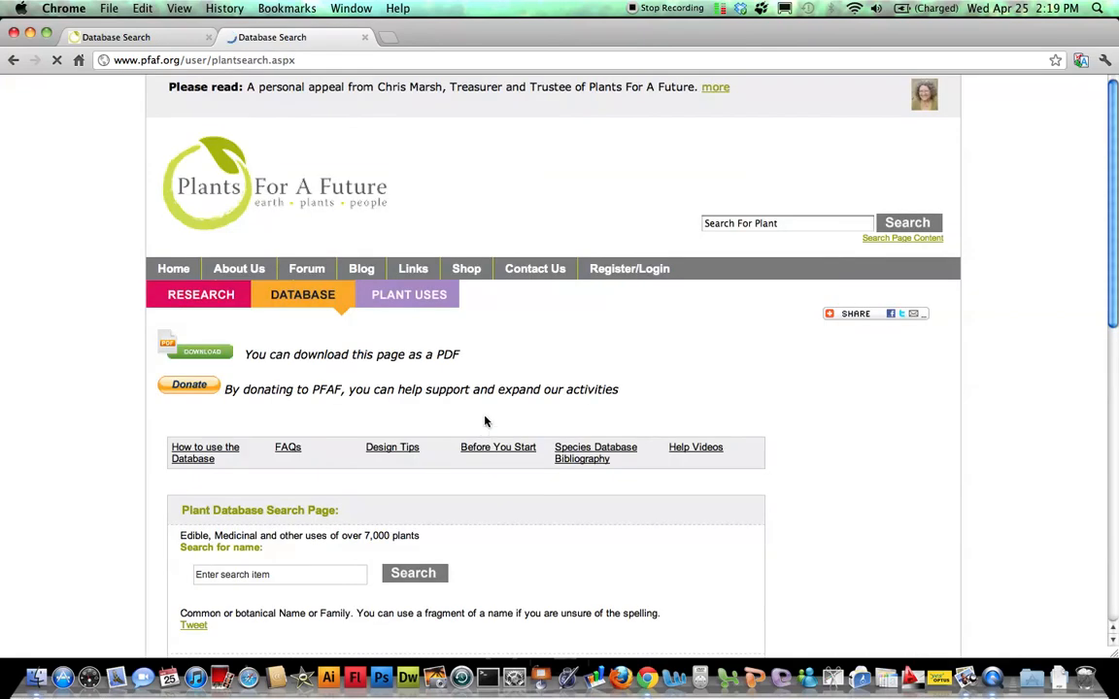
scroll("down", 3)
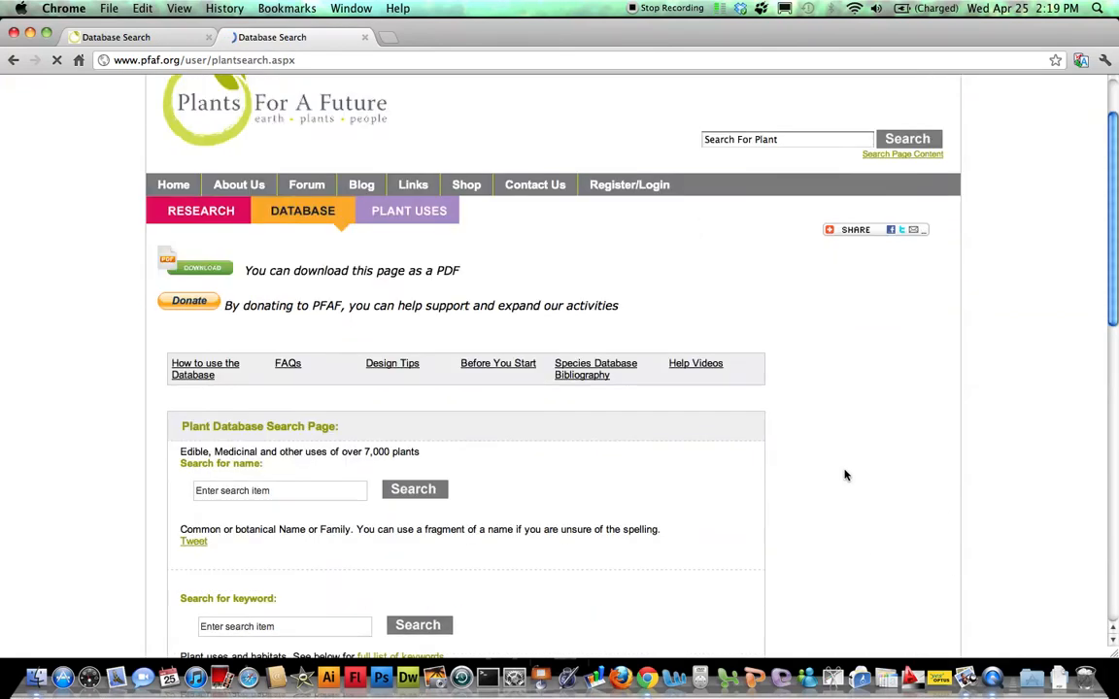
mouse_move(526, 435)
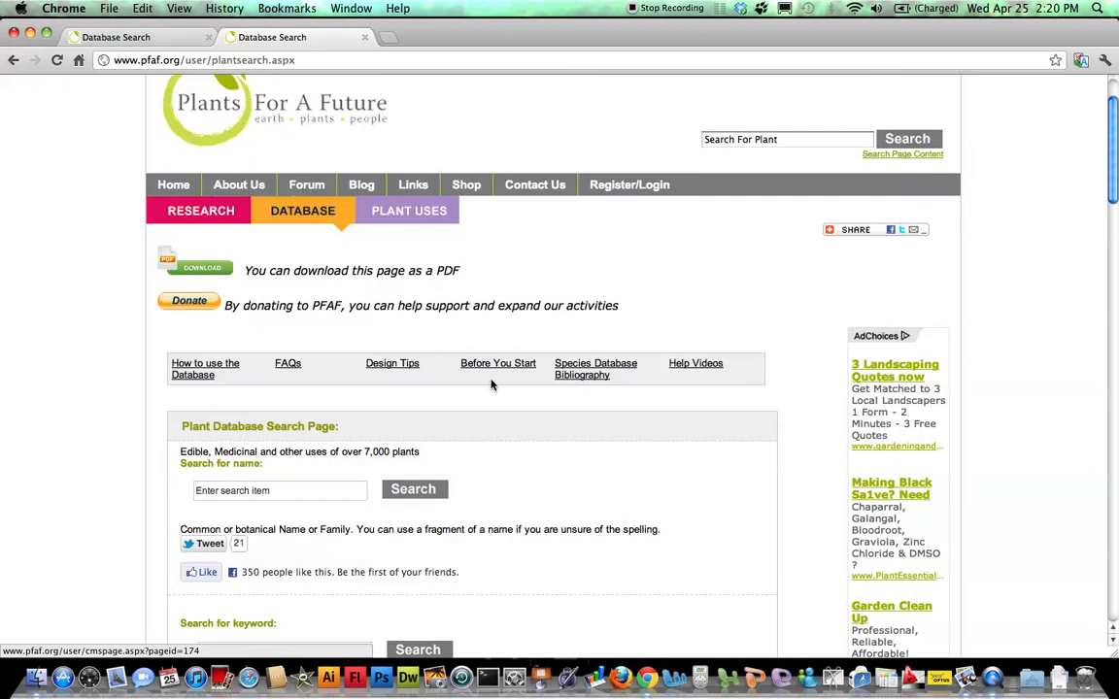
scroll("down", 3)
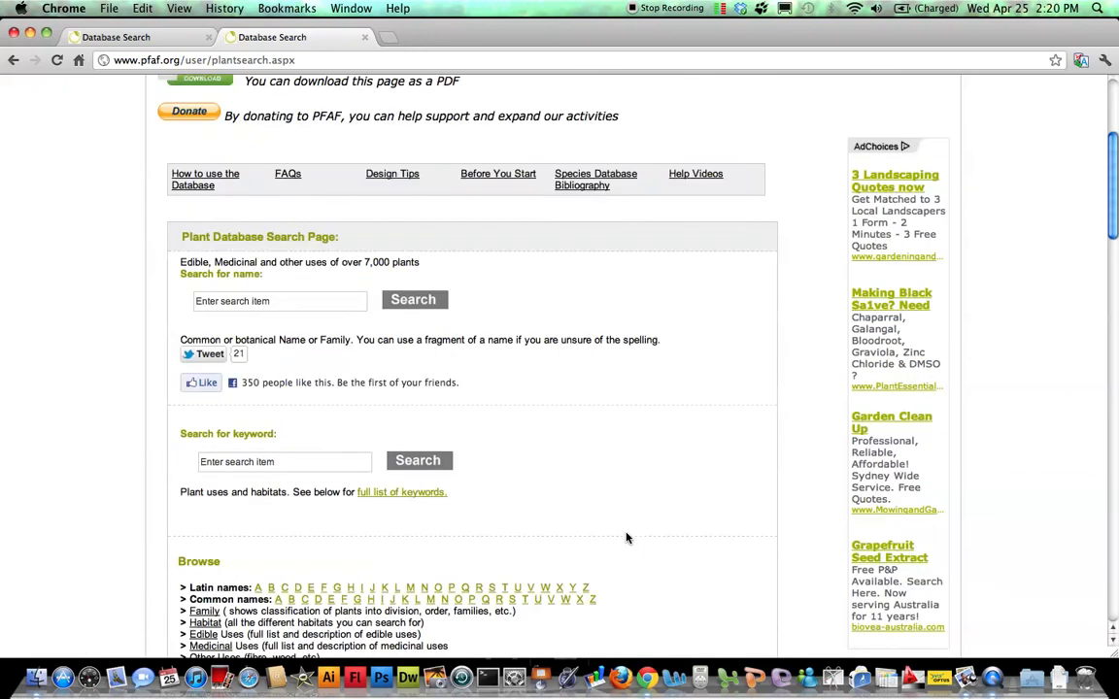
scroll("down", 3)
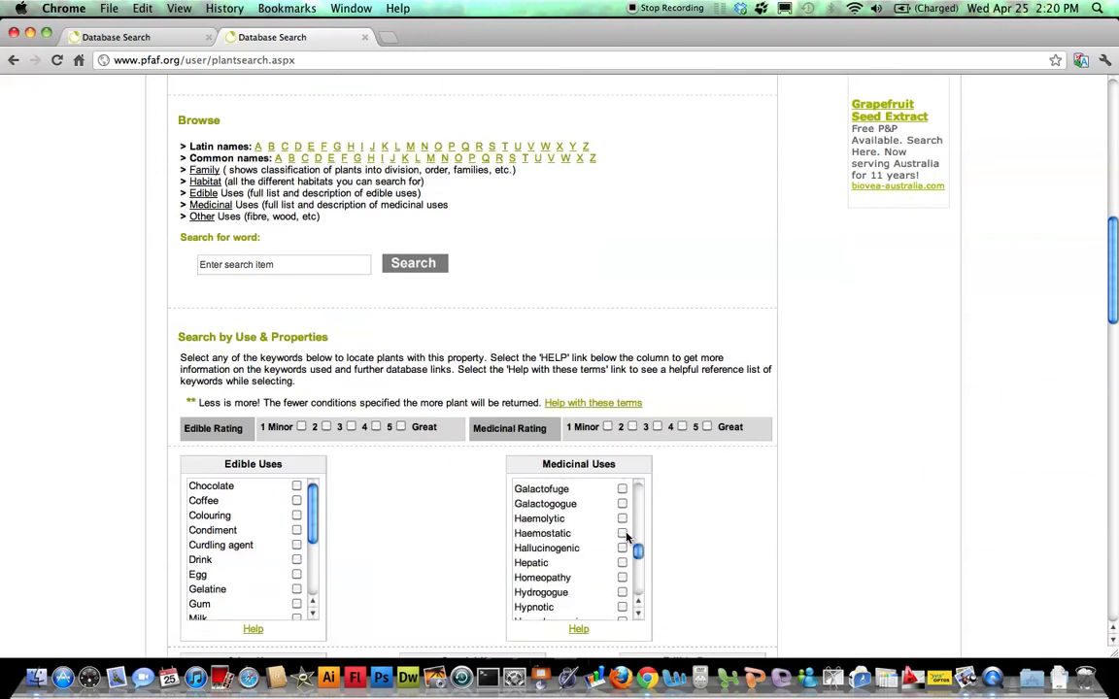